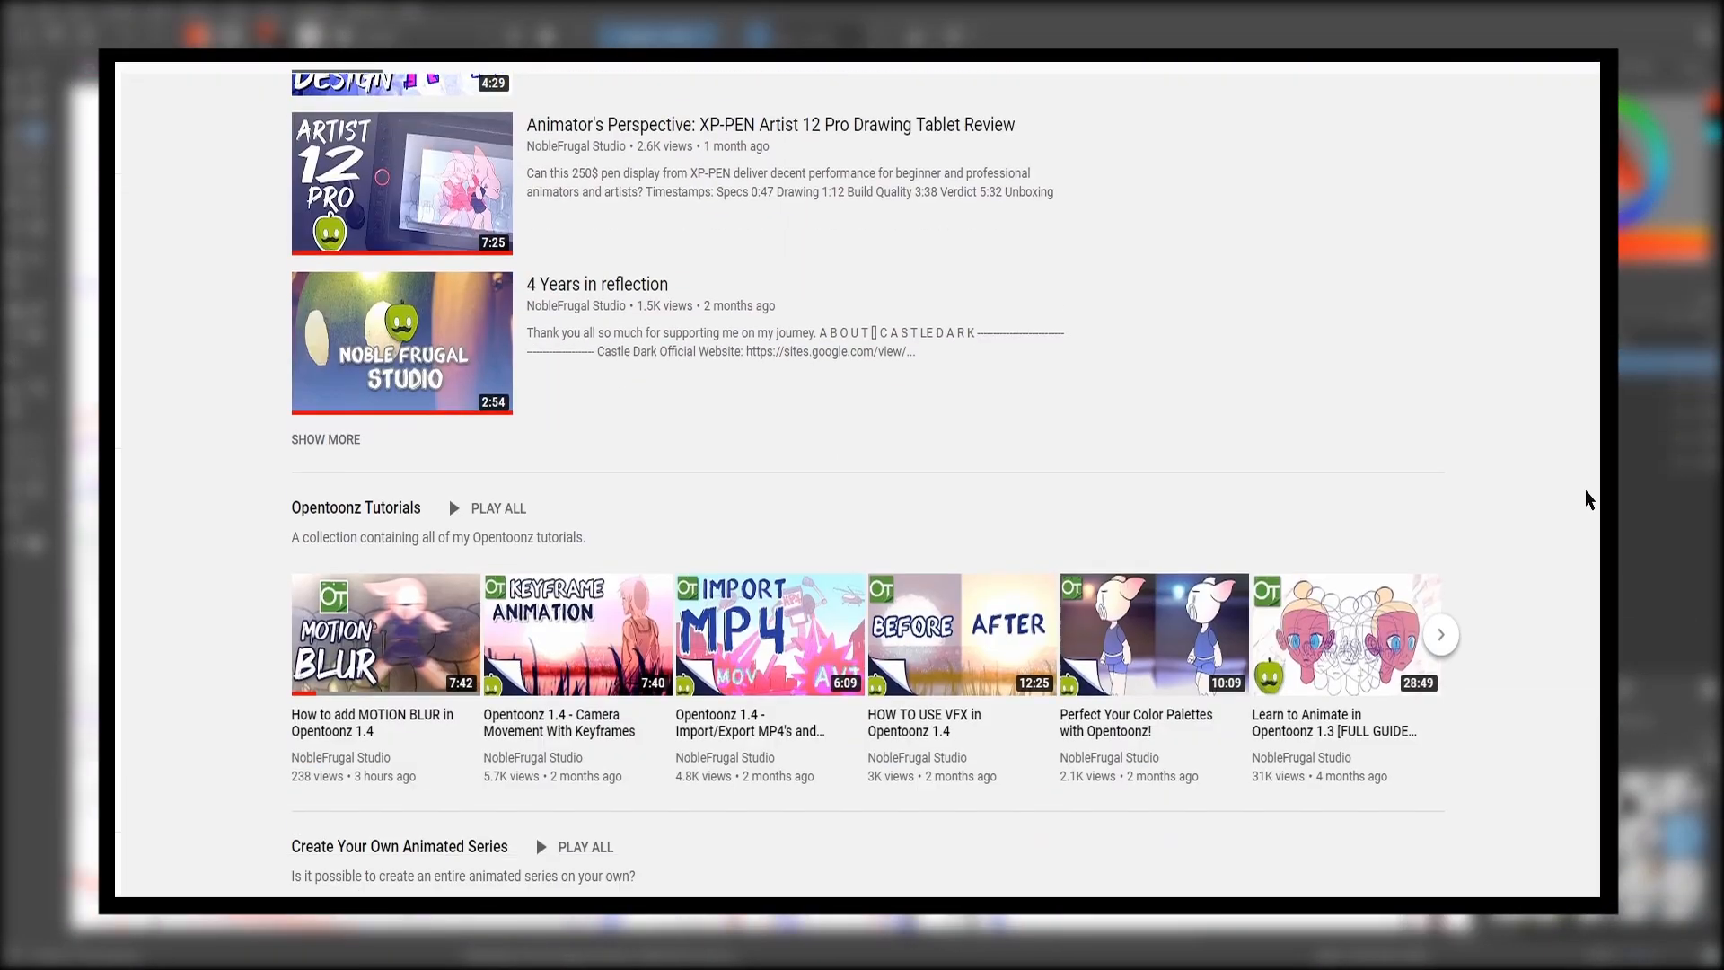
Step: Search Google Images for 'ballroom' and scroll toward the Beverly Hills Hotel ballroom photo
{"action": "scroll", "scroll_direction": "down", "scroll_amount": 3}
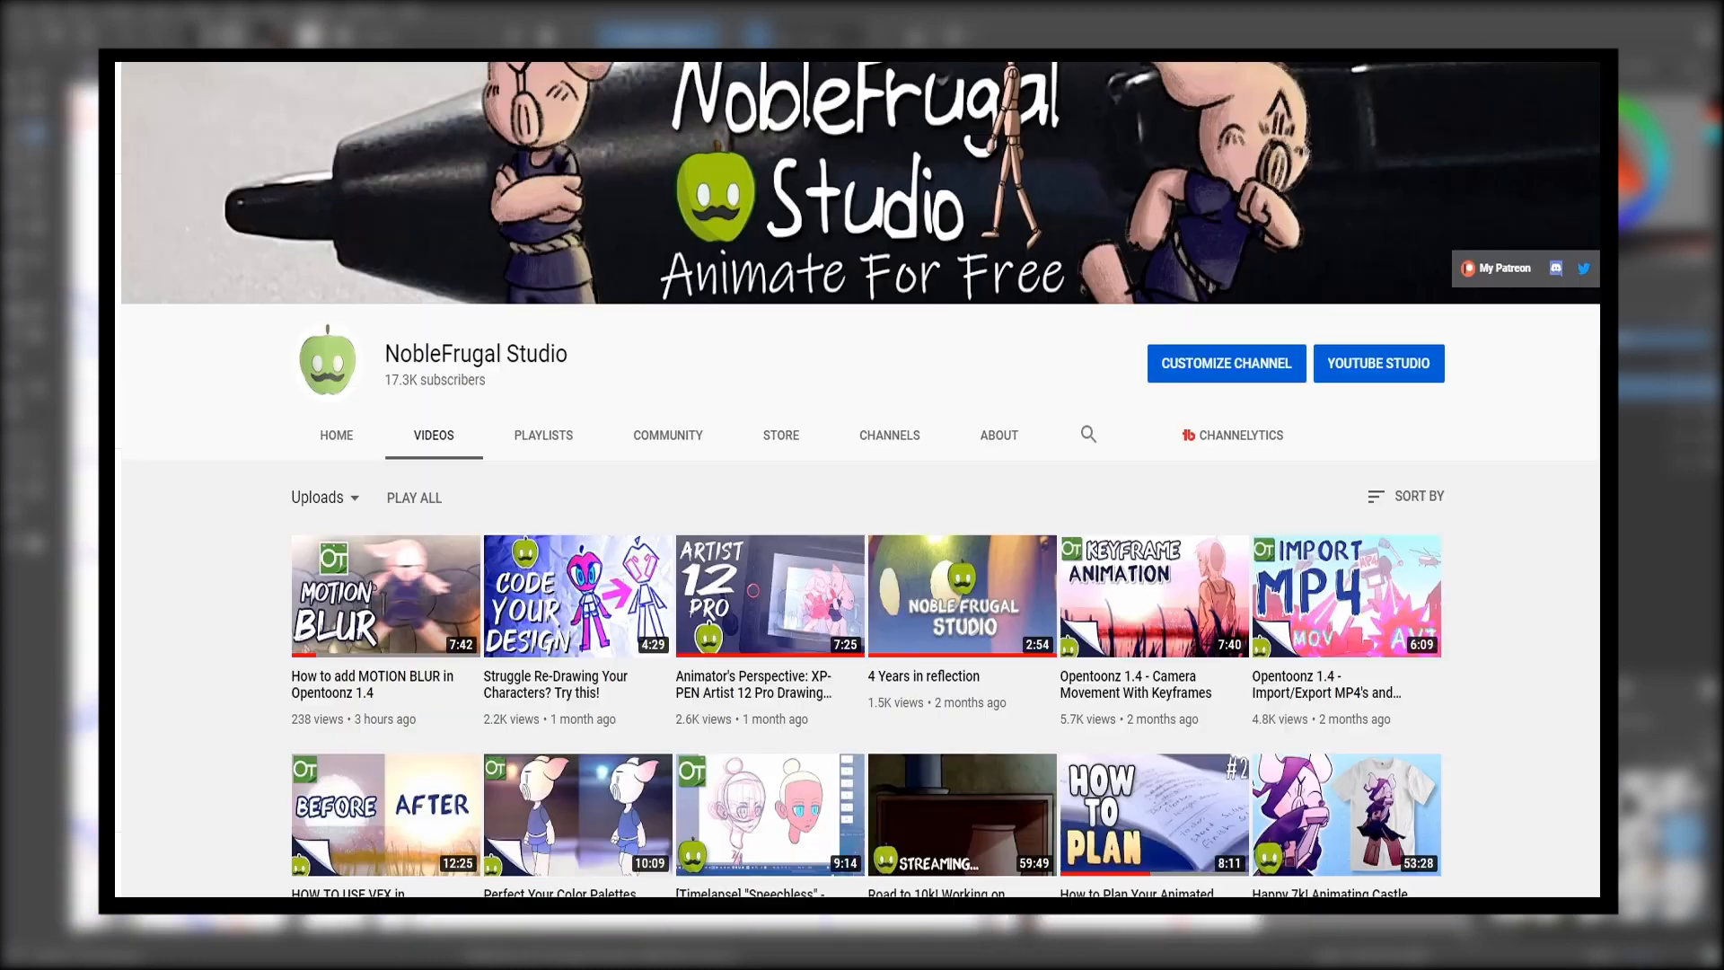
{"action": "scroll", "scroll_direction": "down", "scroll_amount": 3}
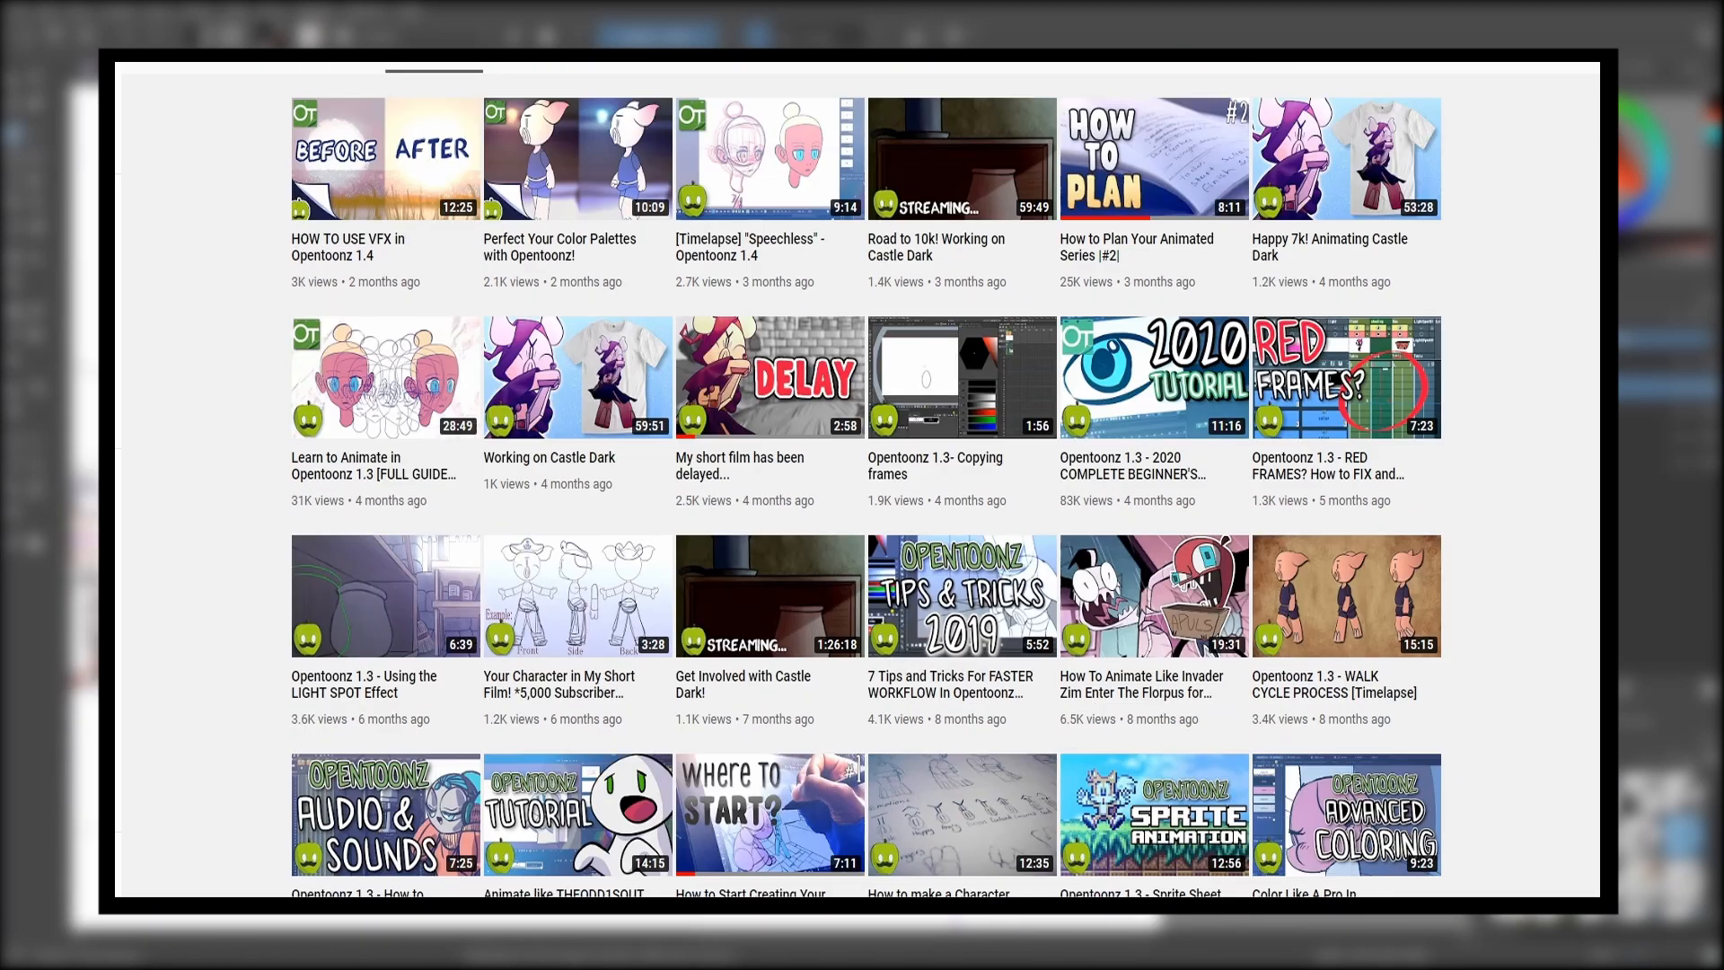
{"action": "mouse_move", "coordinate": [1554, 341]}
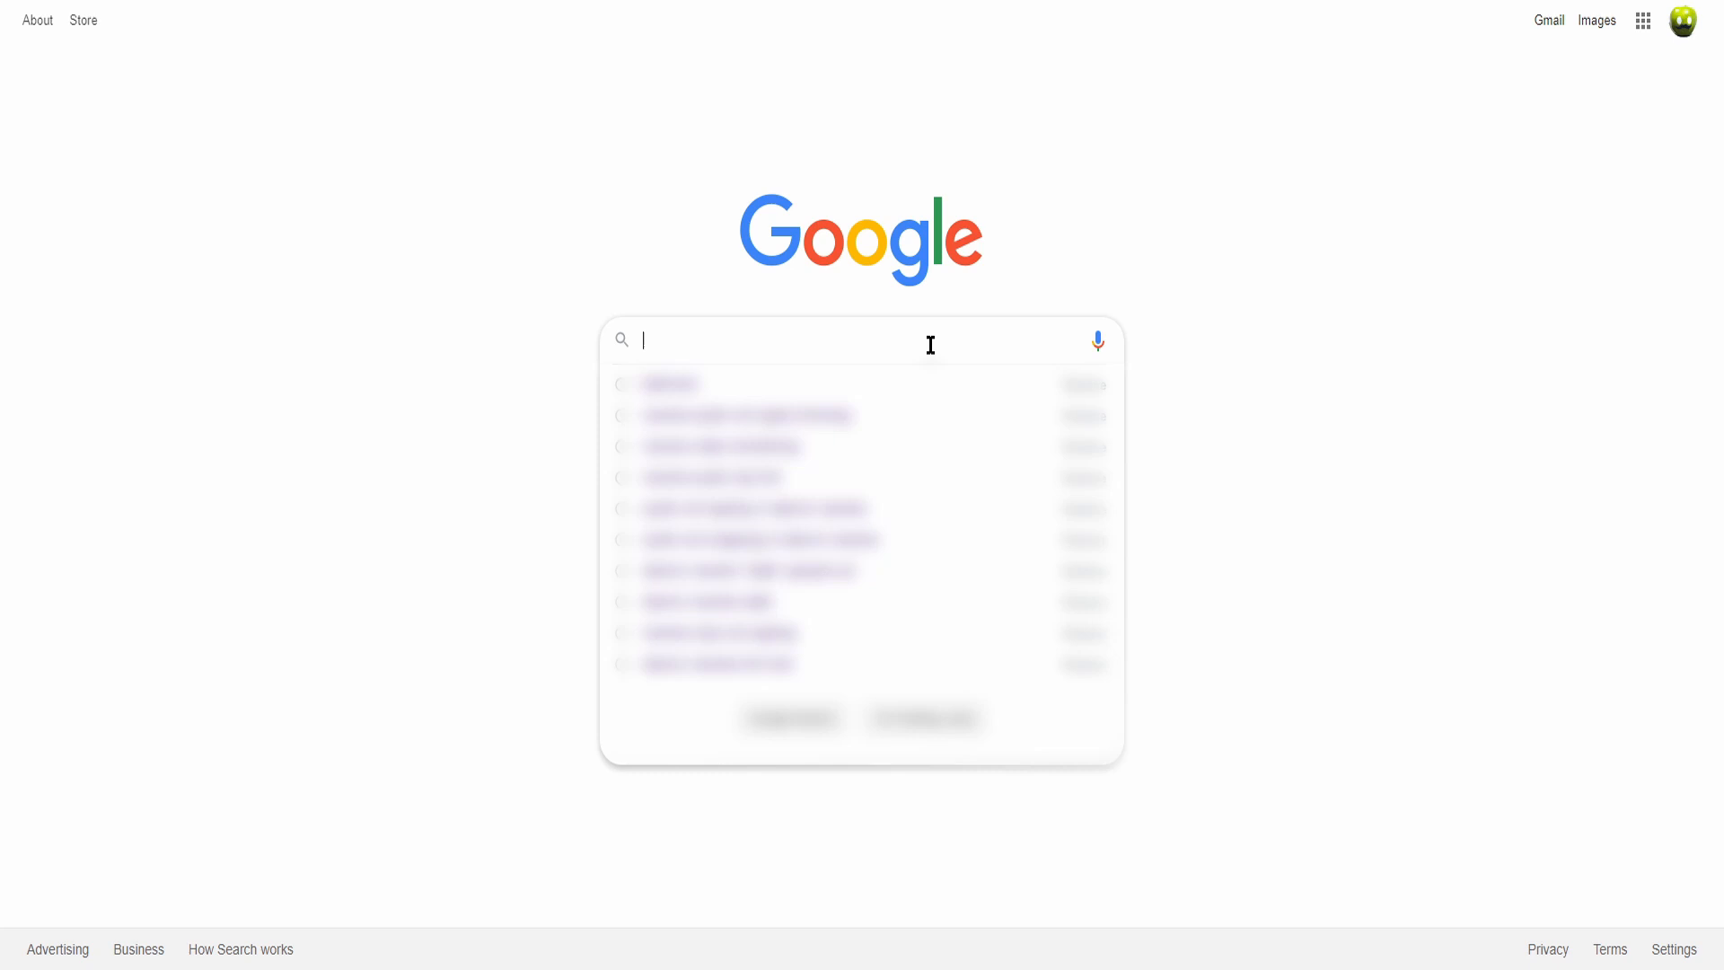
{"action": "type", "text": "ballroom"}
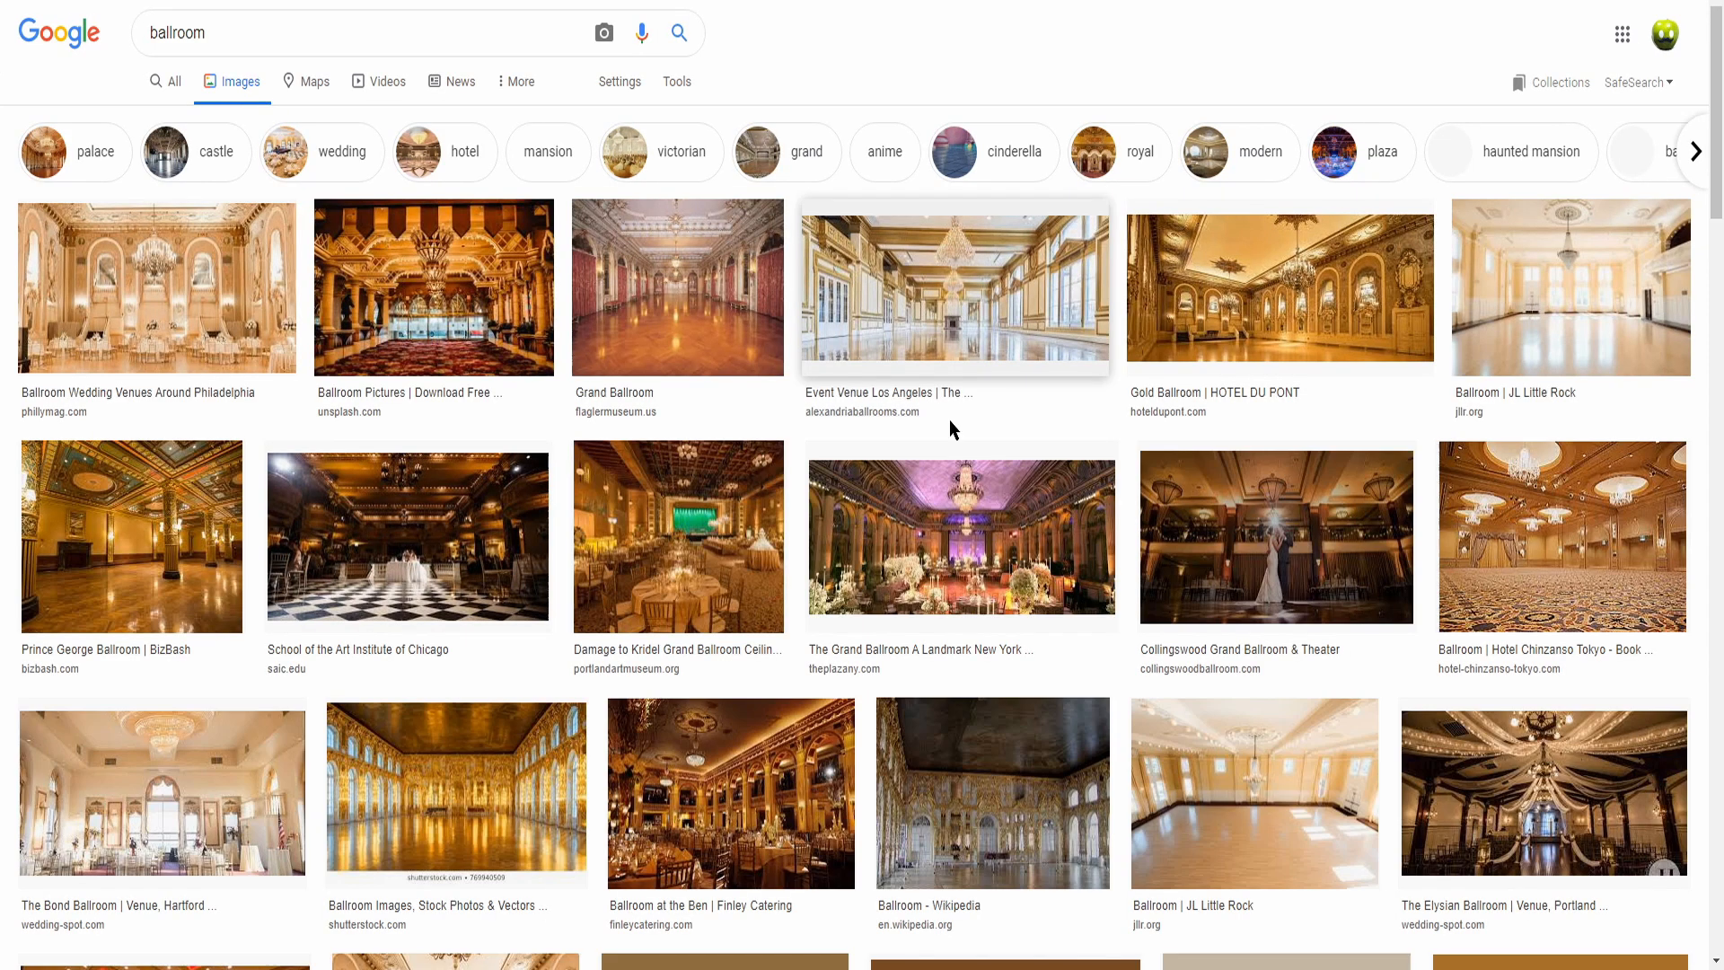
{"action": "scroll", "scroll_direction": "down", "scroll_amount": 3}
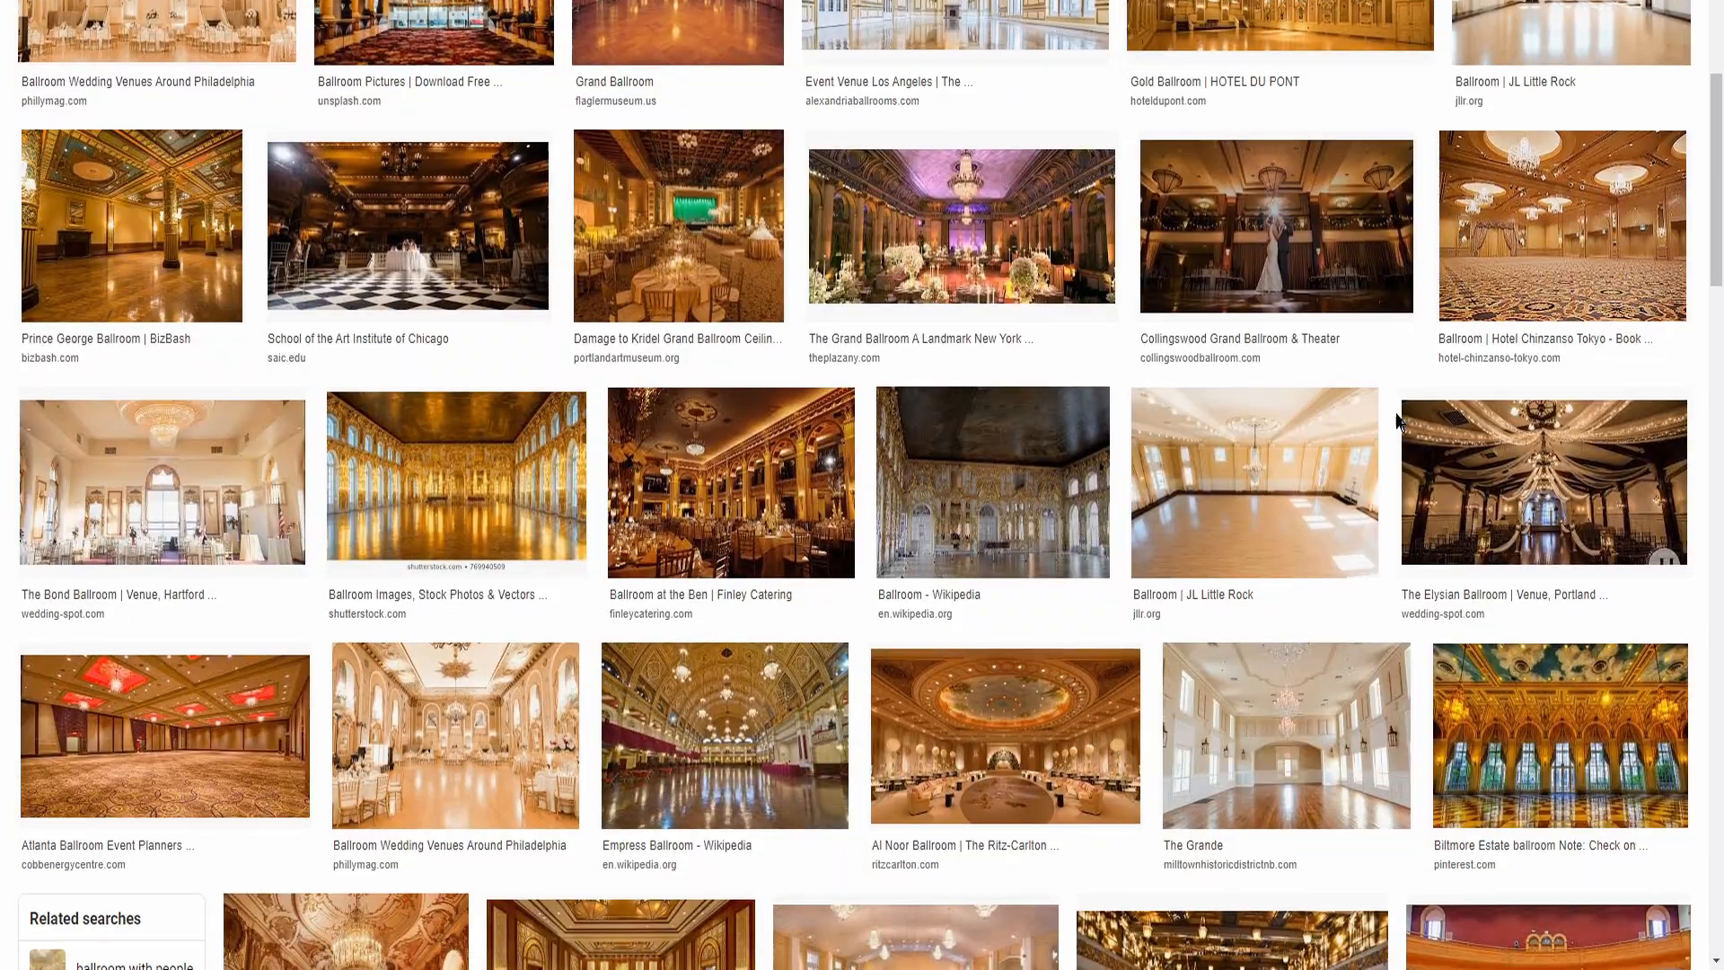
{"action": "scroll", "scroll_direction": "down", "scroll_amount": 3}
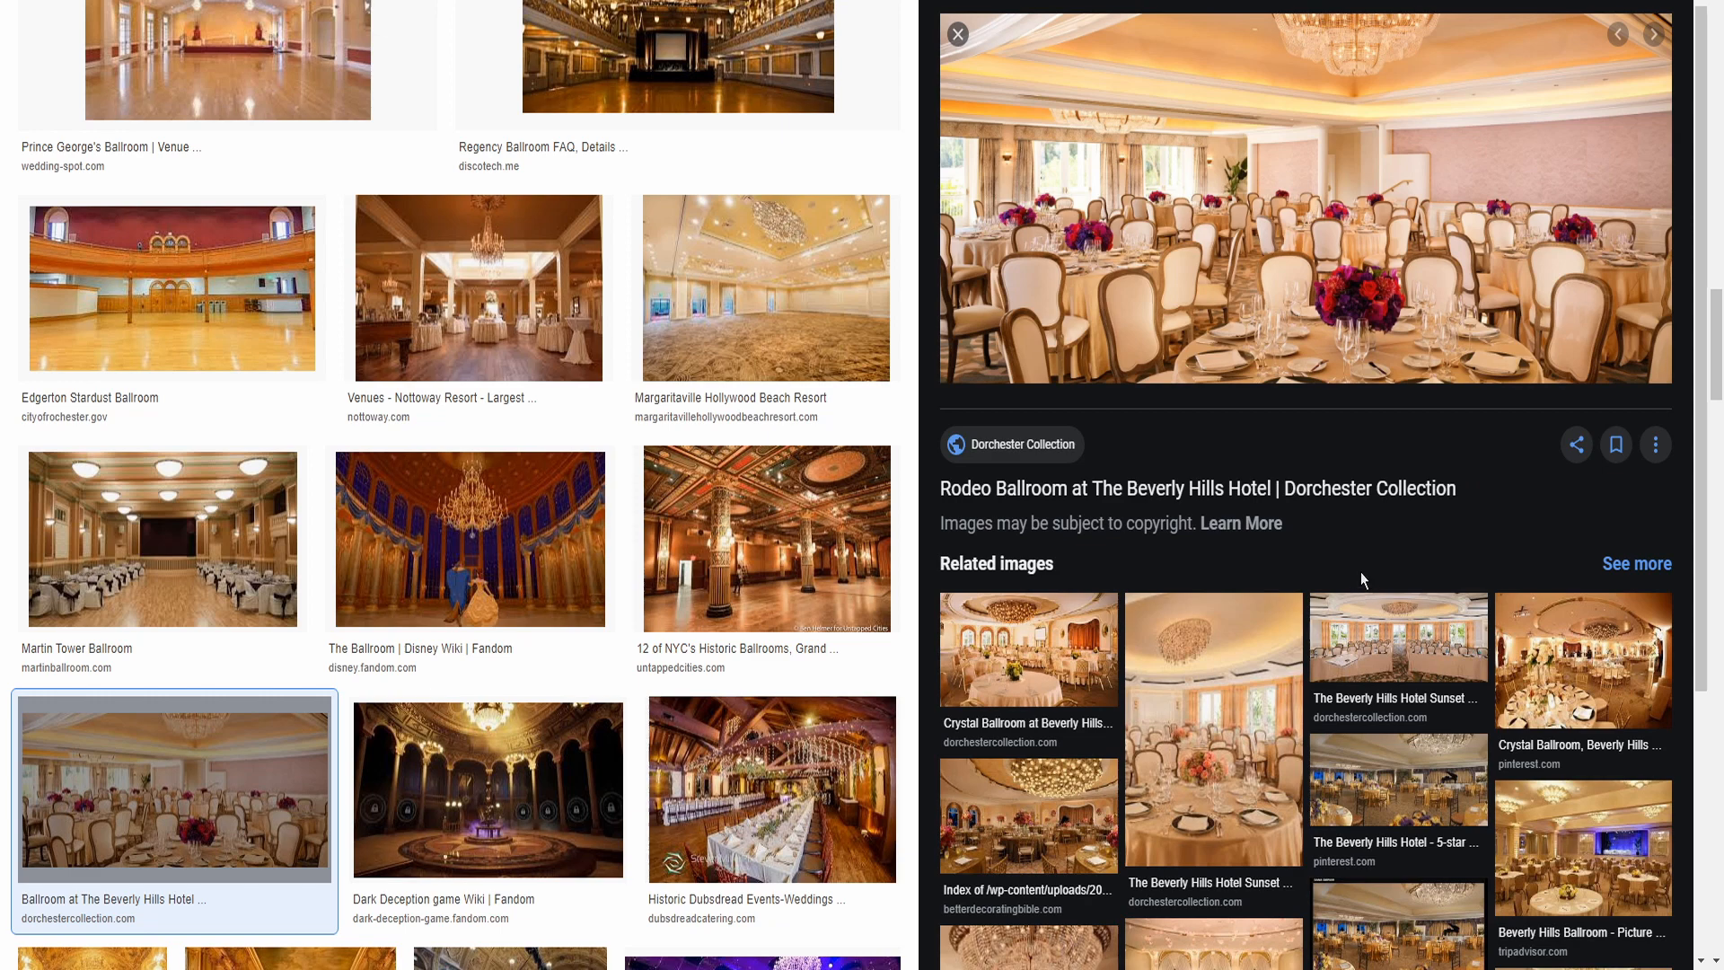
{"action": "scroll", "scroll_direction": "down", "scroll_amount": 3}
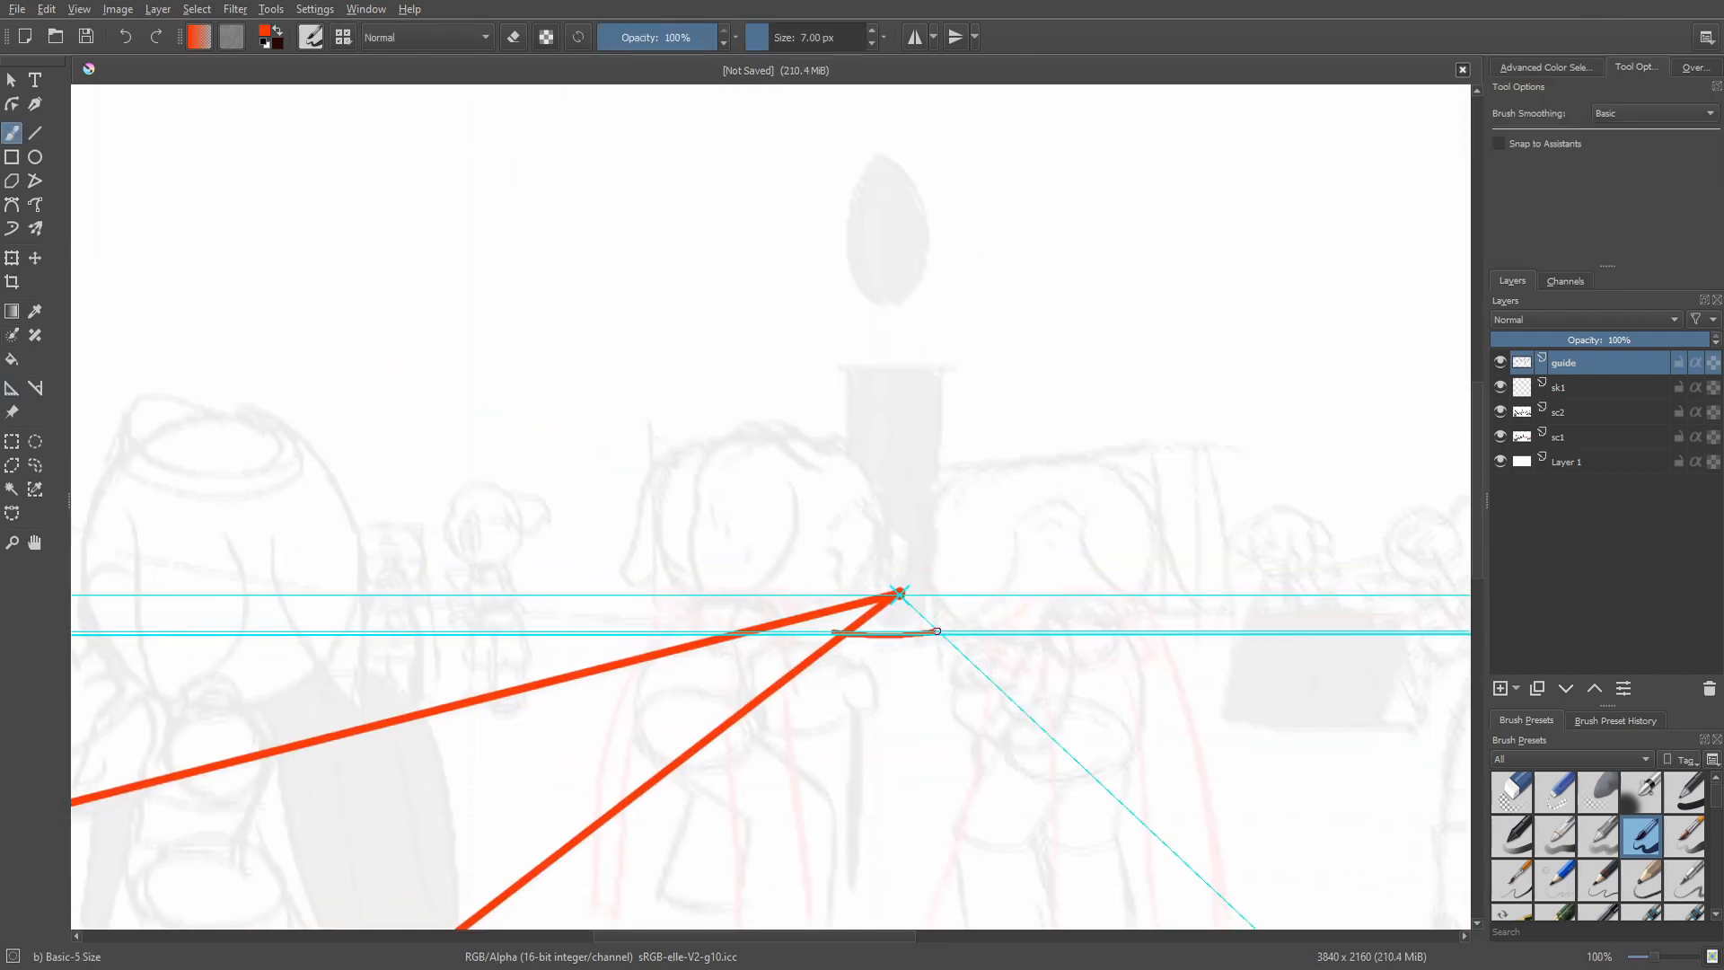
Step: Draw red perspective lines plus doorway, arch and table outlines on the guide layer
{"action": "left_click", "coordinate": [1463, 69]}
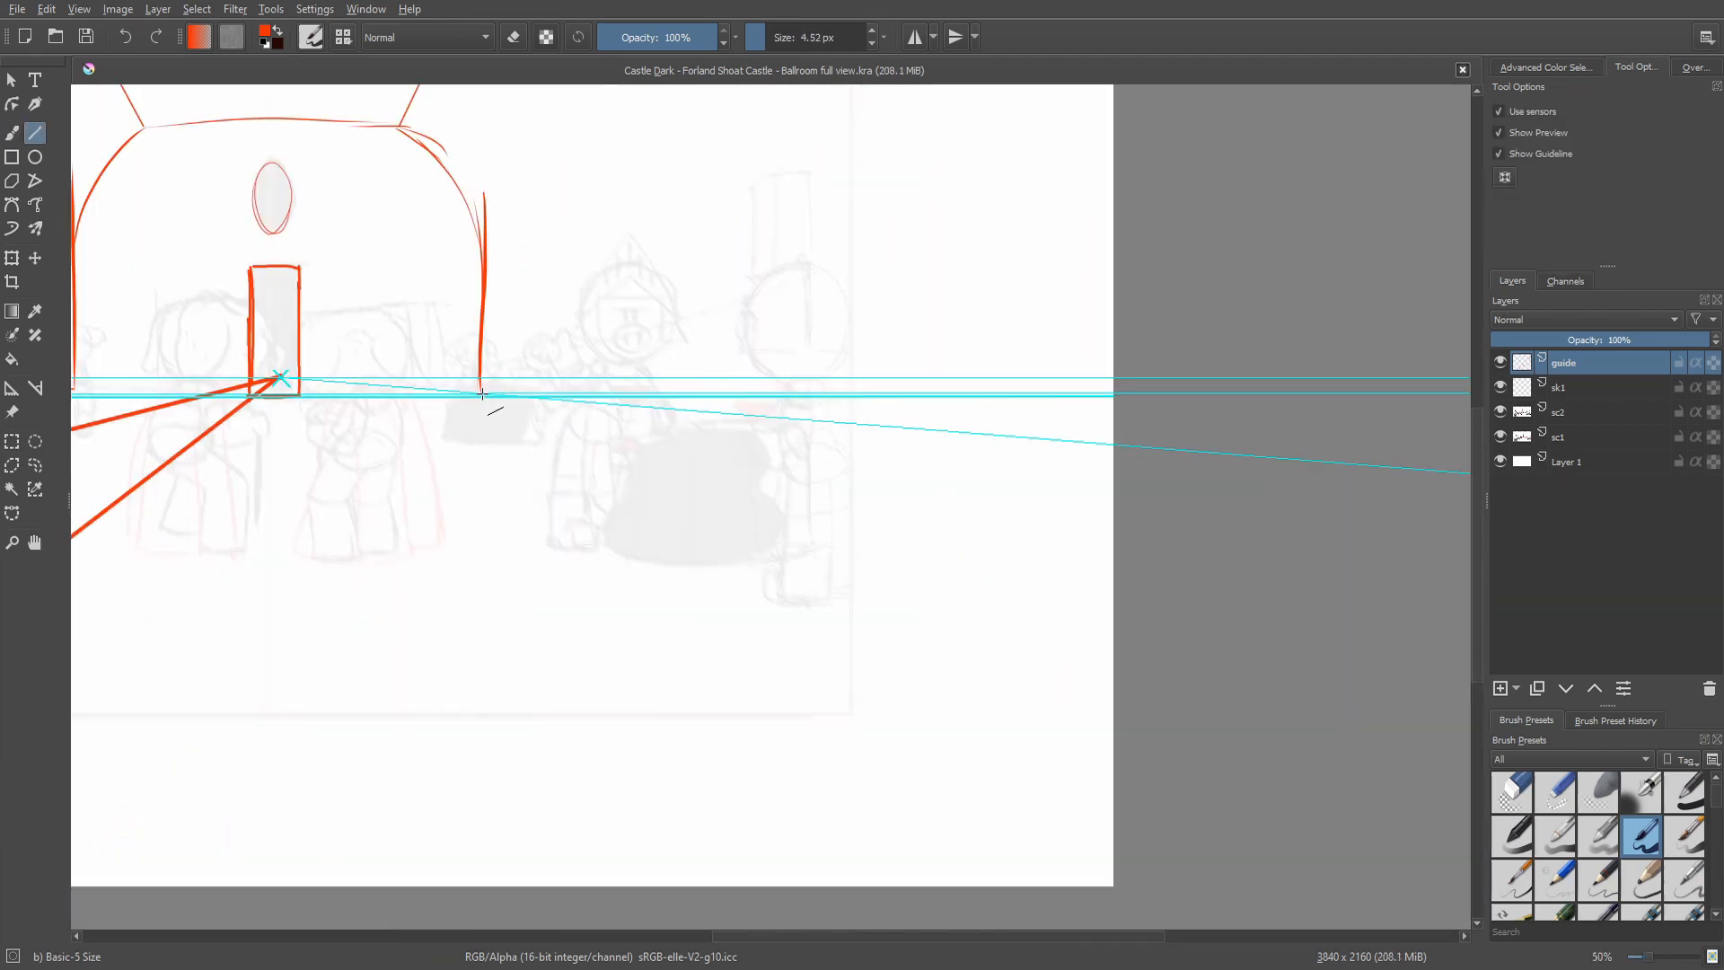
{"action": "scroll", "scroll_direction": "down", "scroll_amount": 3}
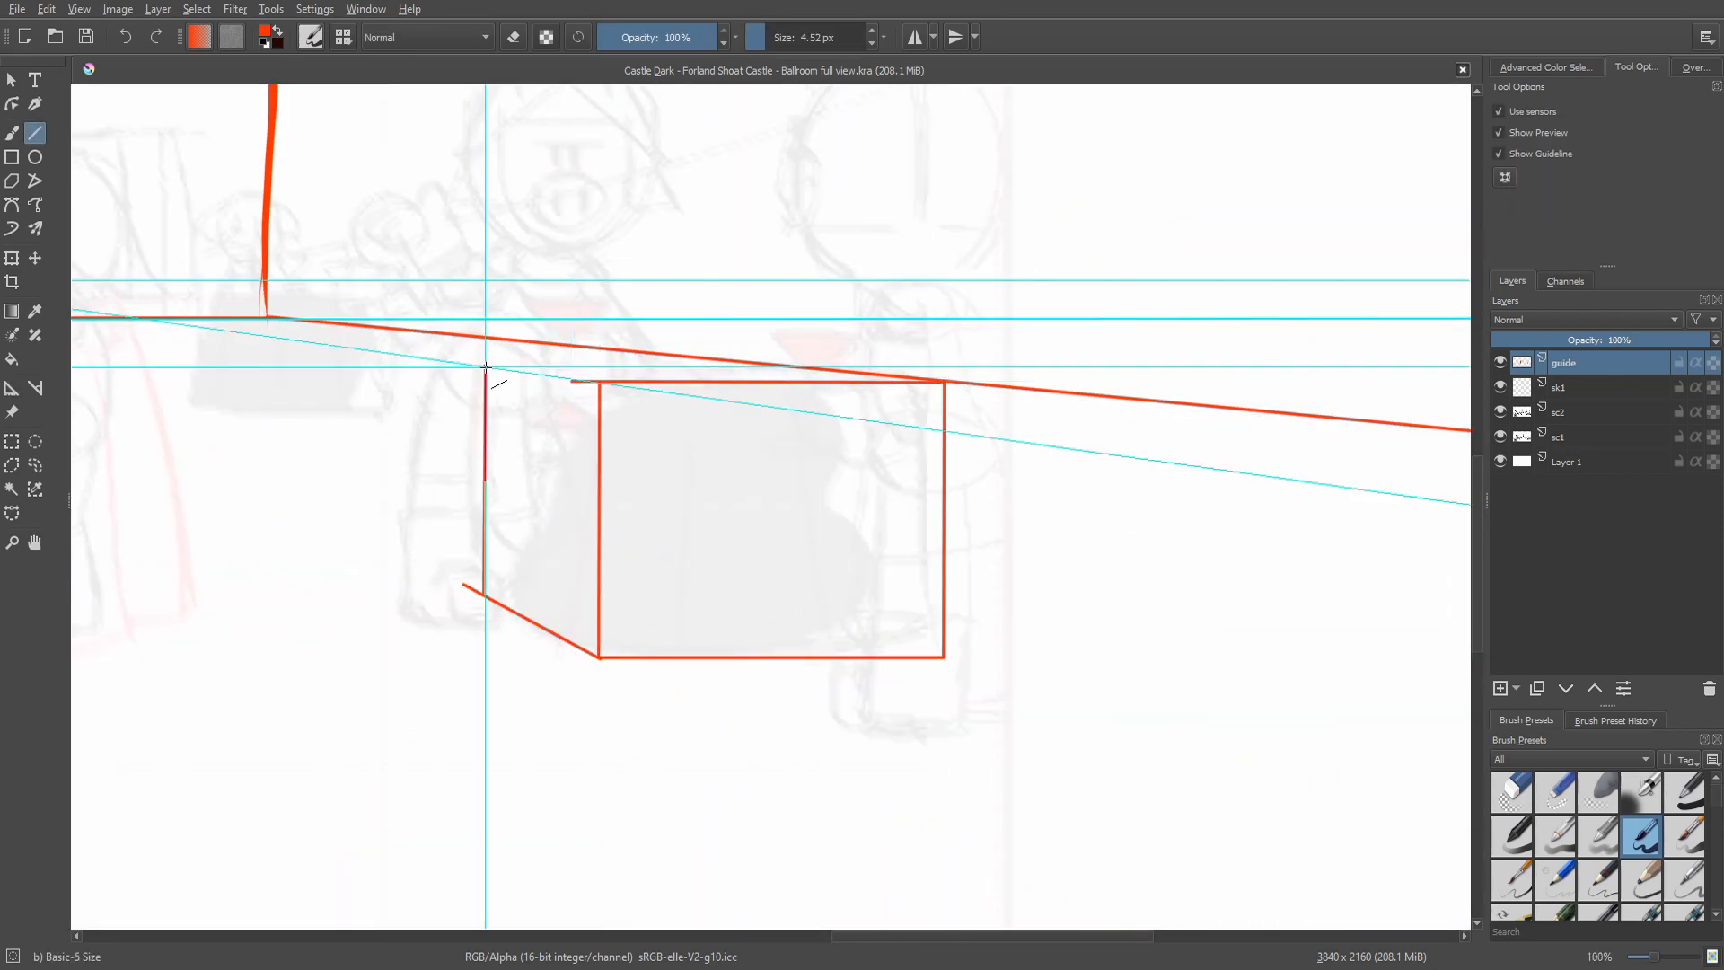
{"action": "scroll", "scroll_direction": "down", "scroll_amount": 3}
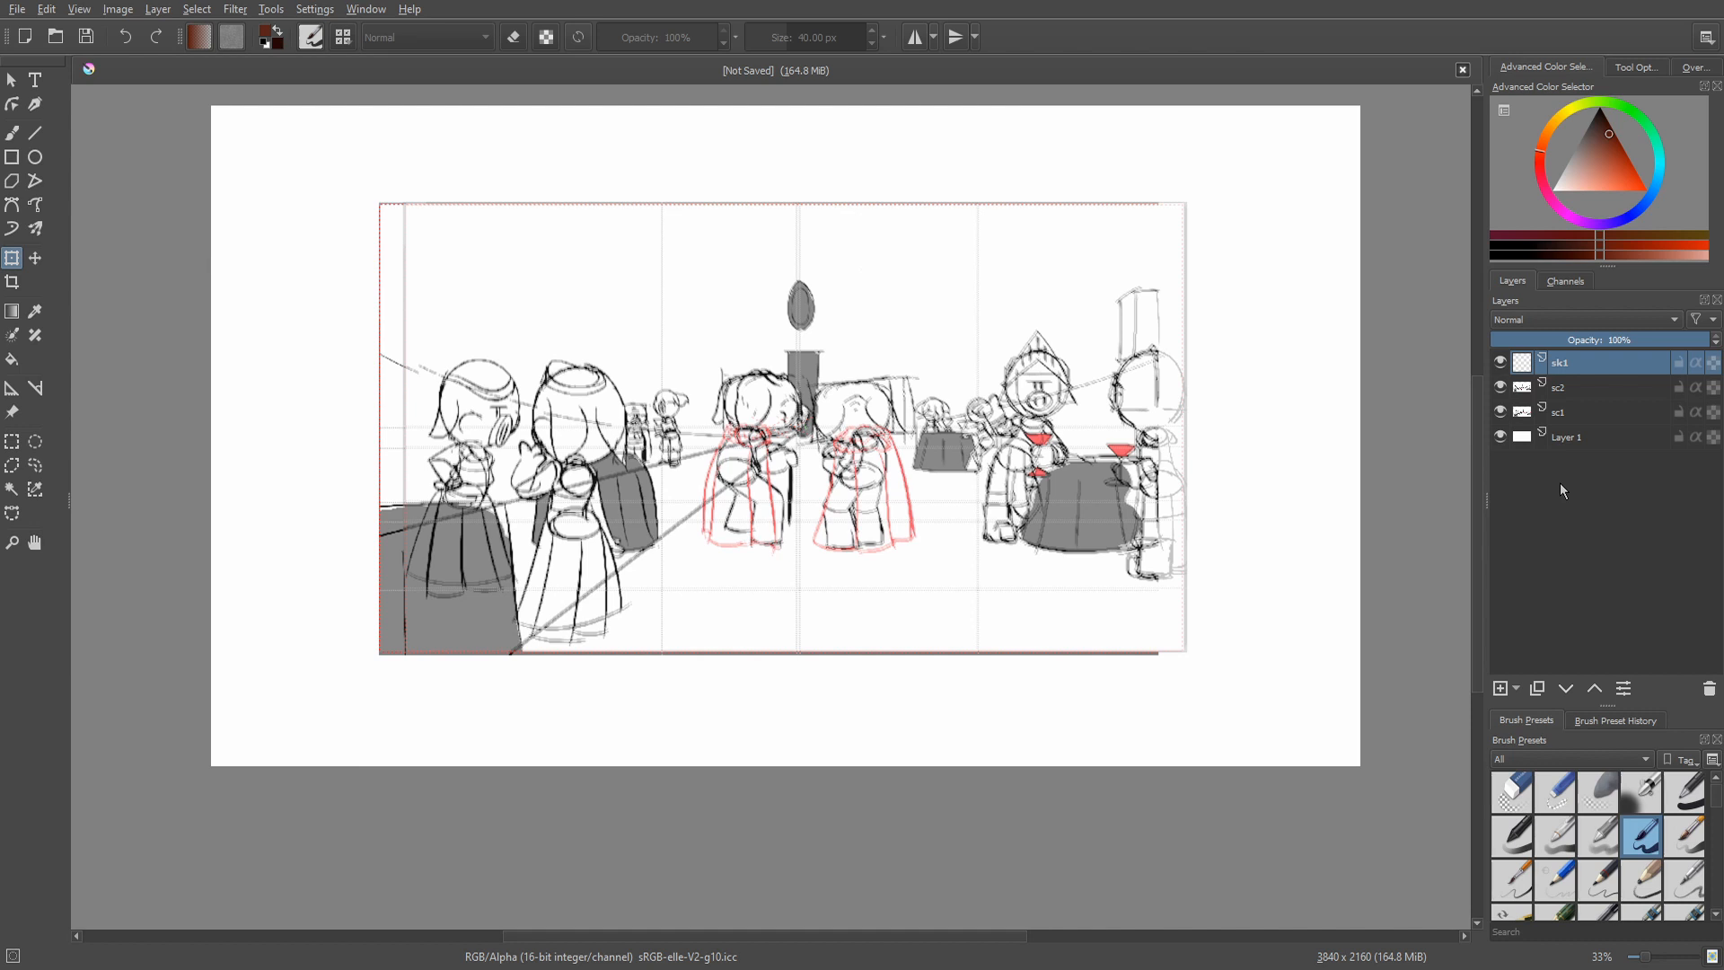
Step: Add a new paint layer above sk1 and rename it 'guide'
{"action": "left_click", "coordinate": [1561, 411]}
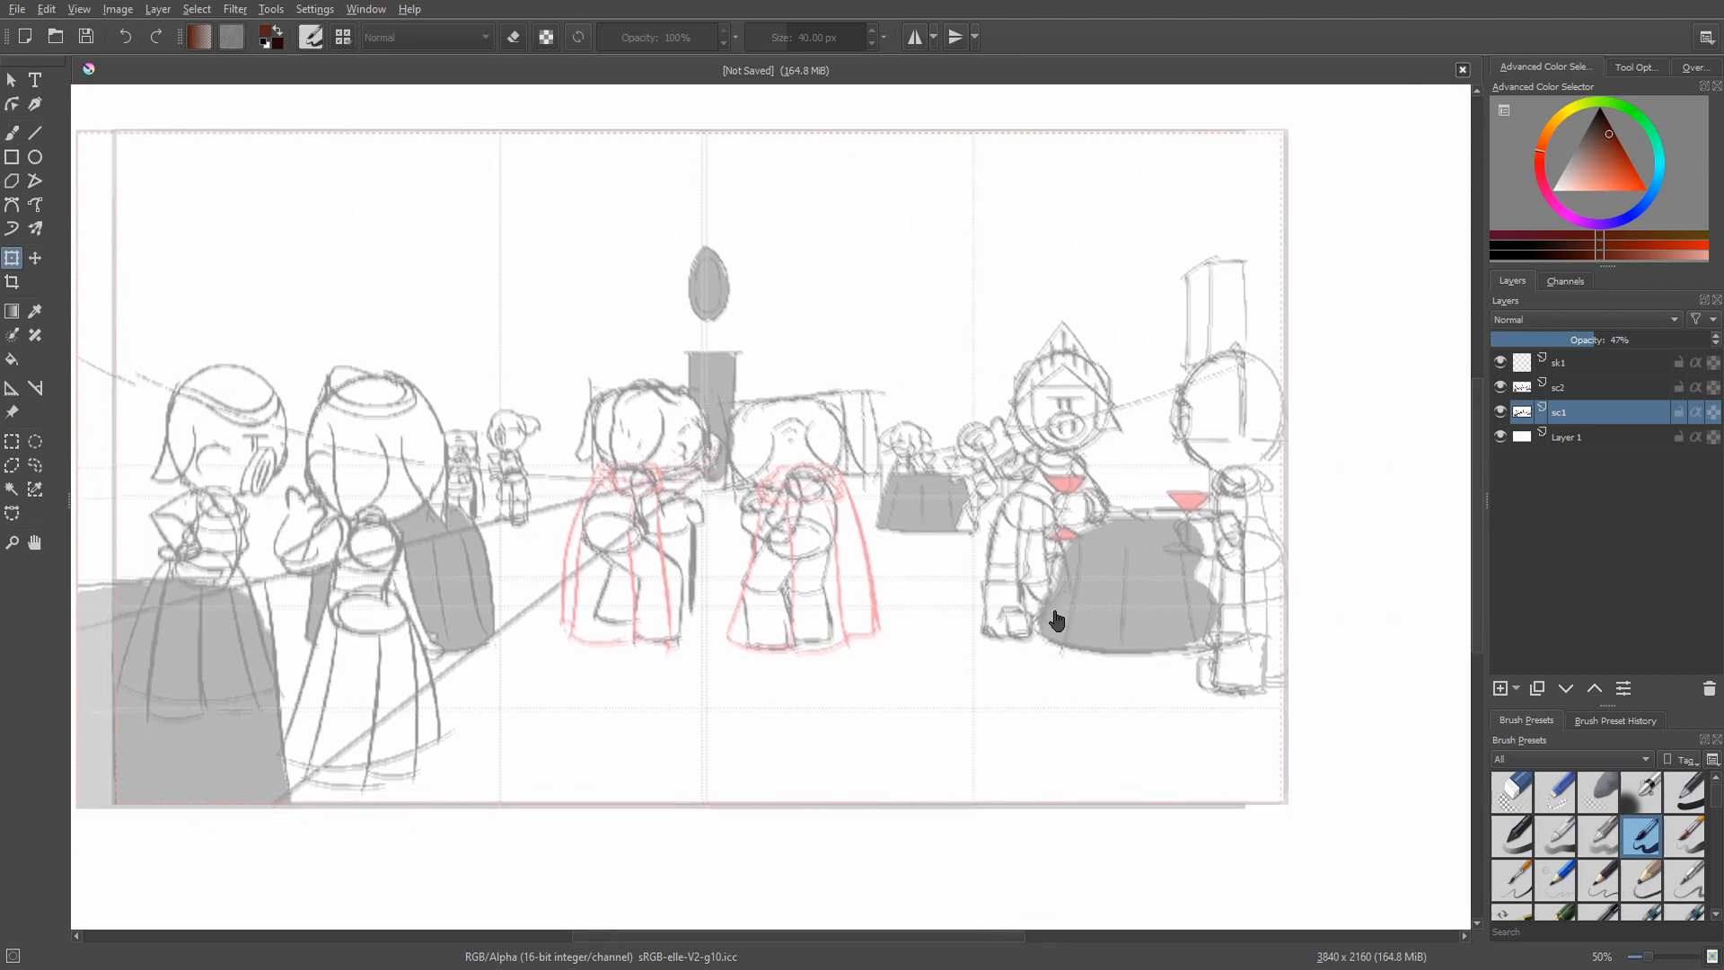
{"action": "scroll", "scroll_direction": "down", "scroll_amount": 3}
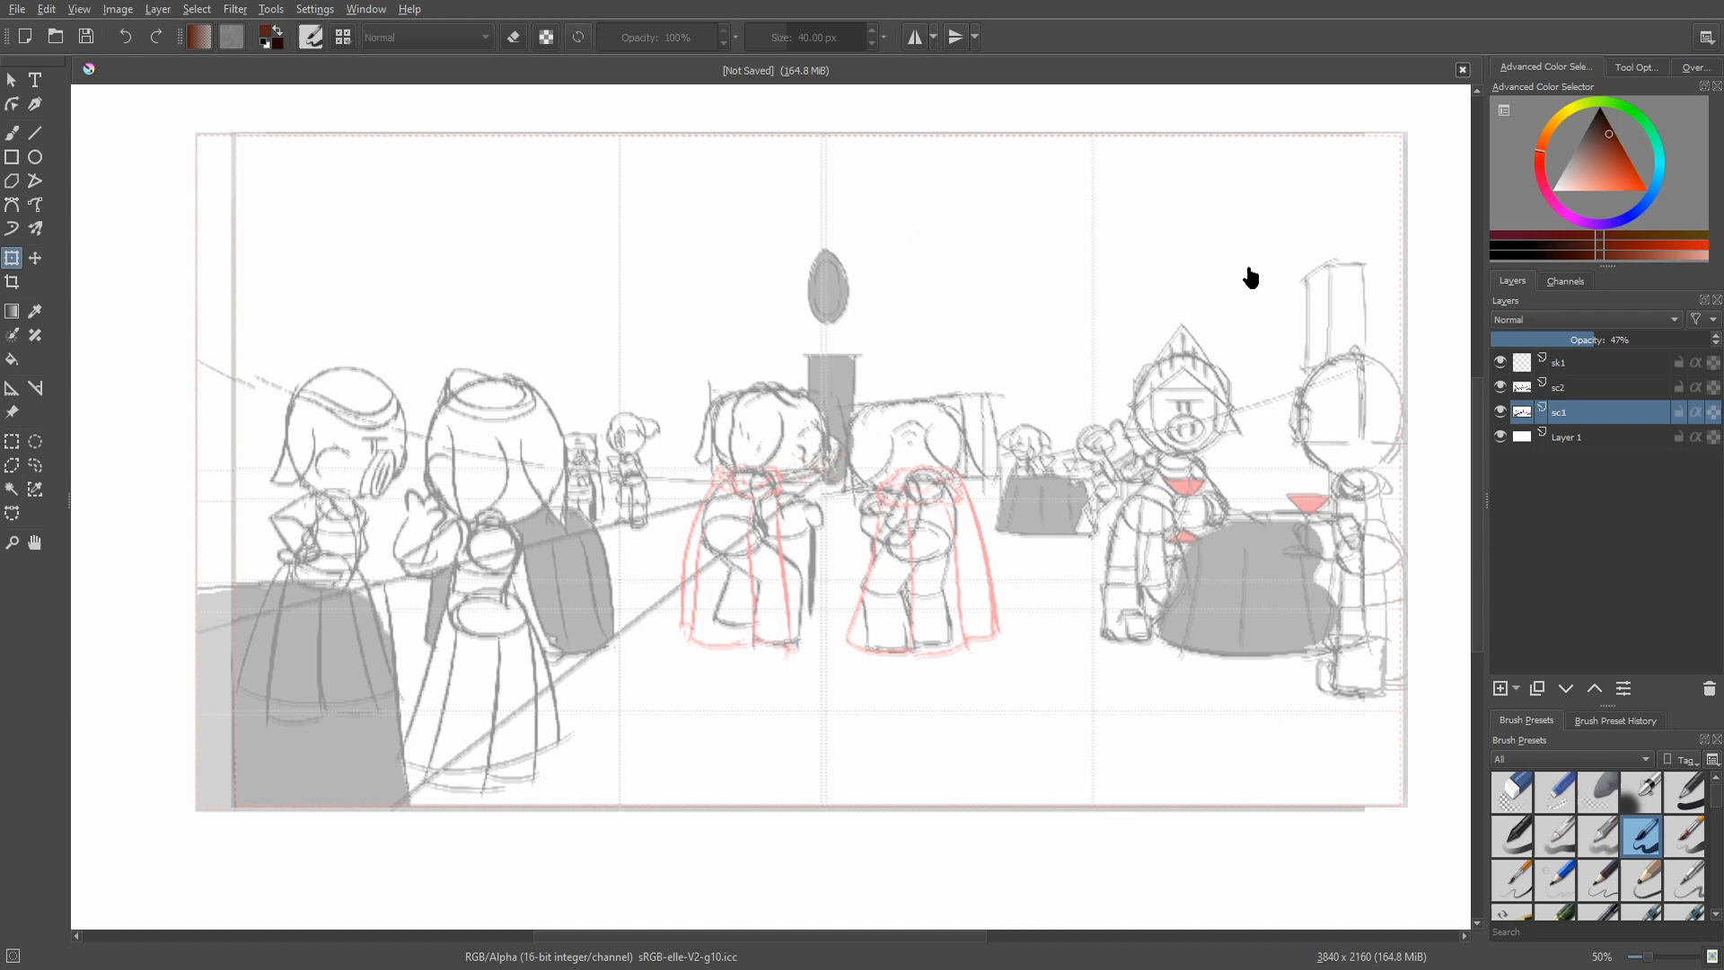
{"action": "mouse_move", "coordinate": [382, 700]}
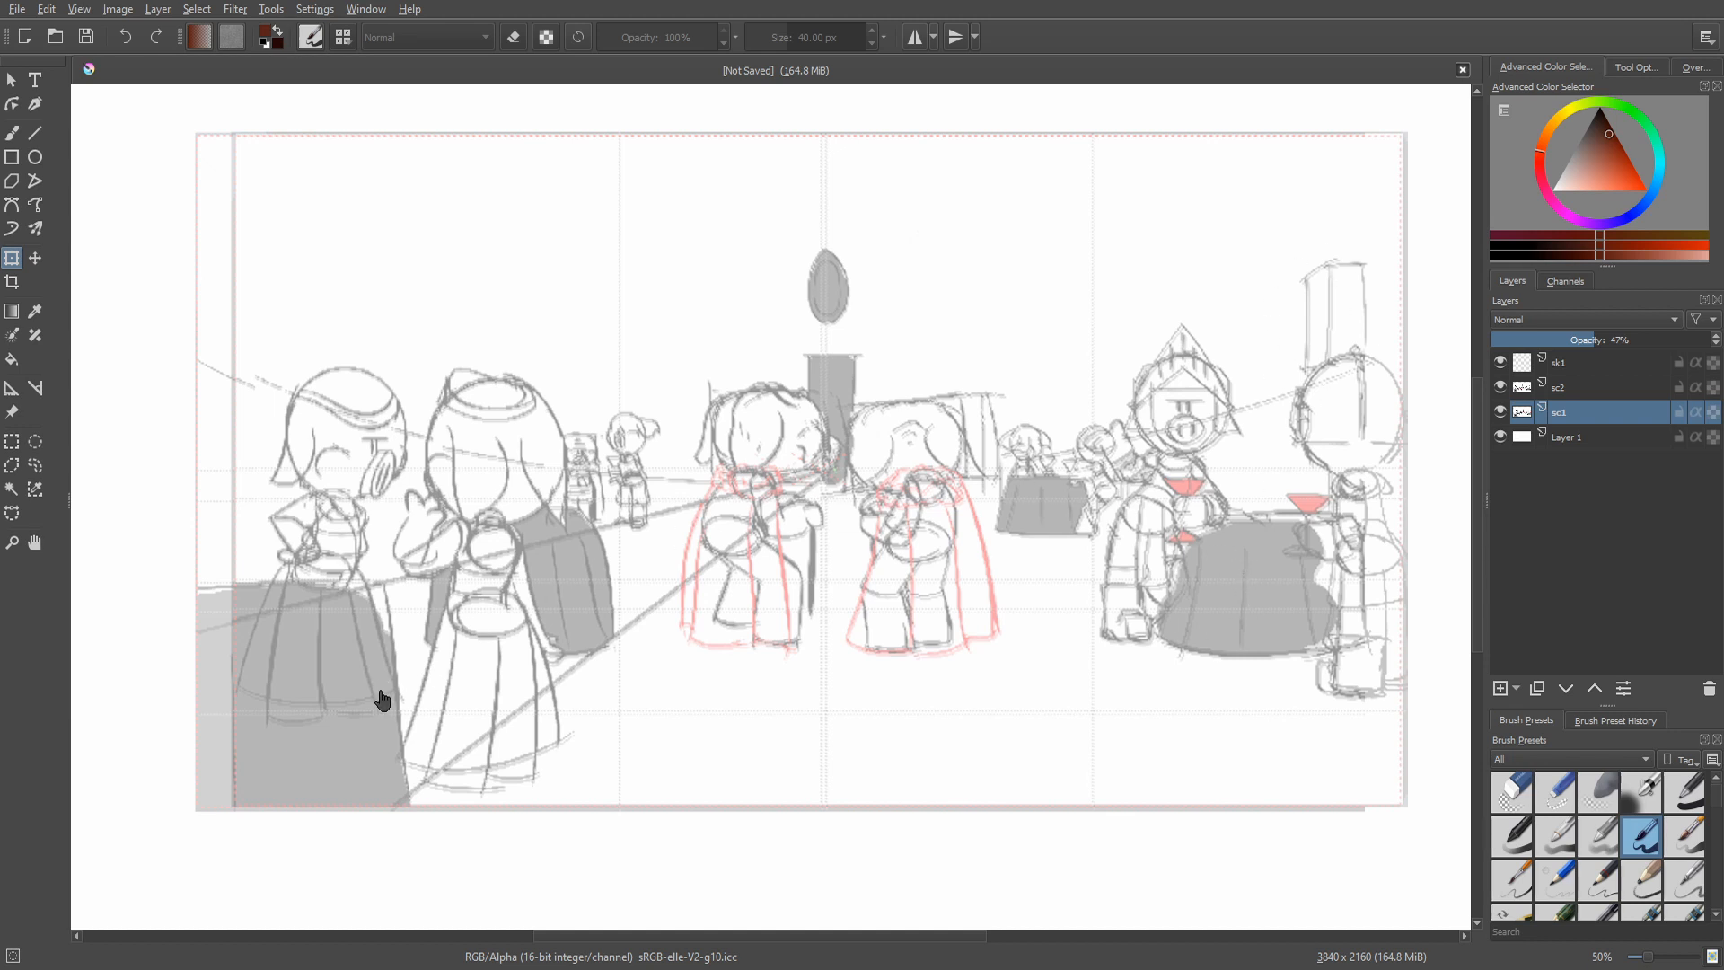
{"action": "mouse_move", "coordinate": [494, 684]}
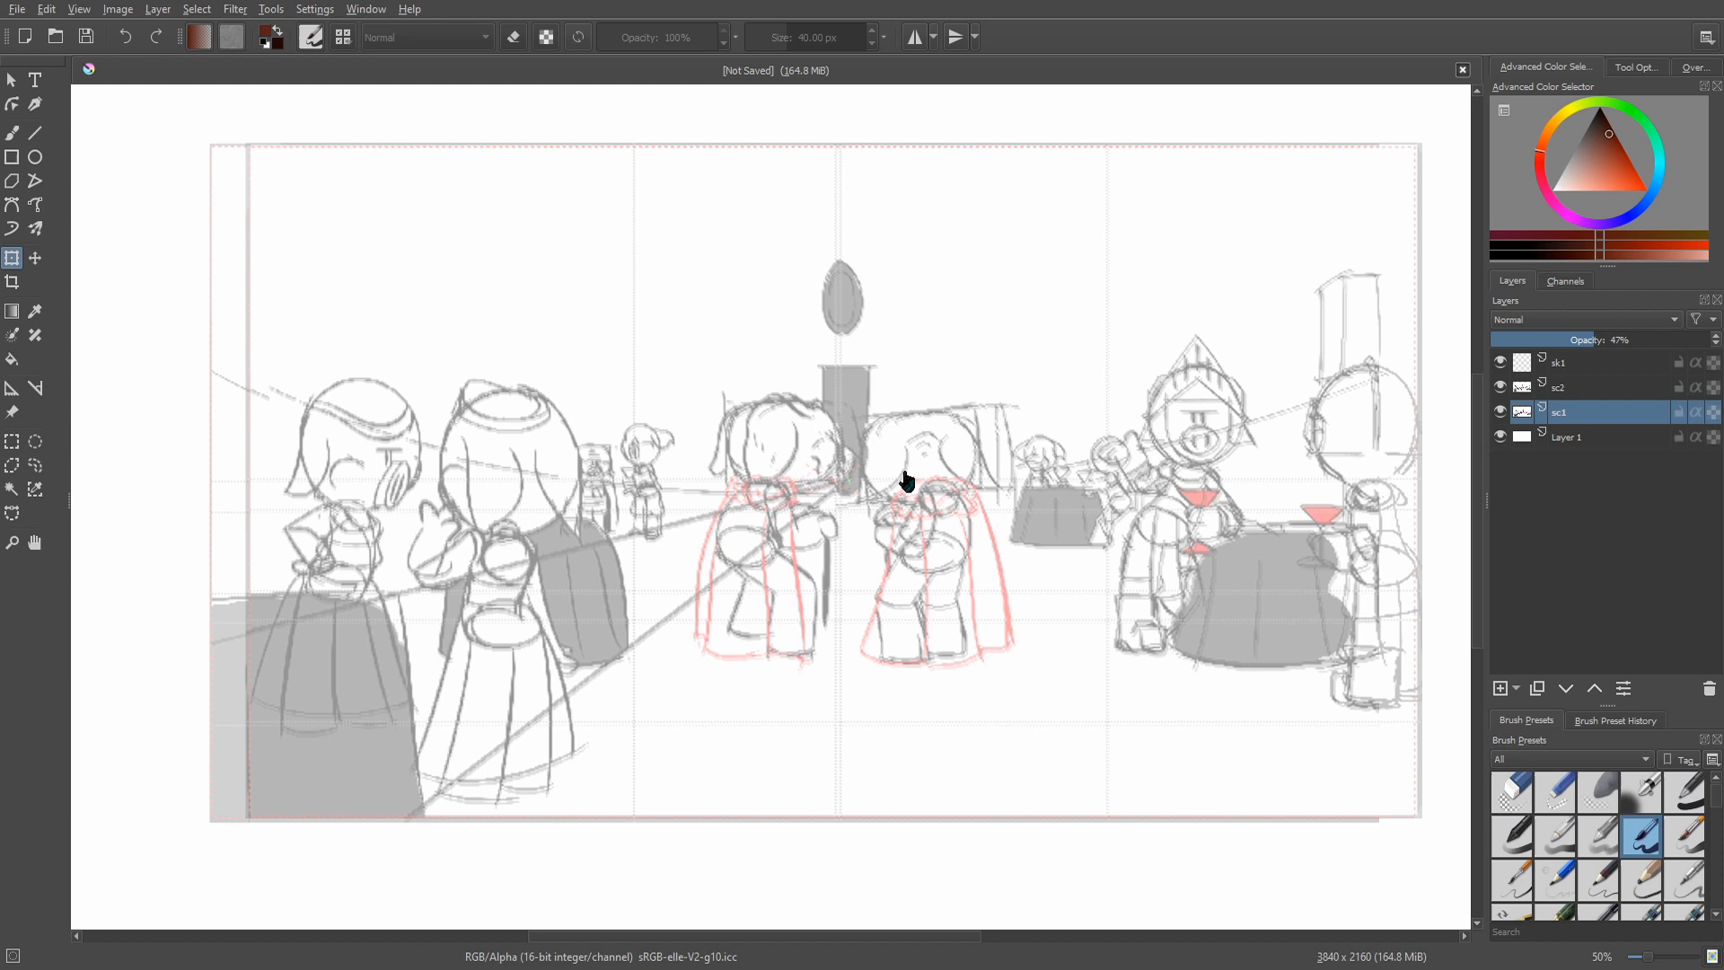
{"action": "mouse_move", "coordinate": [783, 332]}
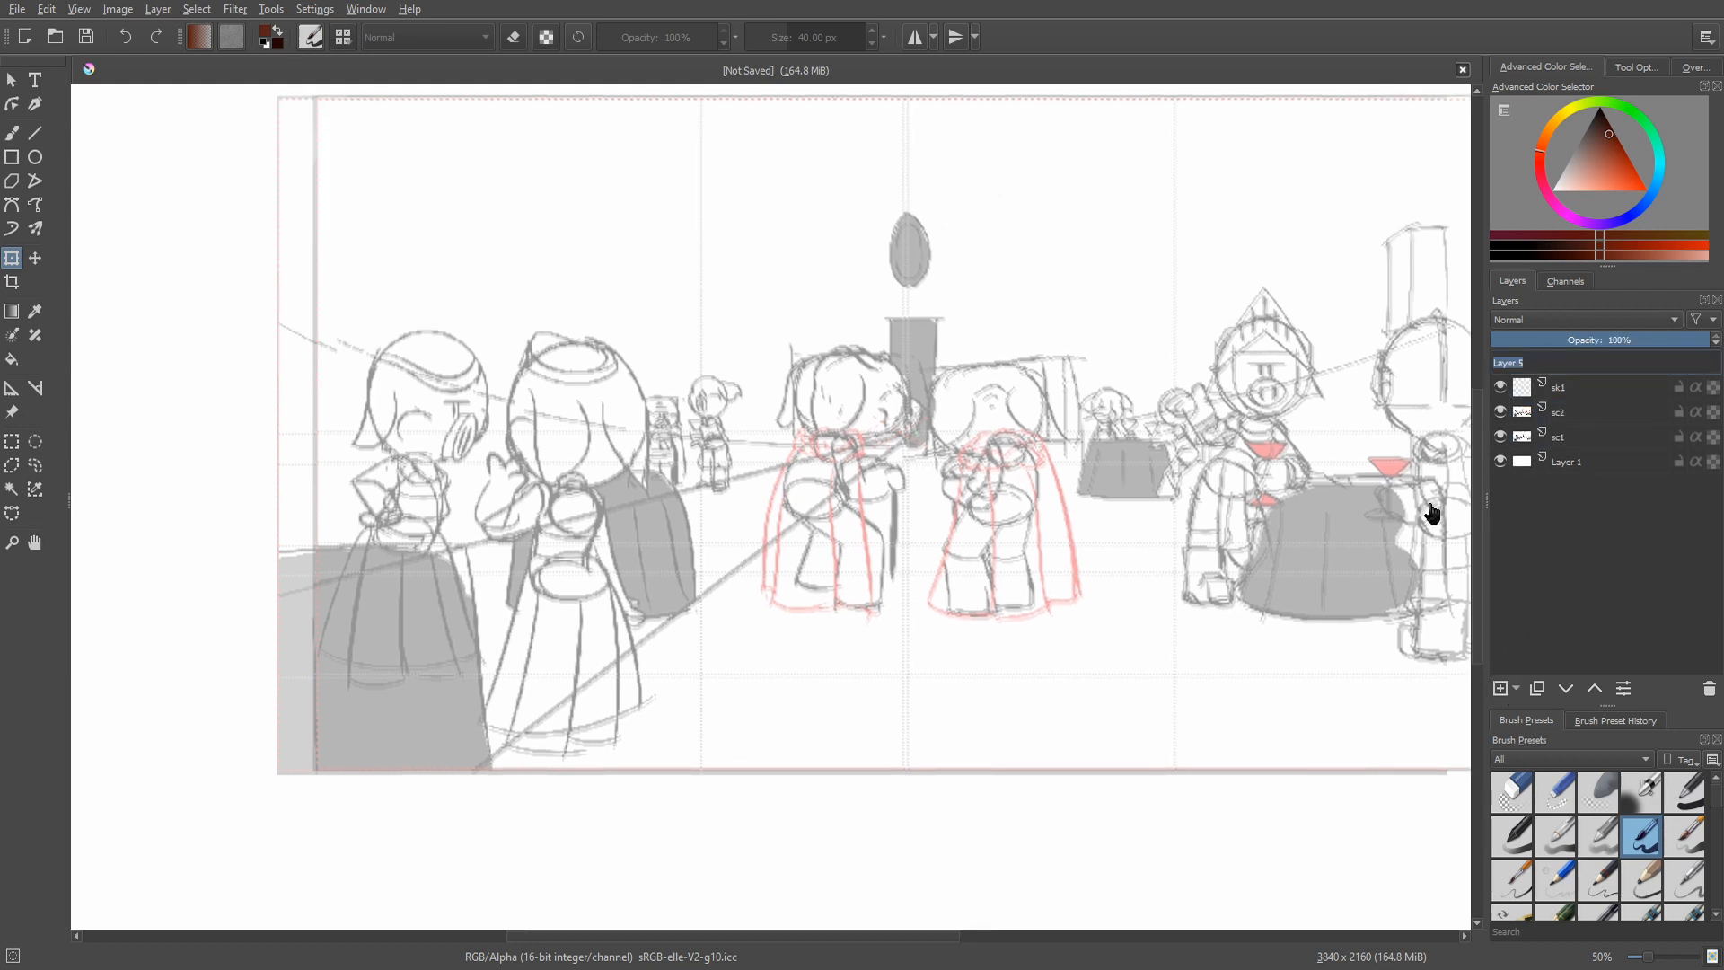
{"action": "left_click", "coordinate": [1498, 689]}
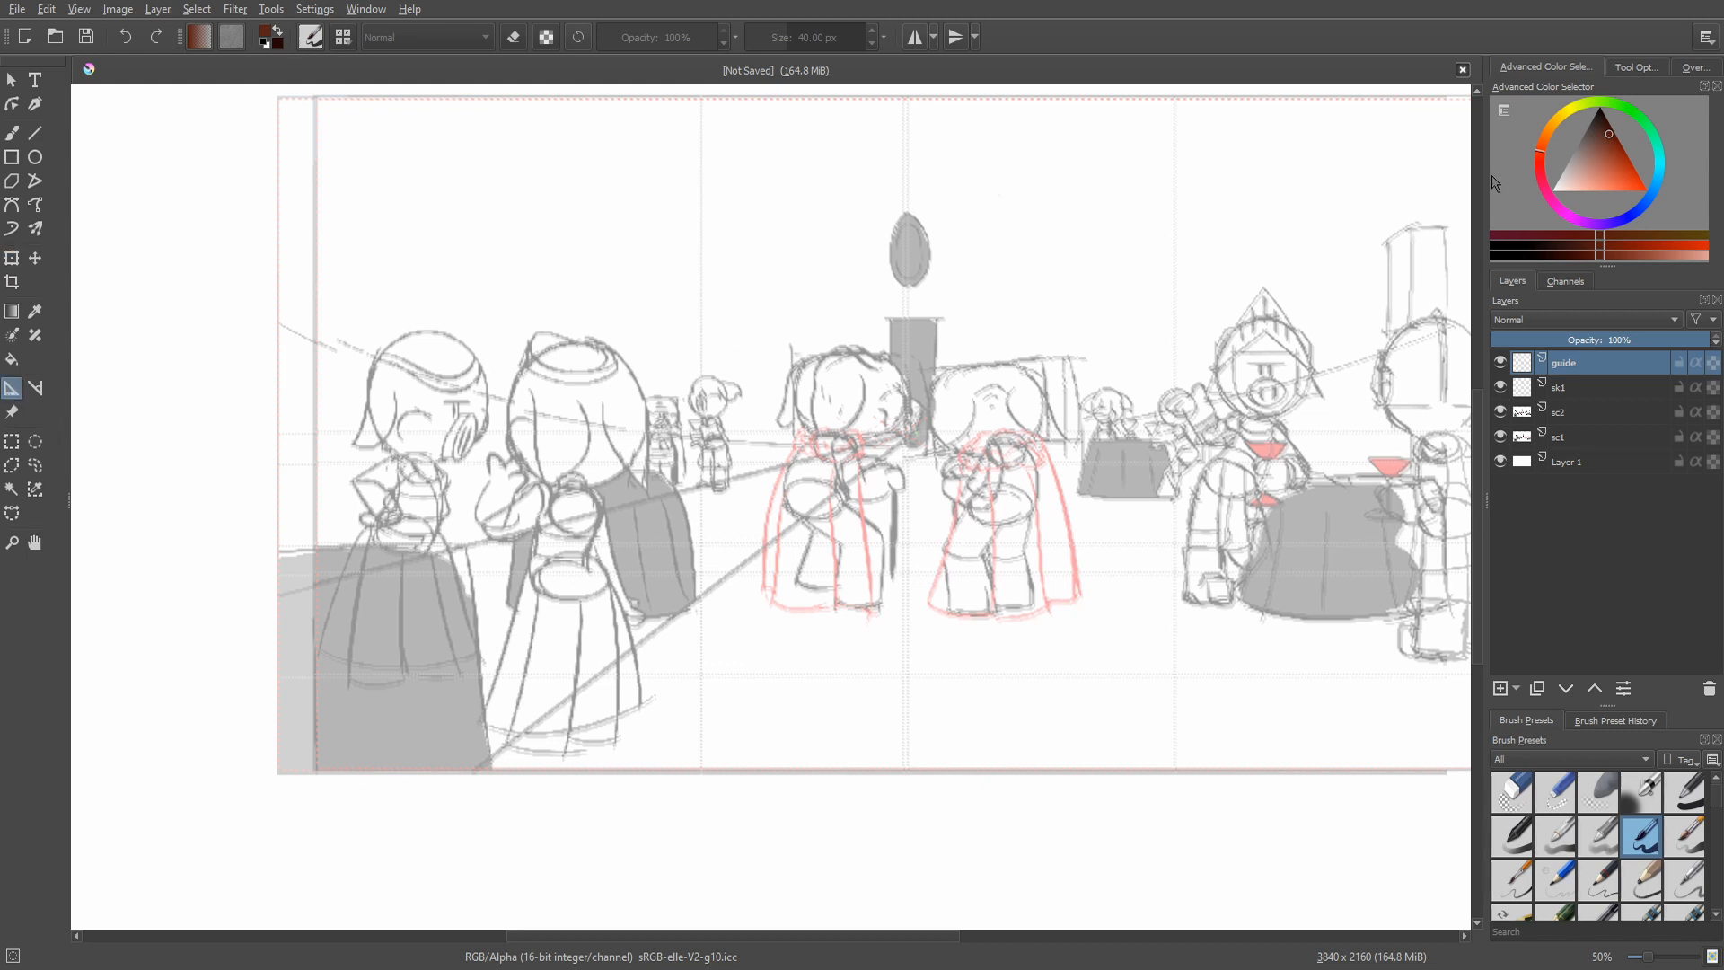
Step: Place a Vanishing Point assistant among the ballroom's central figures
{"action": "left_click", "coordinate": [1636, 67]}
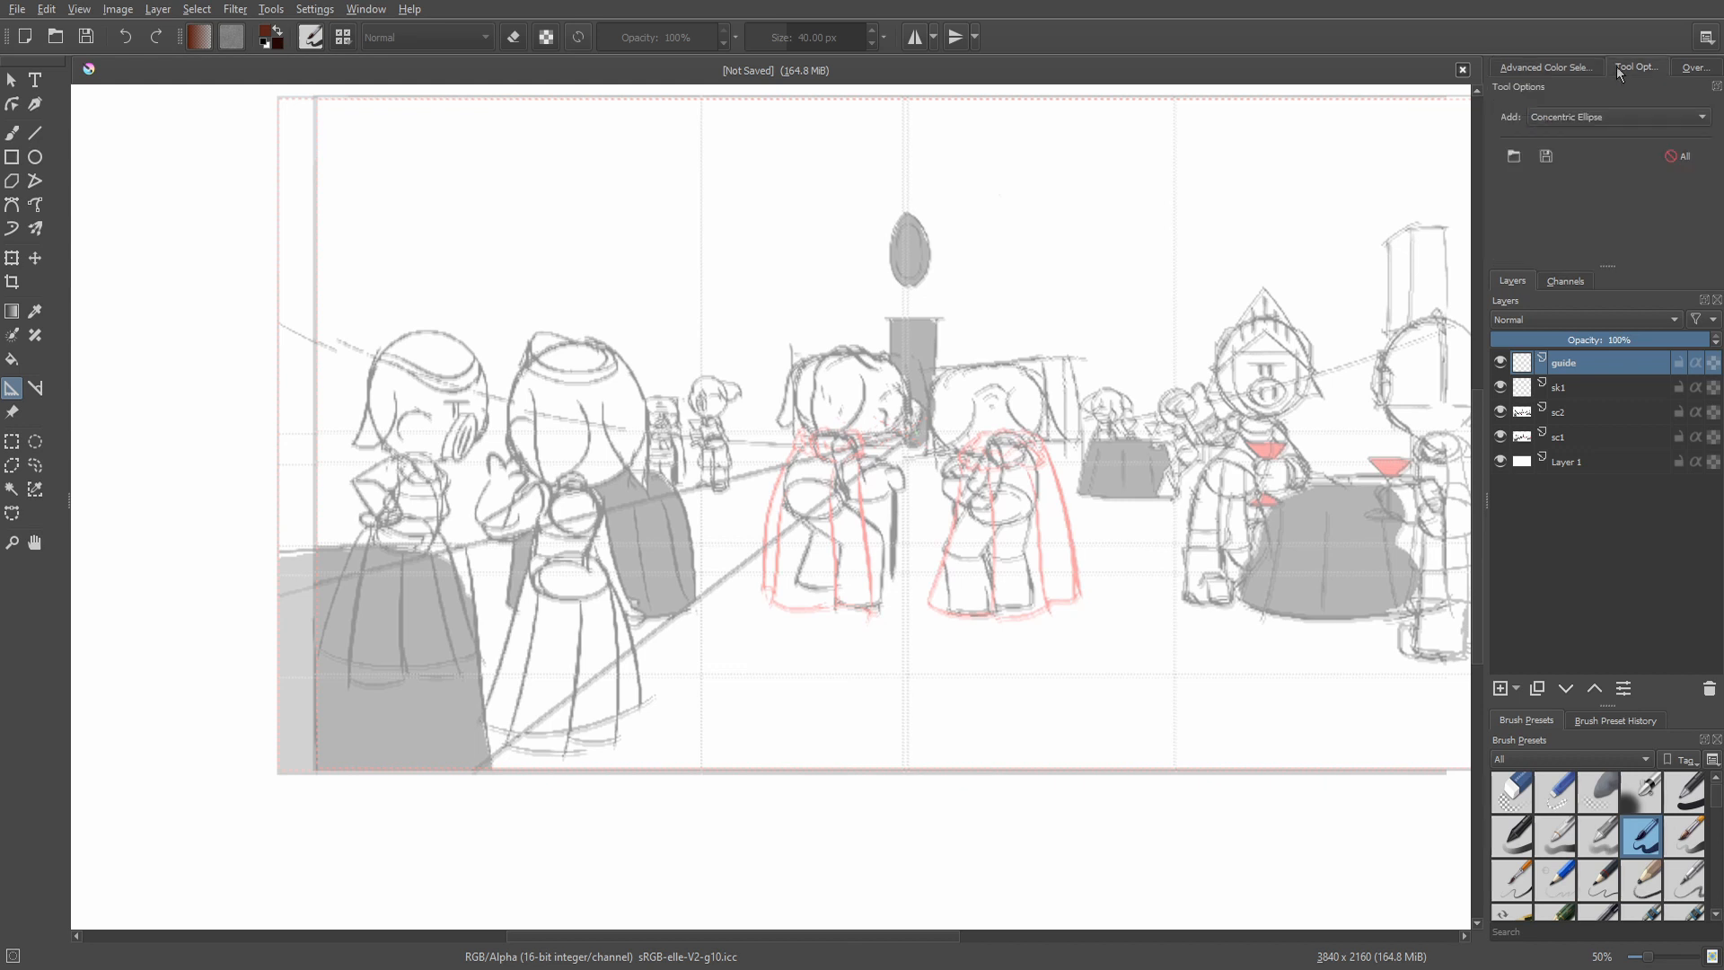
{"action": "left_click", "coordinate": [1610, 116]}
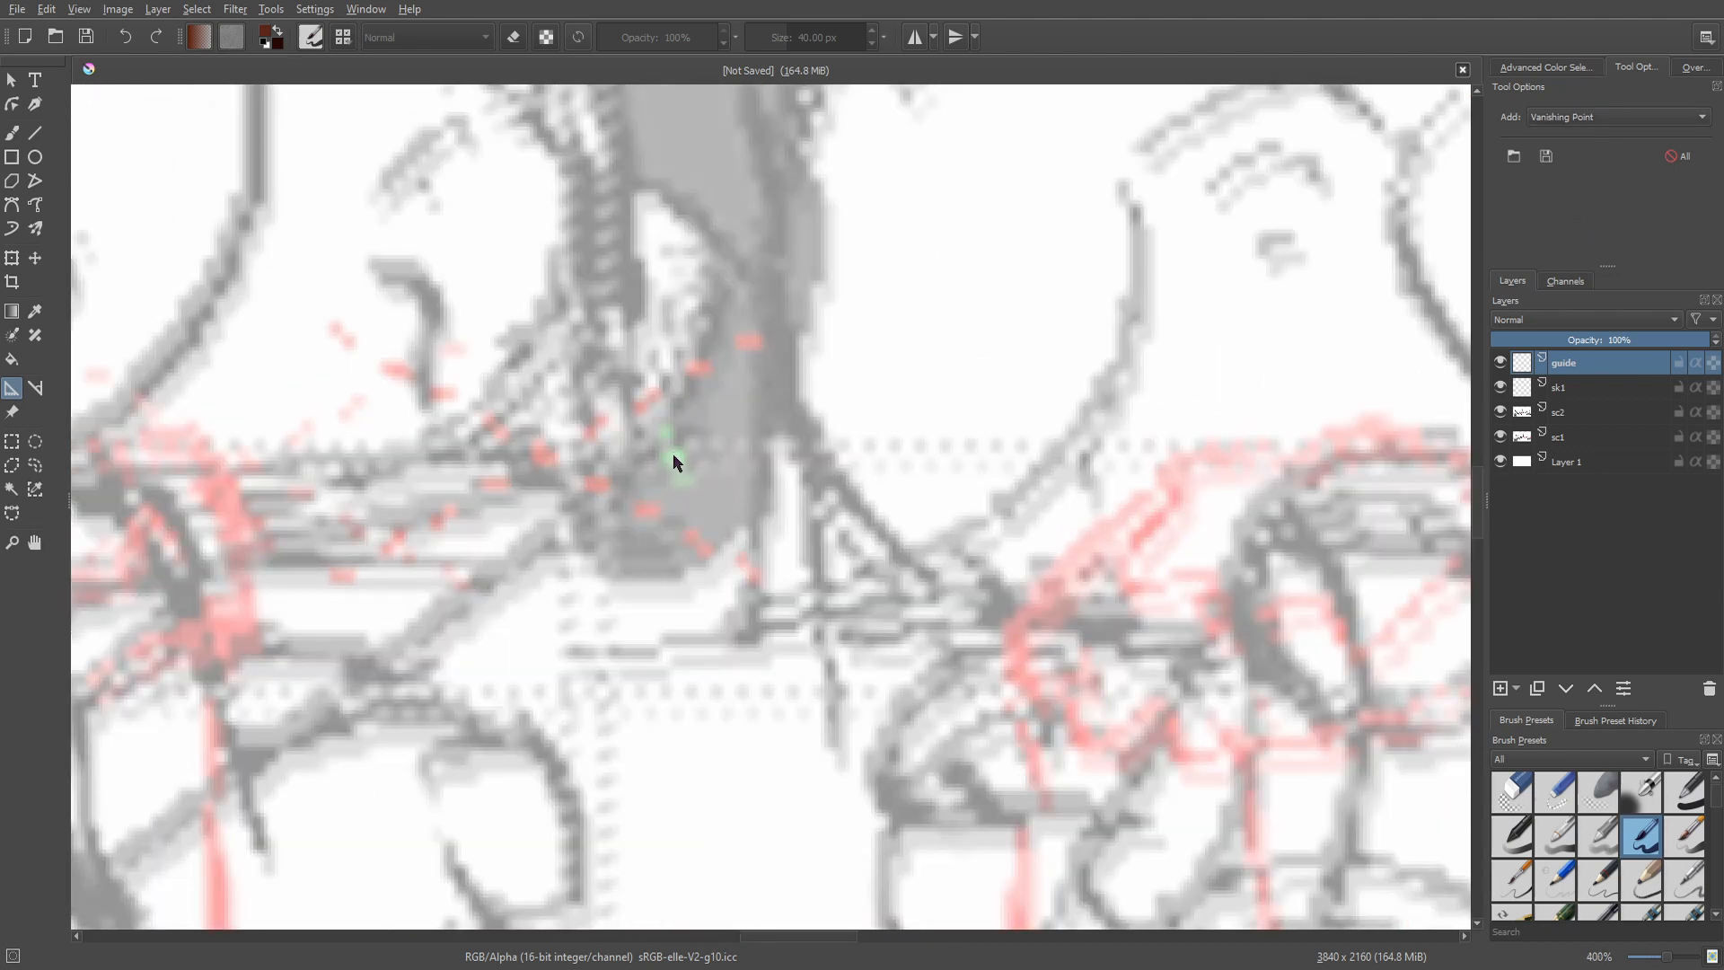
{"action": "left_click", "coordinate": [672, 451]}
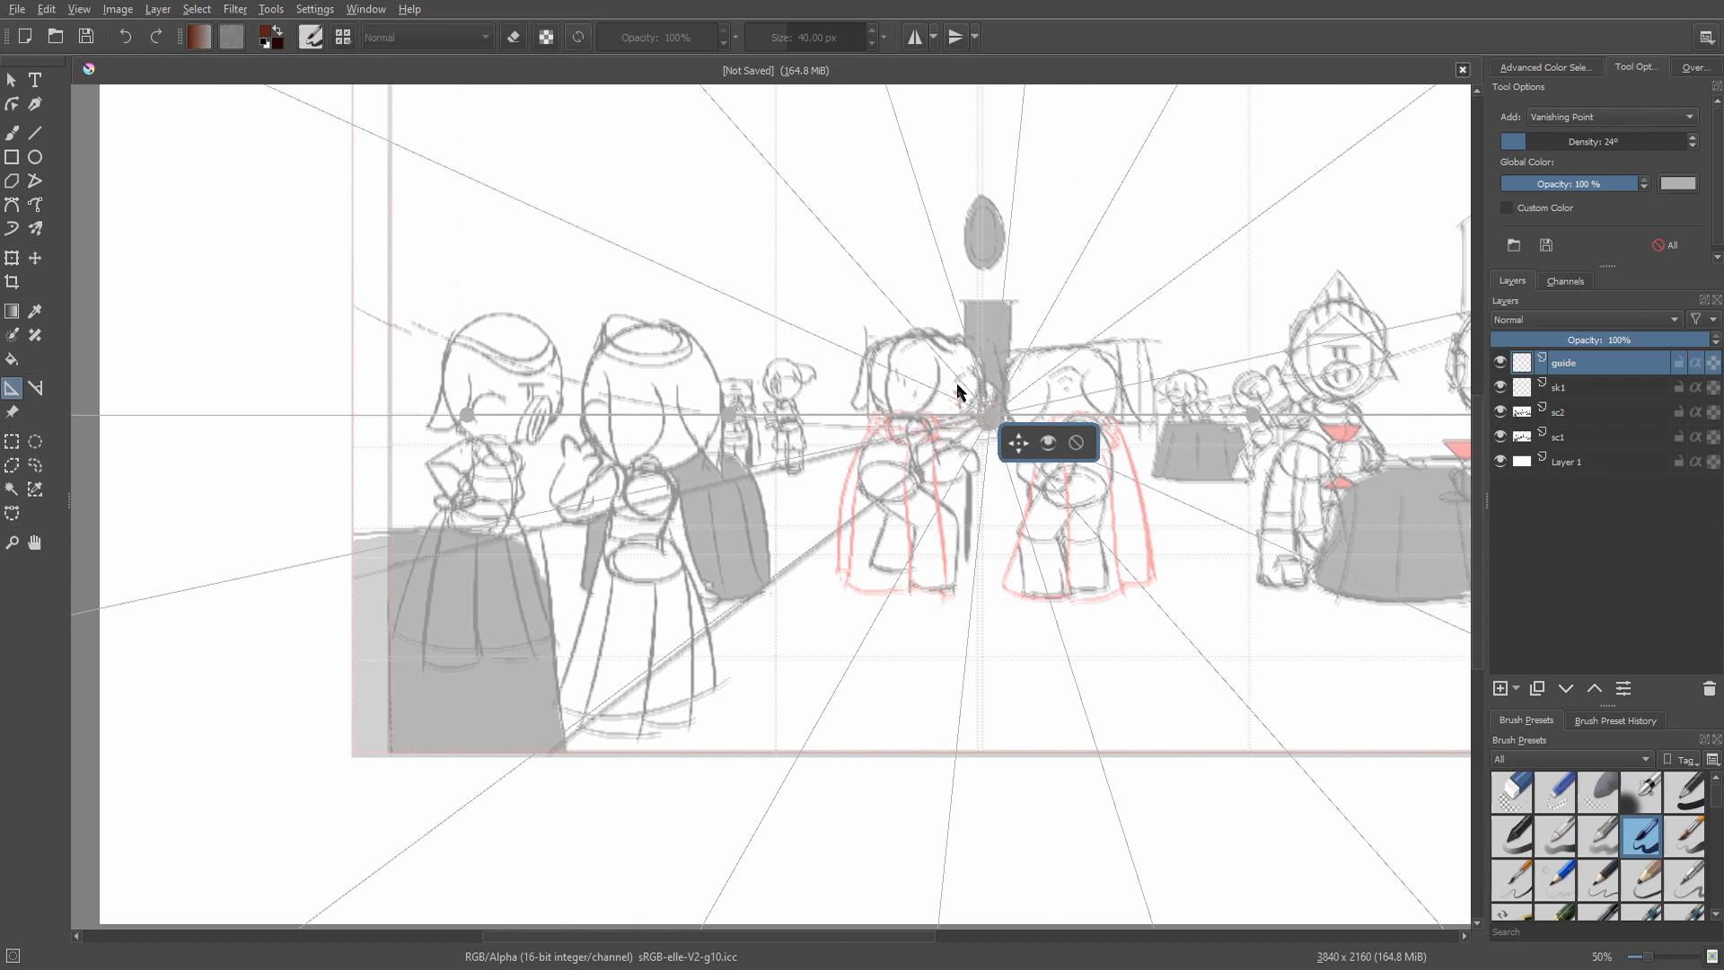
{"action": "mouse_move", "coordinate": [911, 318]}
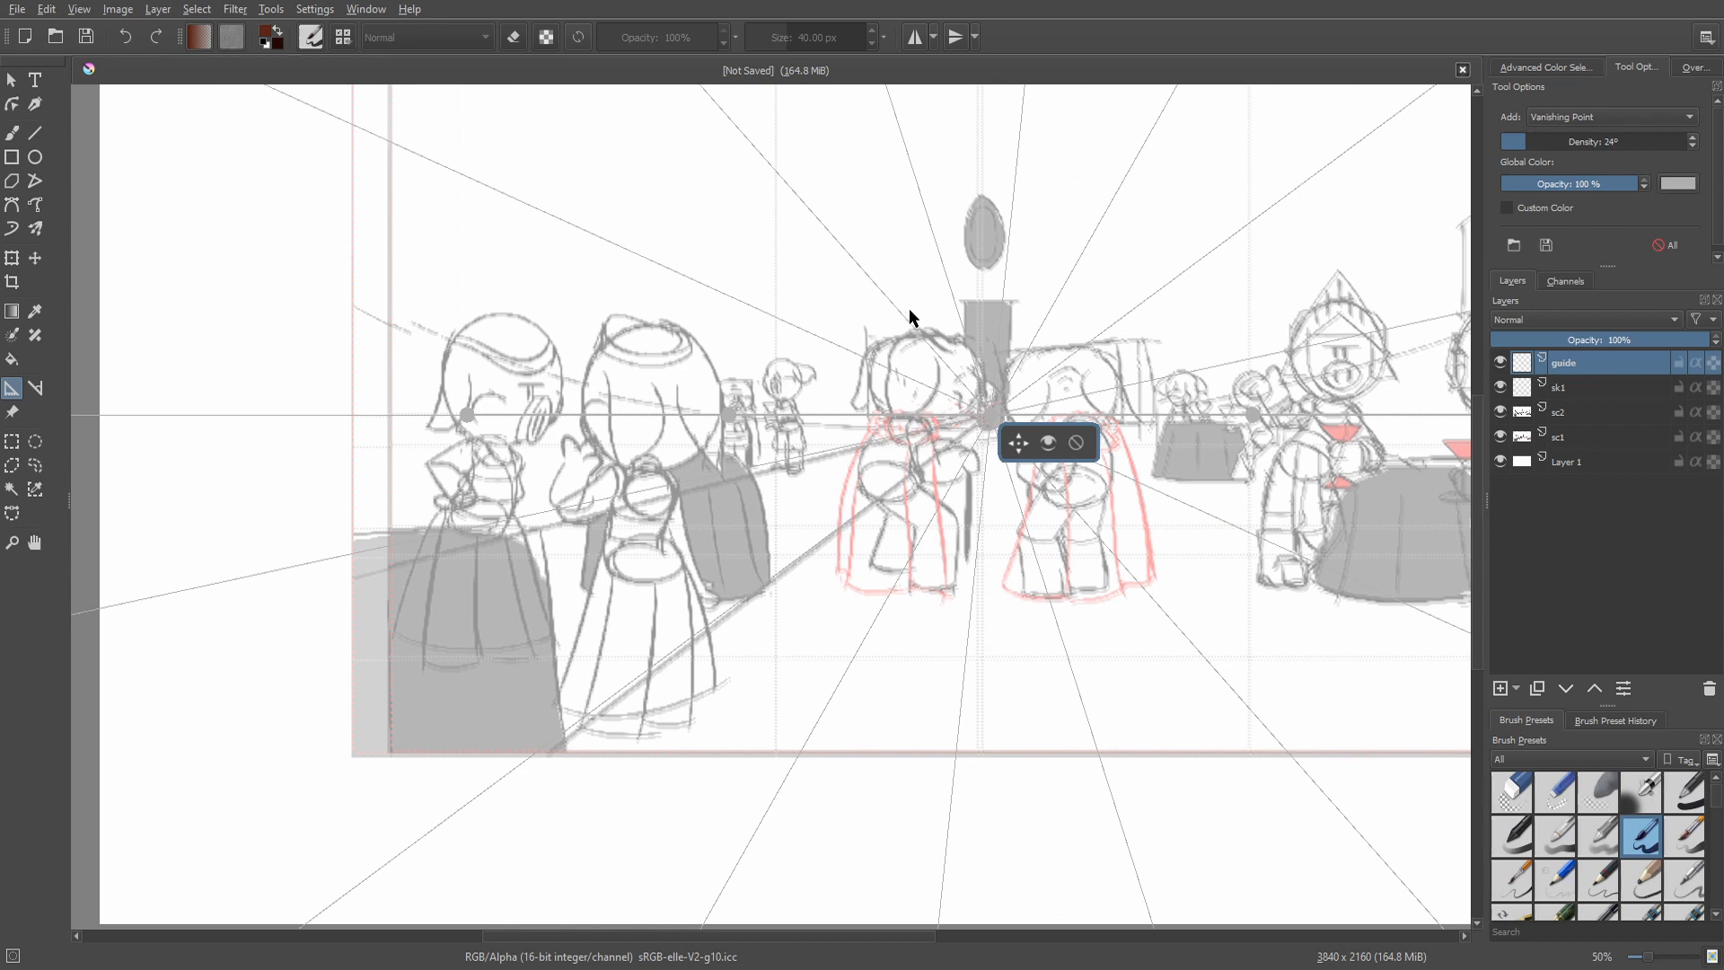
{"action": "mouse_move", "coordinate": [955, 310]}
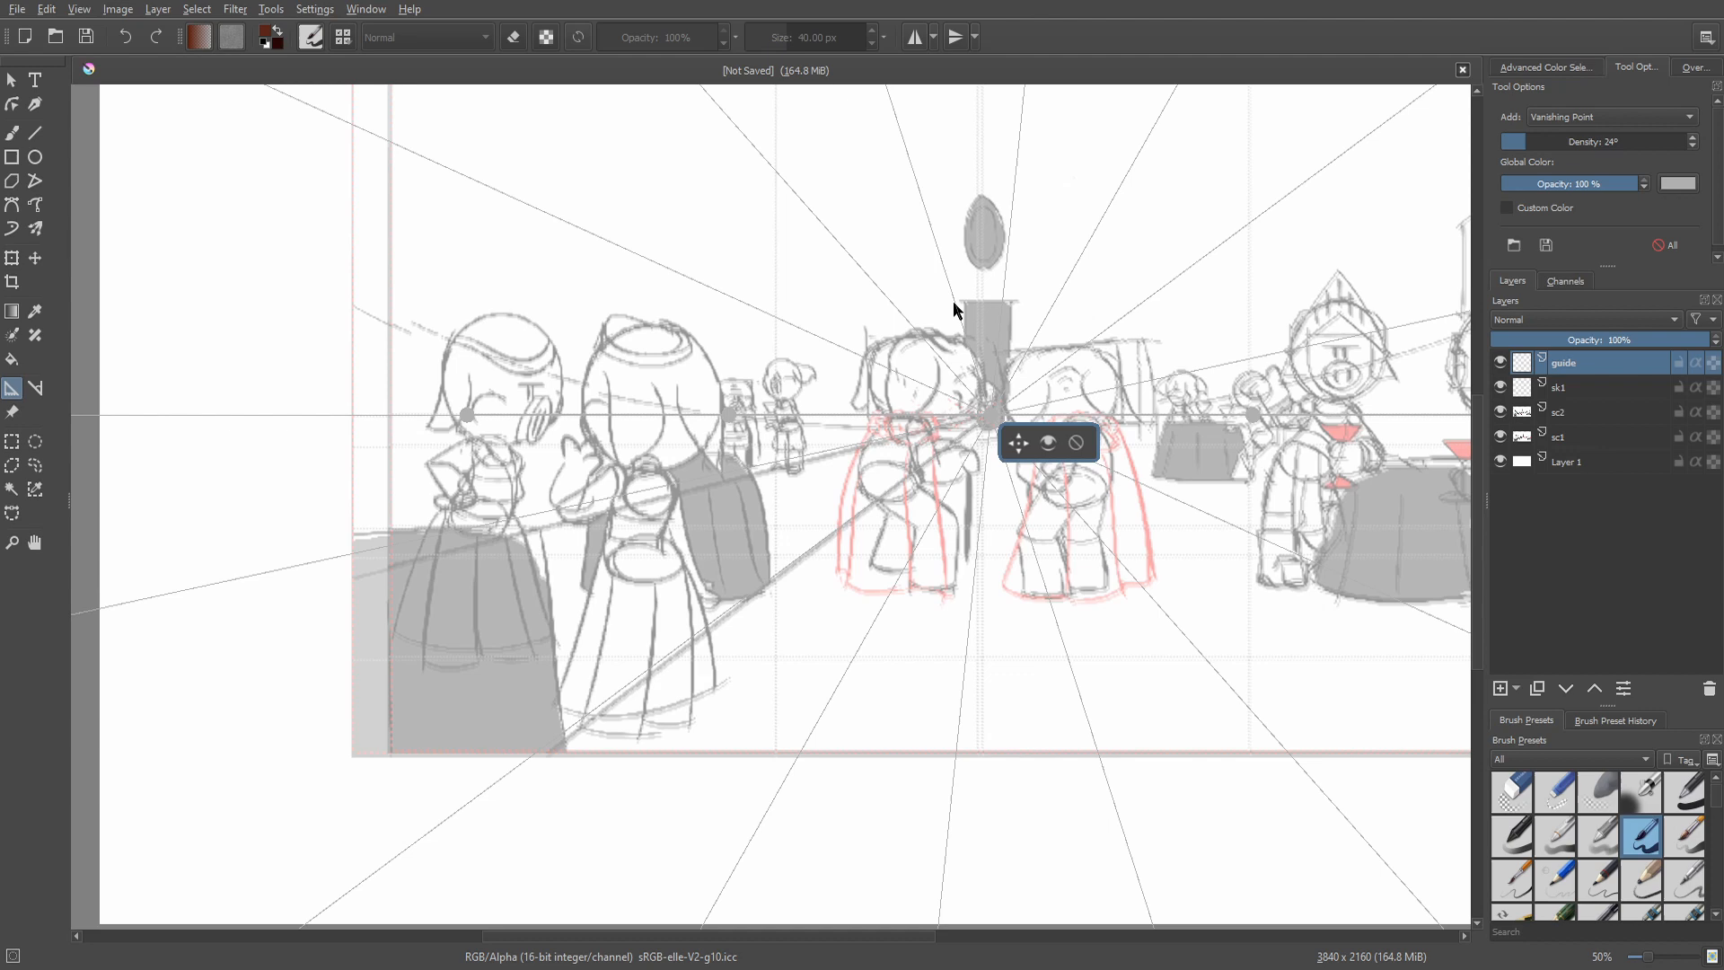
{"action": "mouse_move", "coordinate": [1030, 683]}
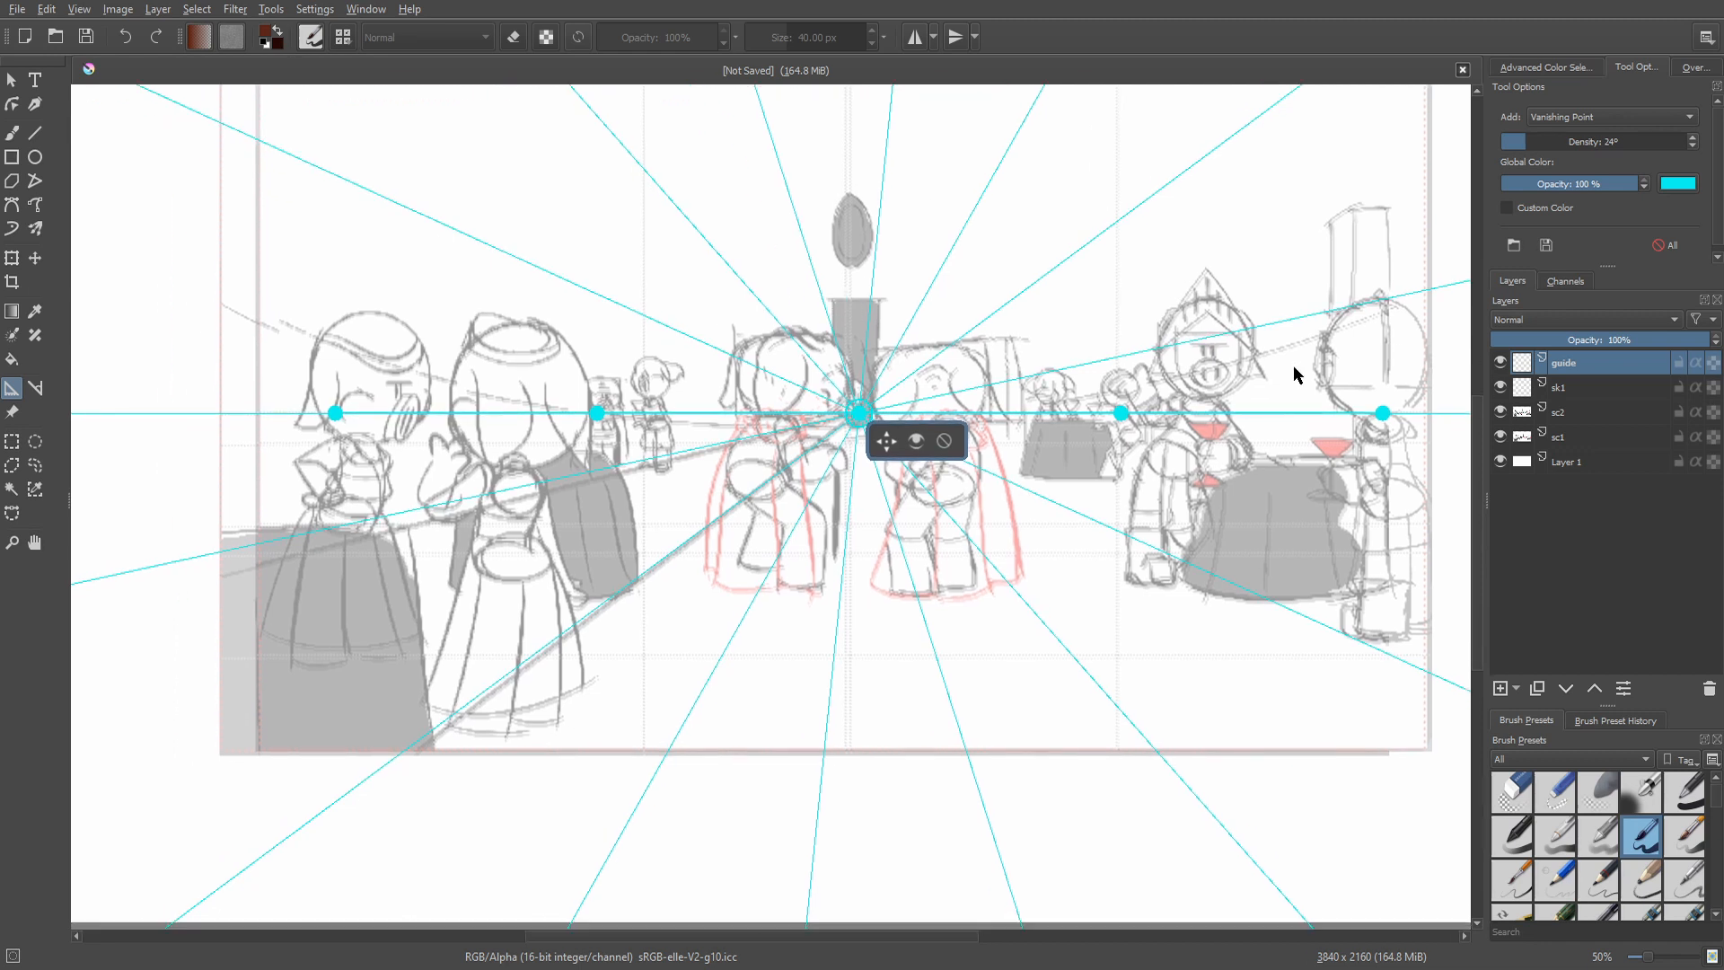
{"action": "mouse_move", "coordinate": [1577, 159]}
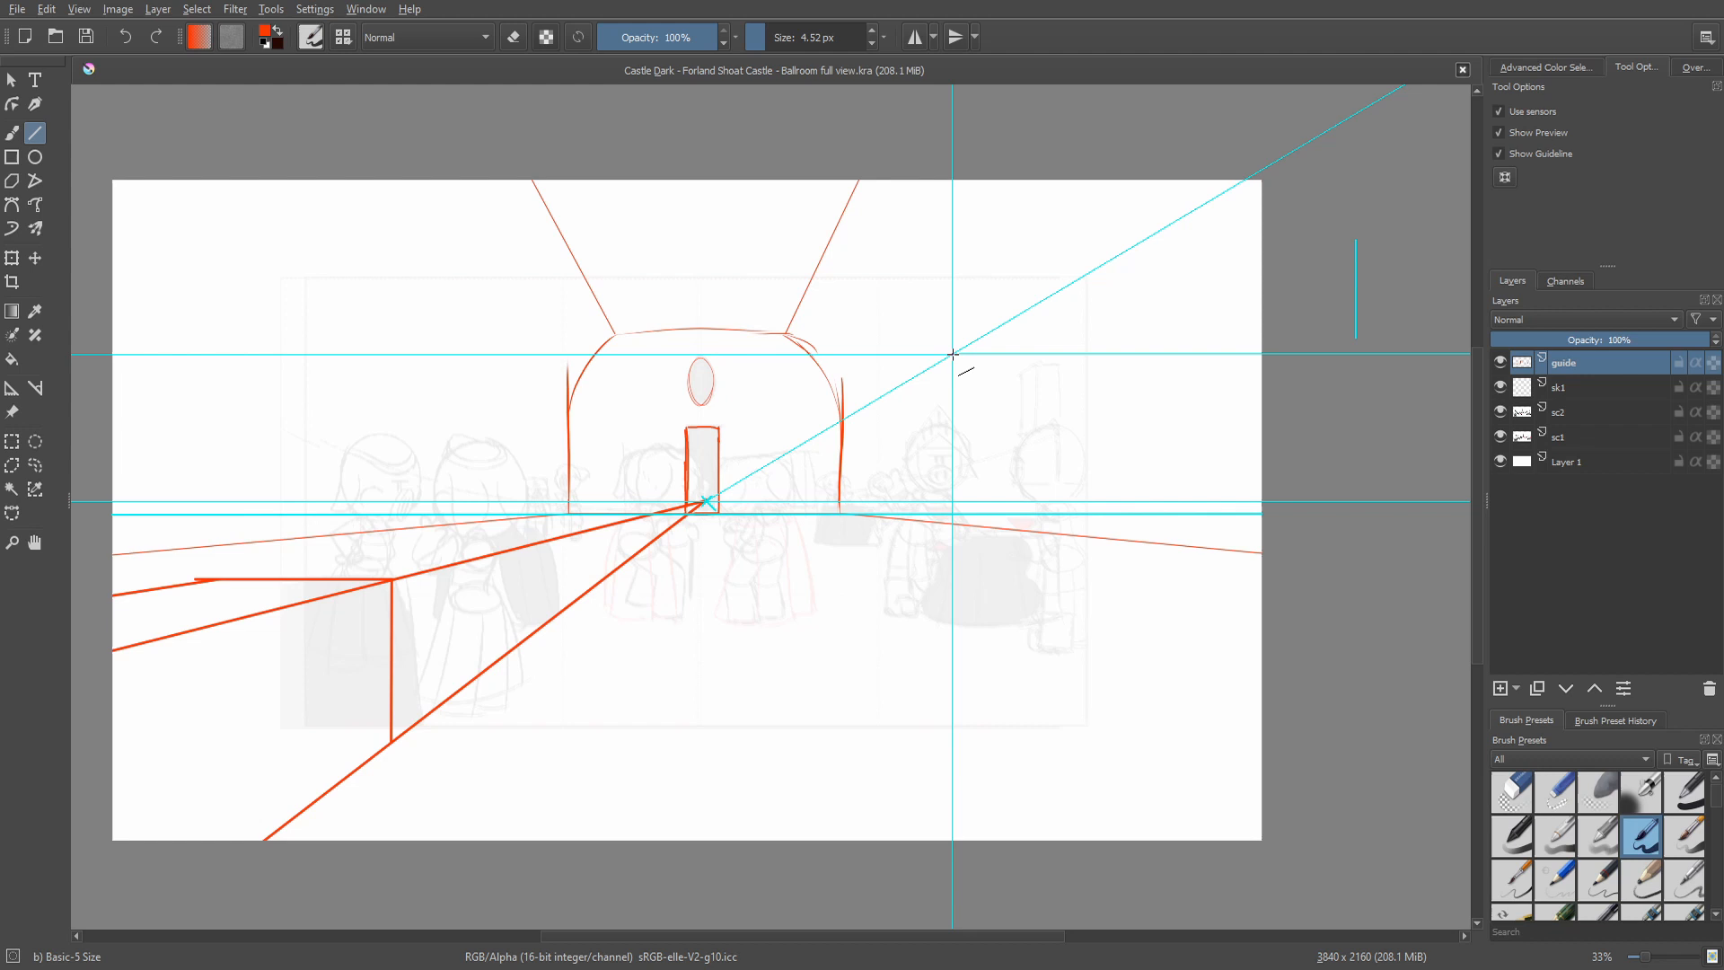
Step: Sketch table and chair blocks along the vanishing lines with the Freehand Brush
{"action": "scroll", "scroll_direction": "down", "scroll_amount": 3}
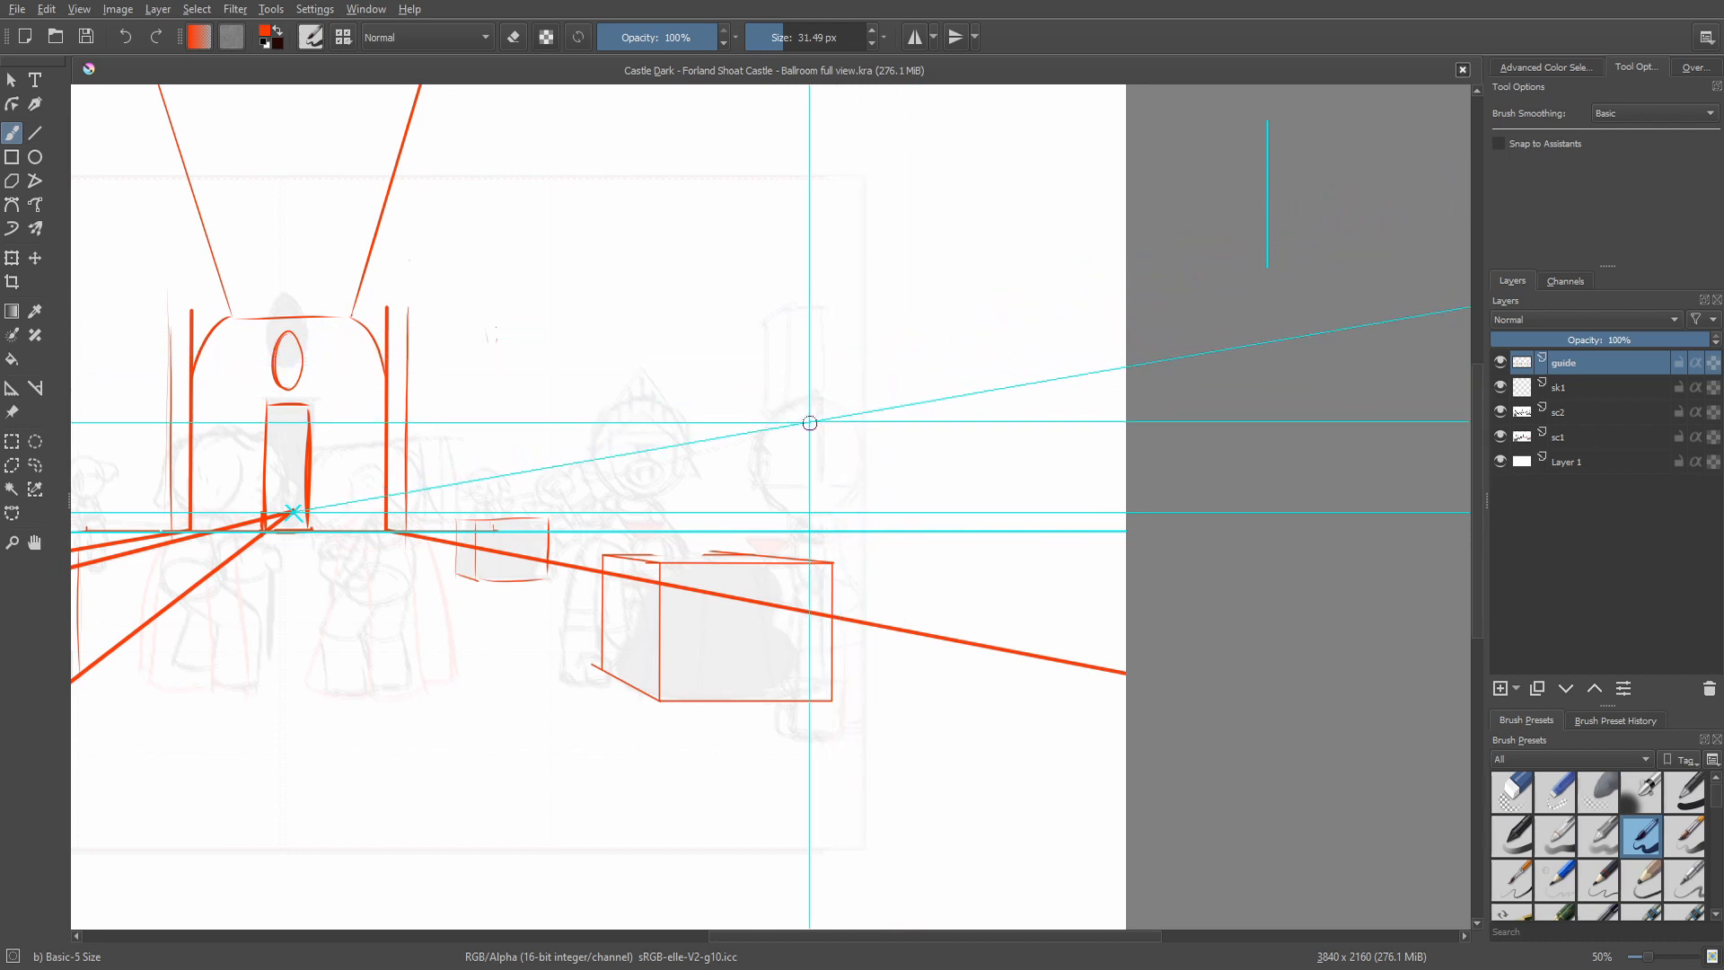
{"action": "left_click_drag", "start_coordinate": [808, 423], "coordinate": [831, 431]}
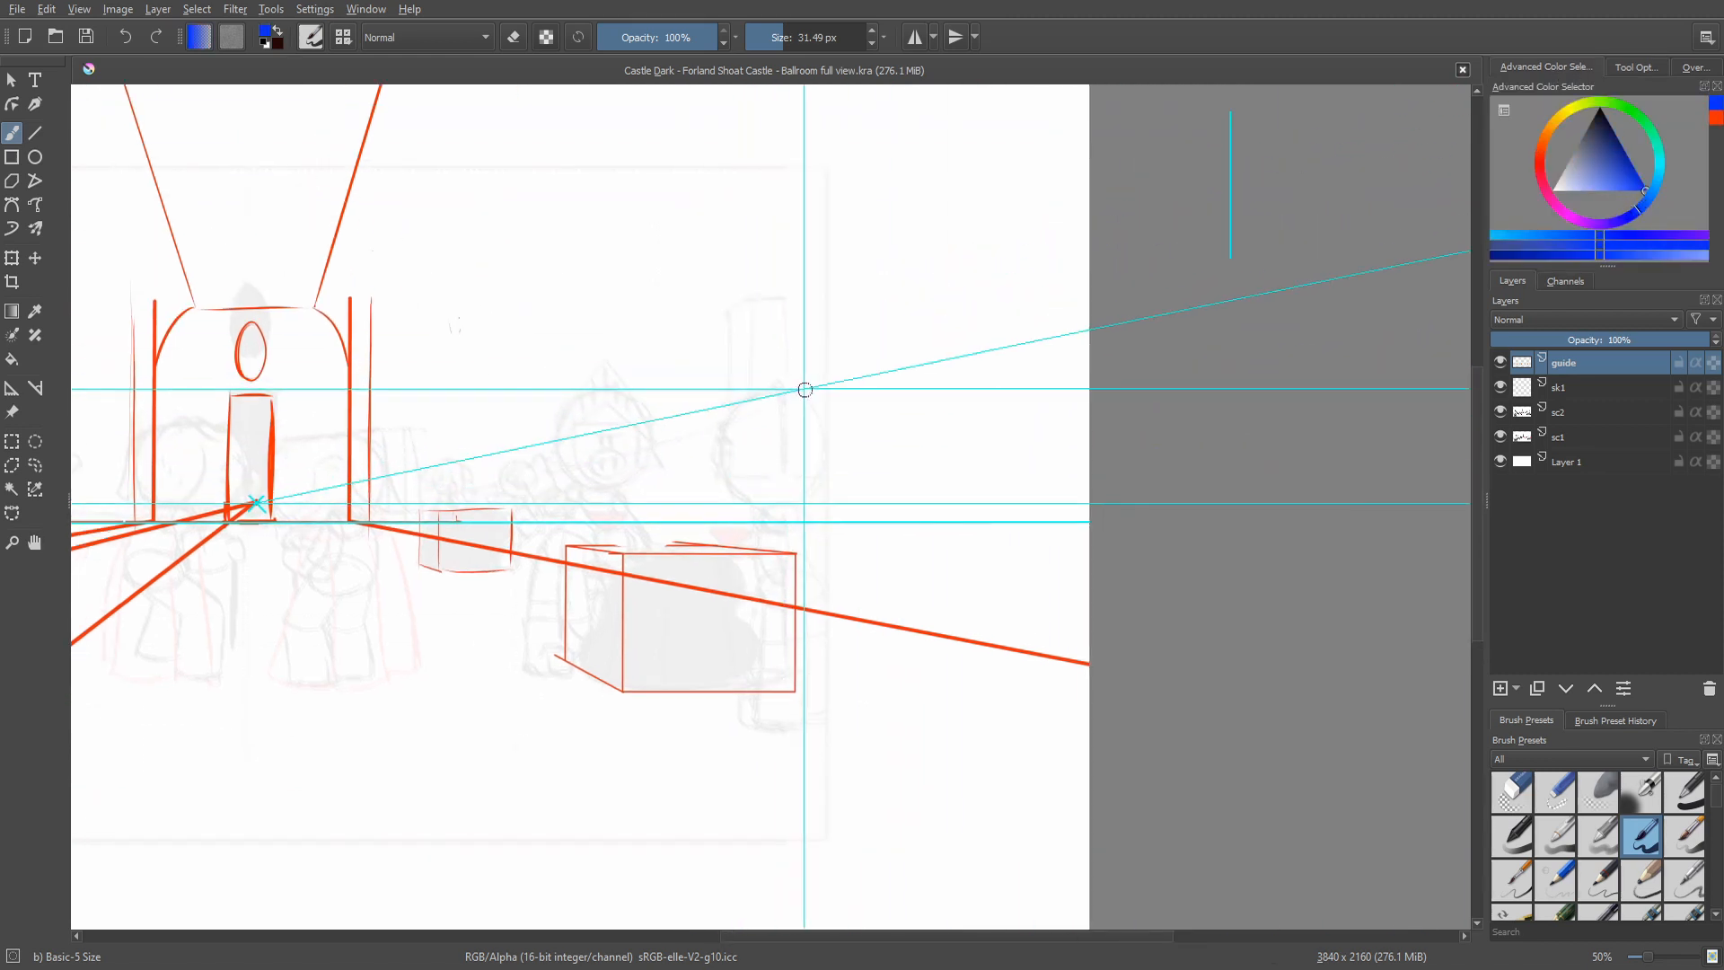
{"action": "left_click_drag", "start_coordinate": [805, 388], "coordinate": [805, 420]}
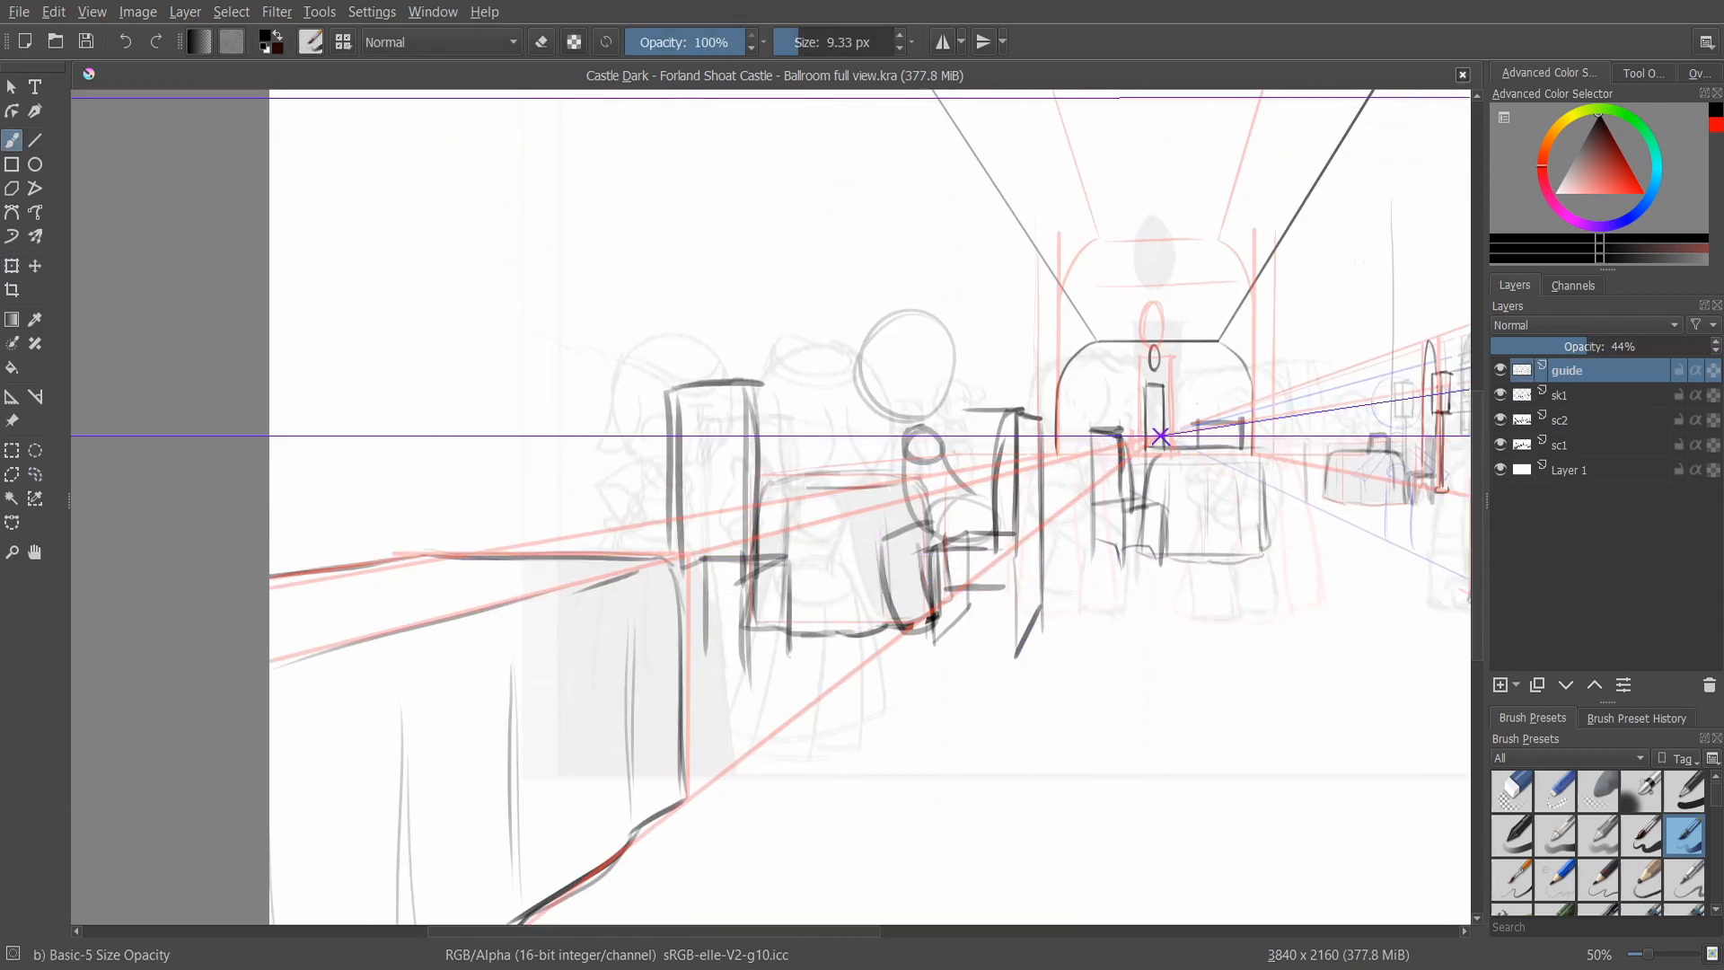
Step: Switch to the Tools practice document with the cone, cube and sphere
{"action": "left_click", "coordinate": [1561, 393]}
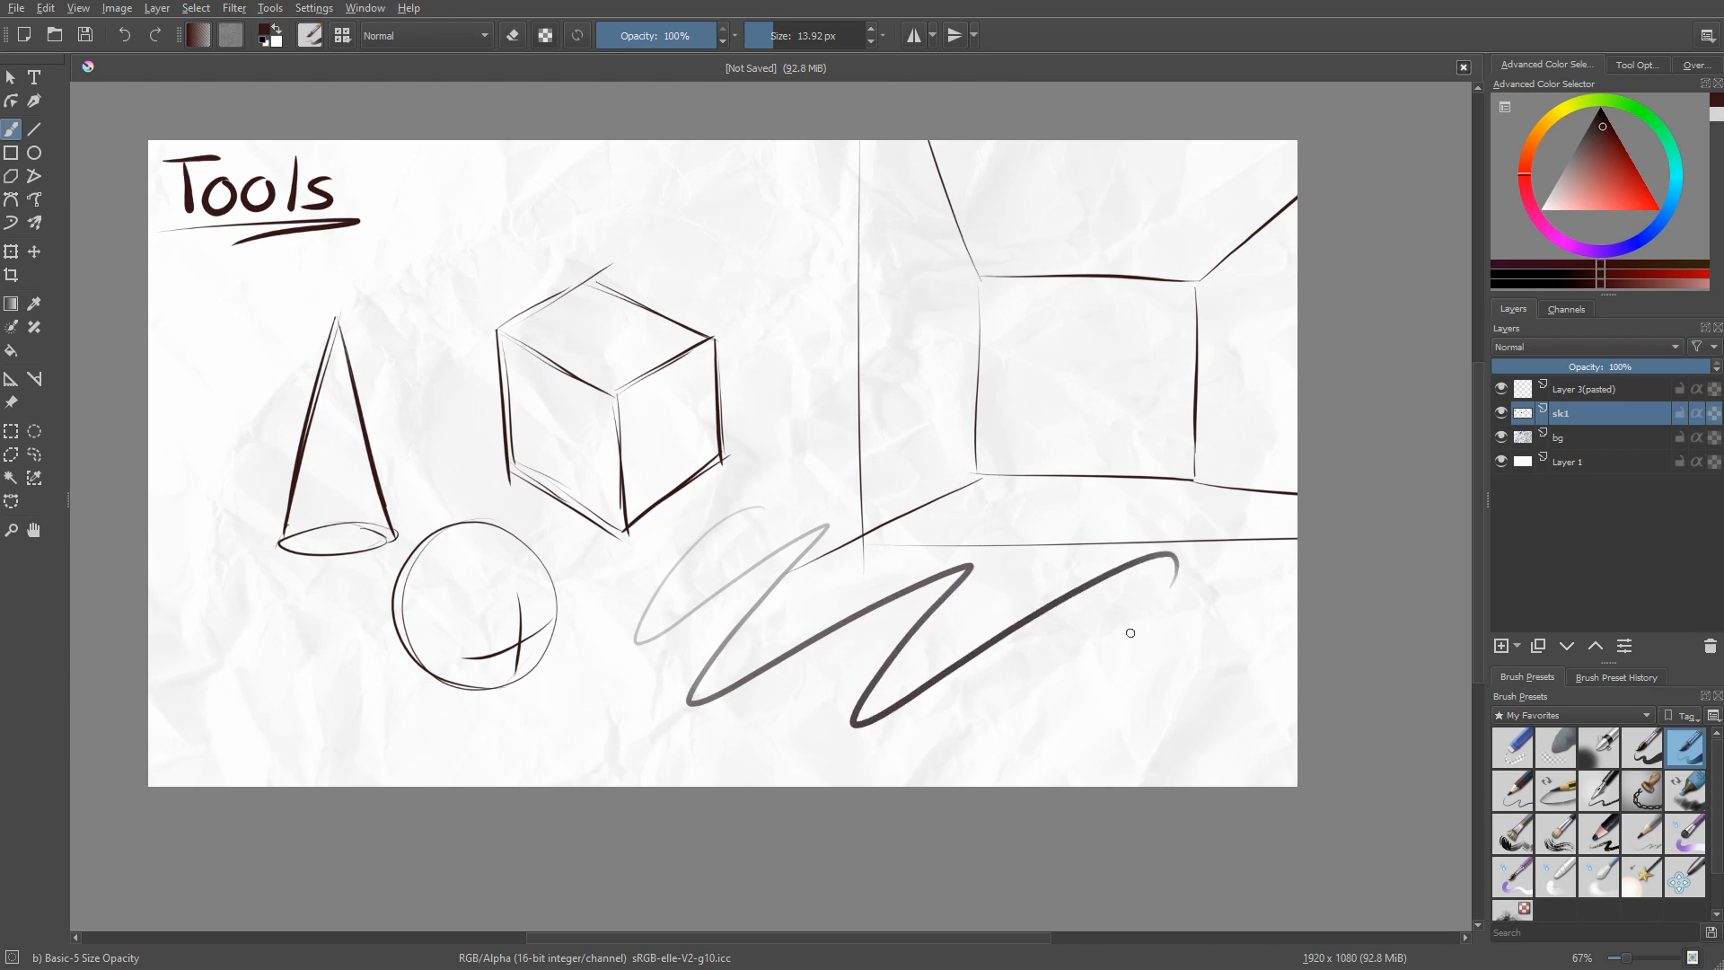
Step: Undo the wavy stroke, try hard-edged brush test strokes, undo them, and select Layer 3(pasted)
{"action": "key", "text": "ctrl+z"}
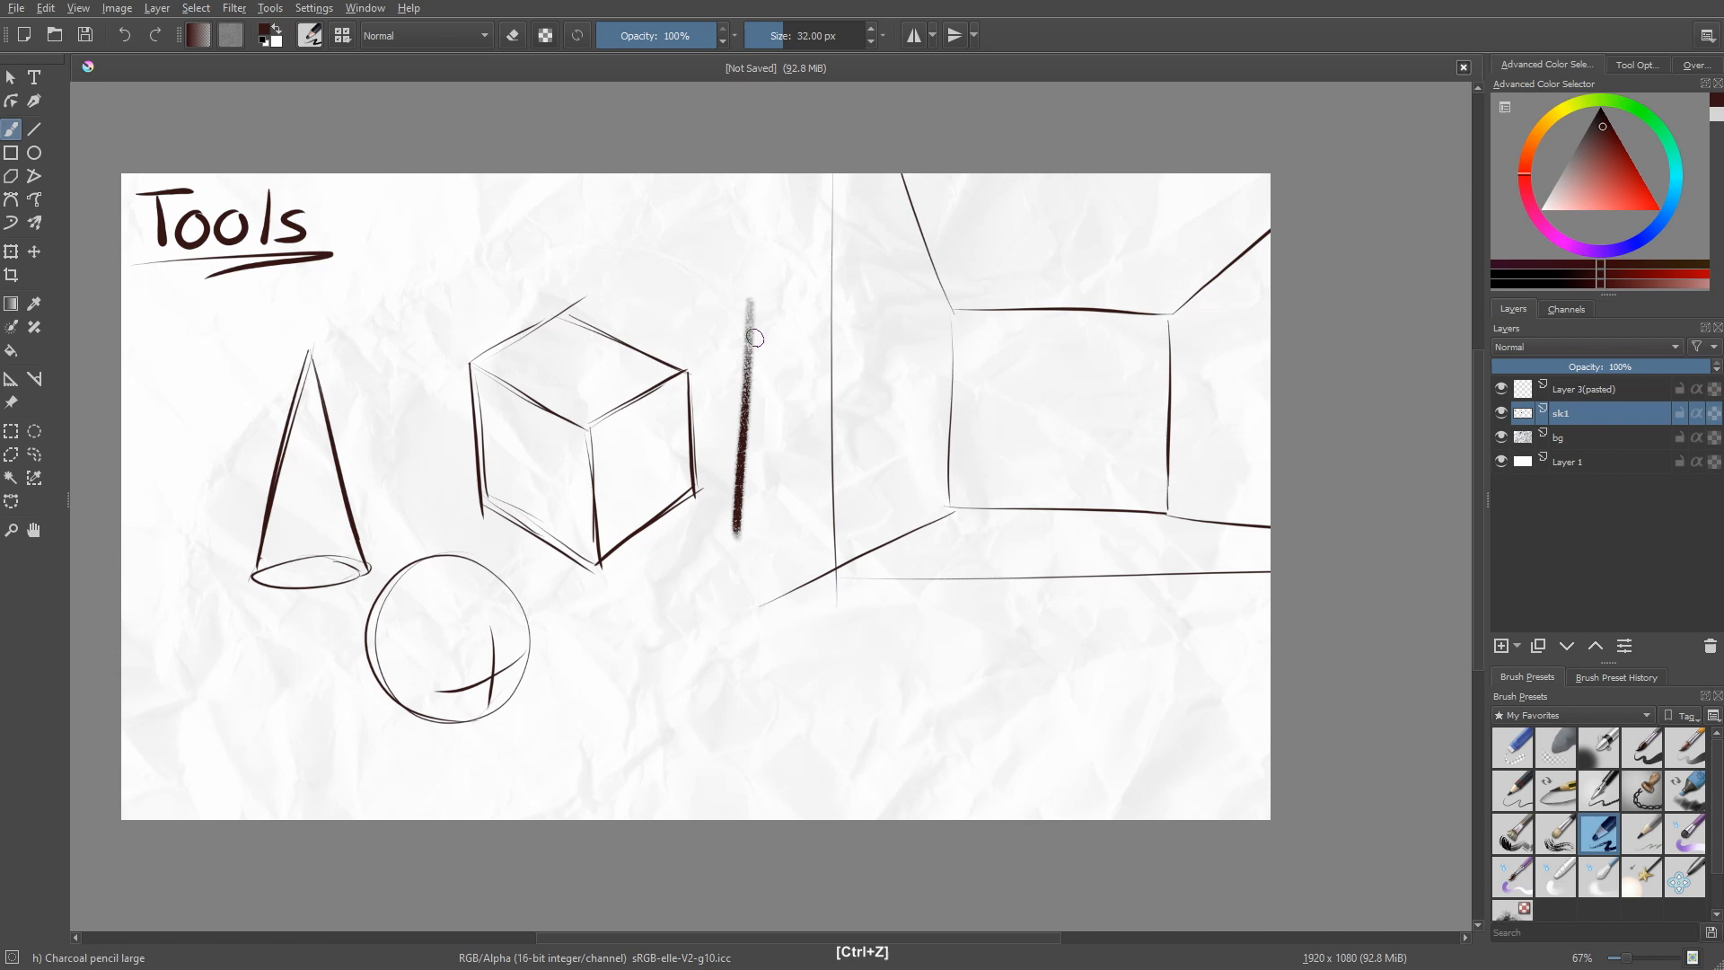
{"action": "left_click_drag", "start_coordinate": [756, 329], "coordinate": [758, 560]}
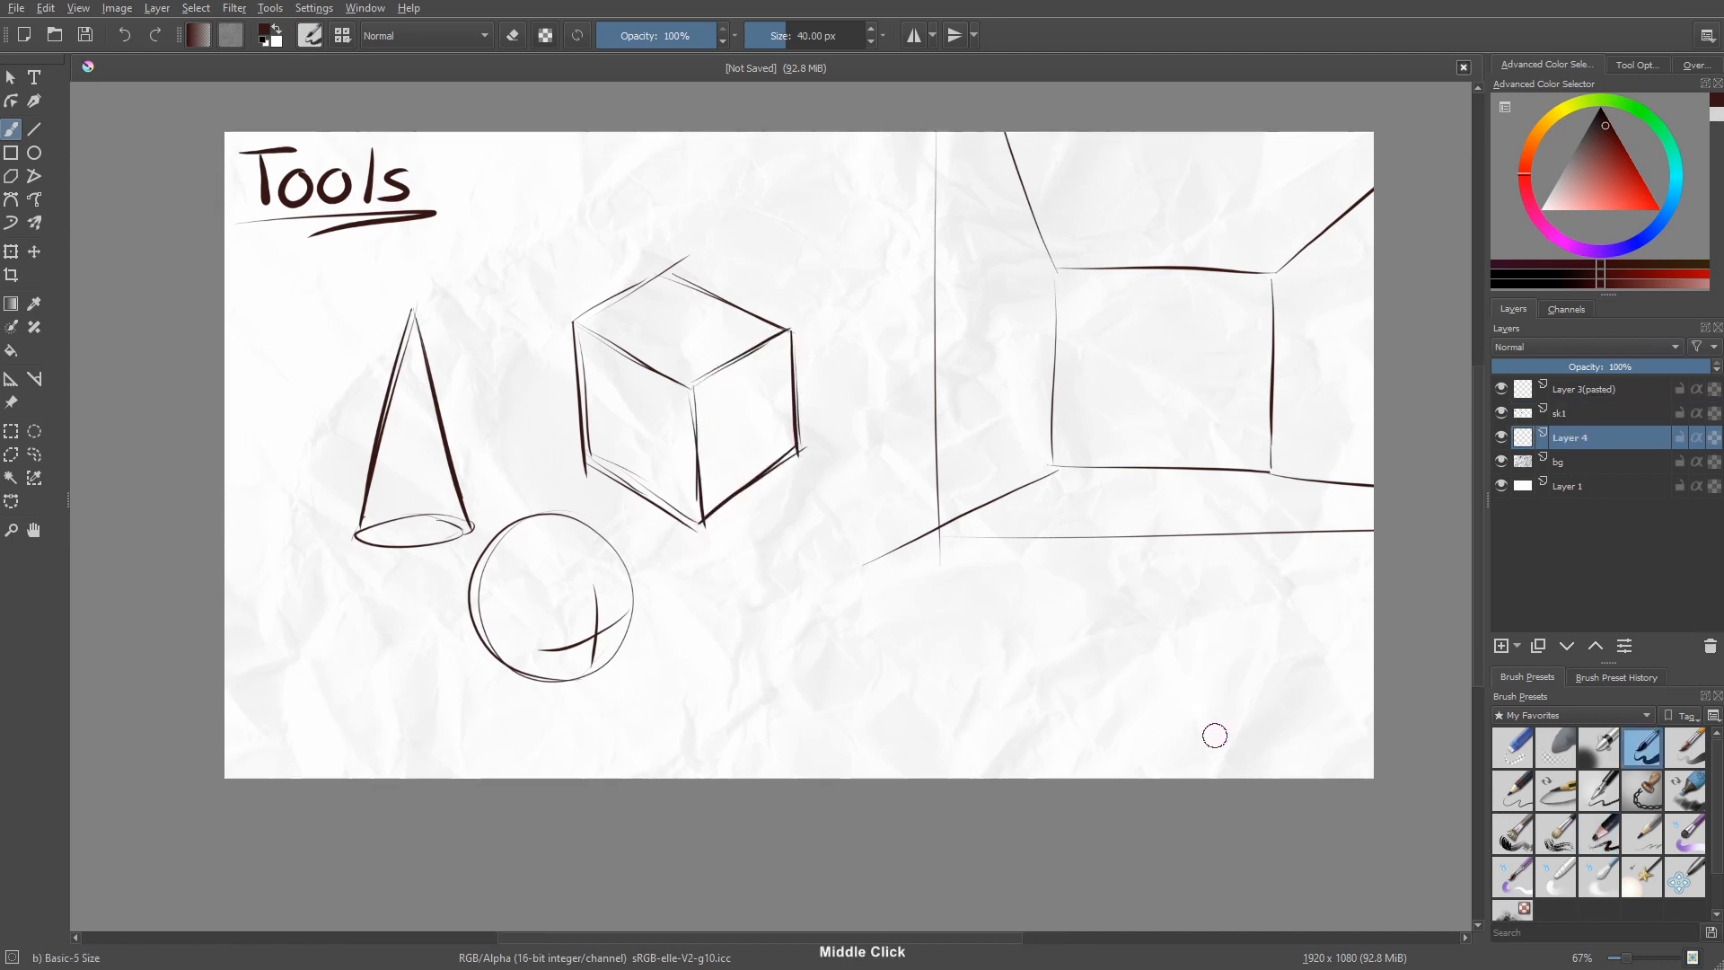
{"action": "left_click", "coordinate": [1596, 748]}
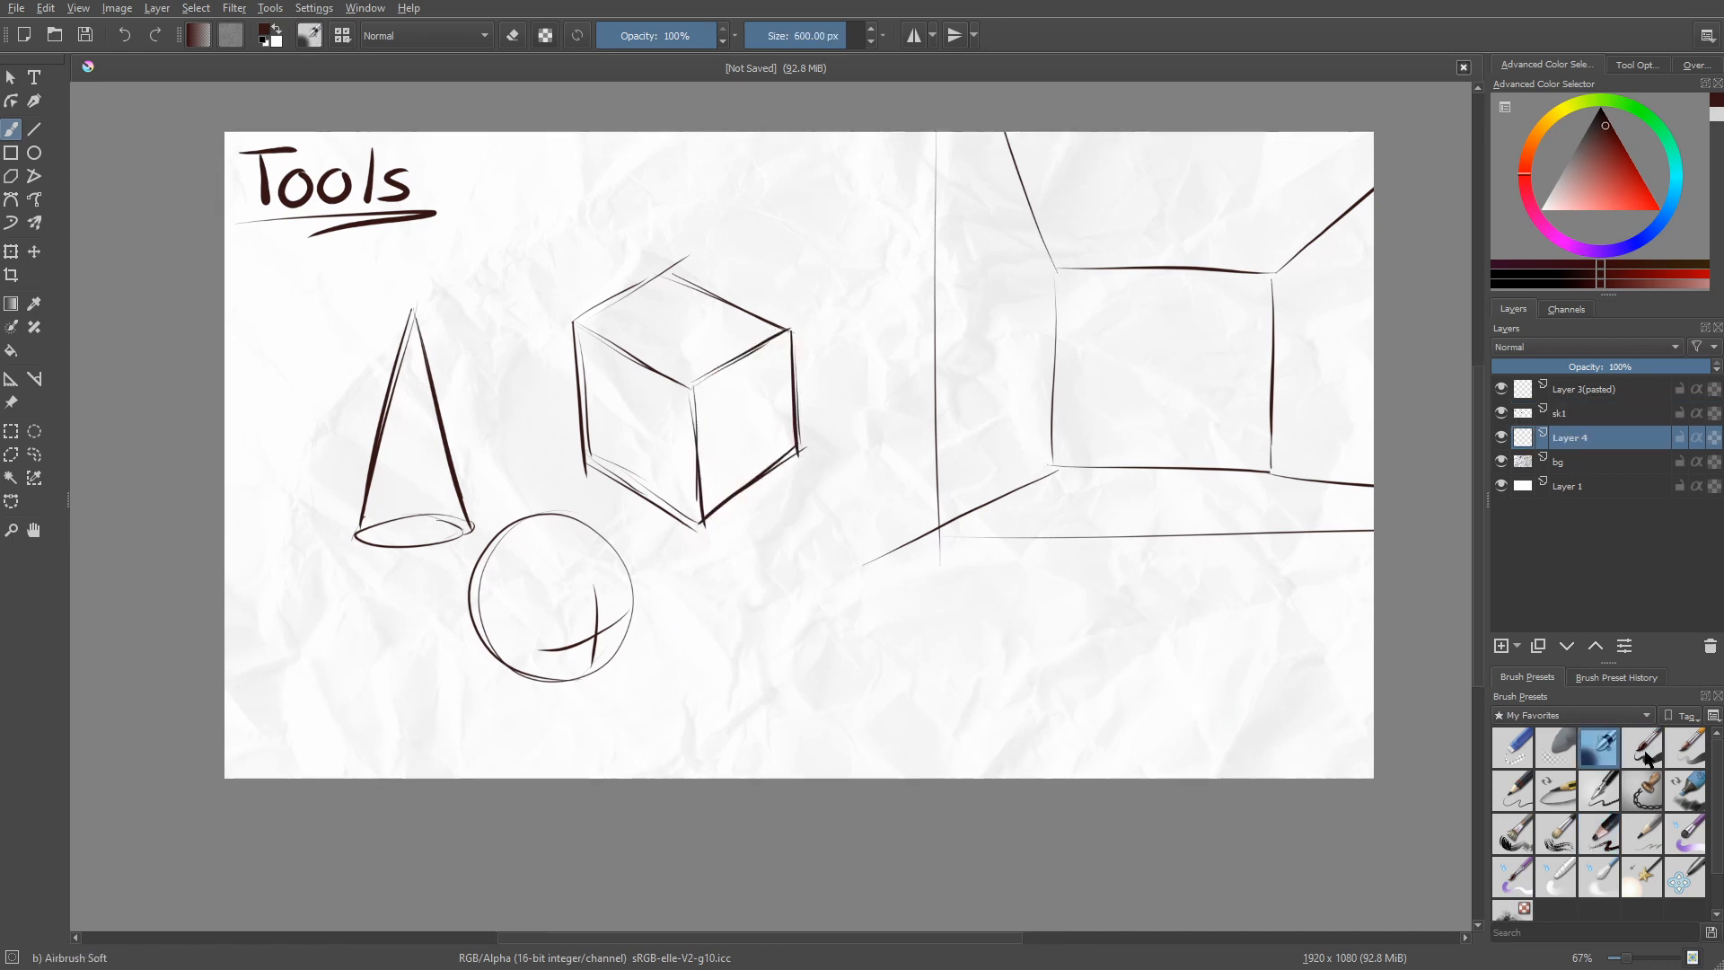
{"action": "left_click_drag", "start_coordinate": [704, 577], "coordinate": [1154, 648]}
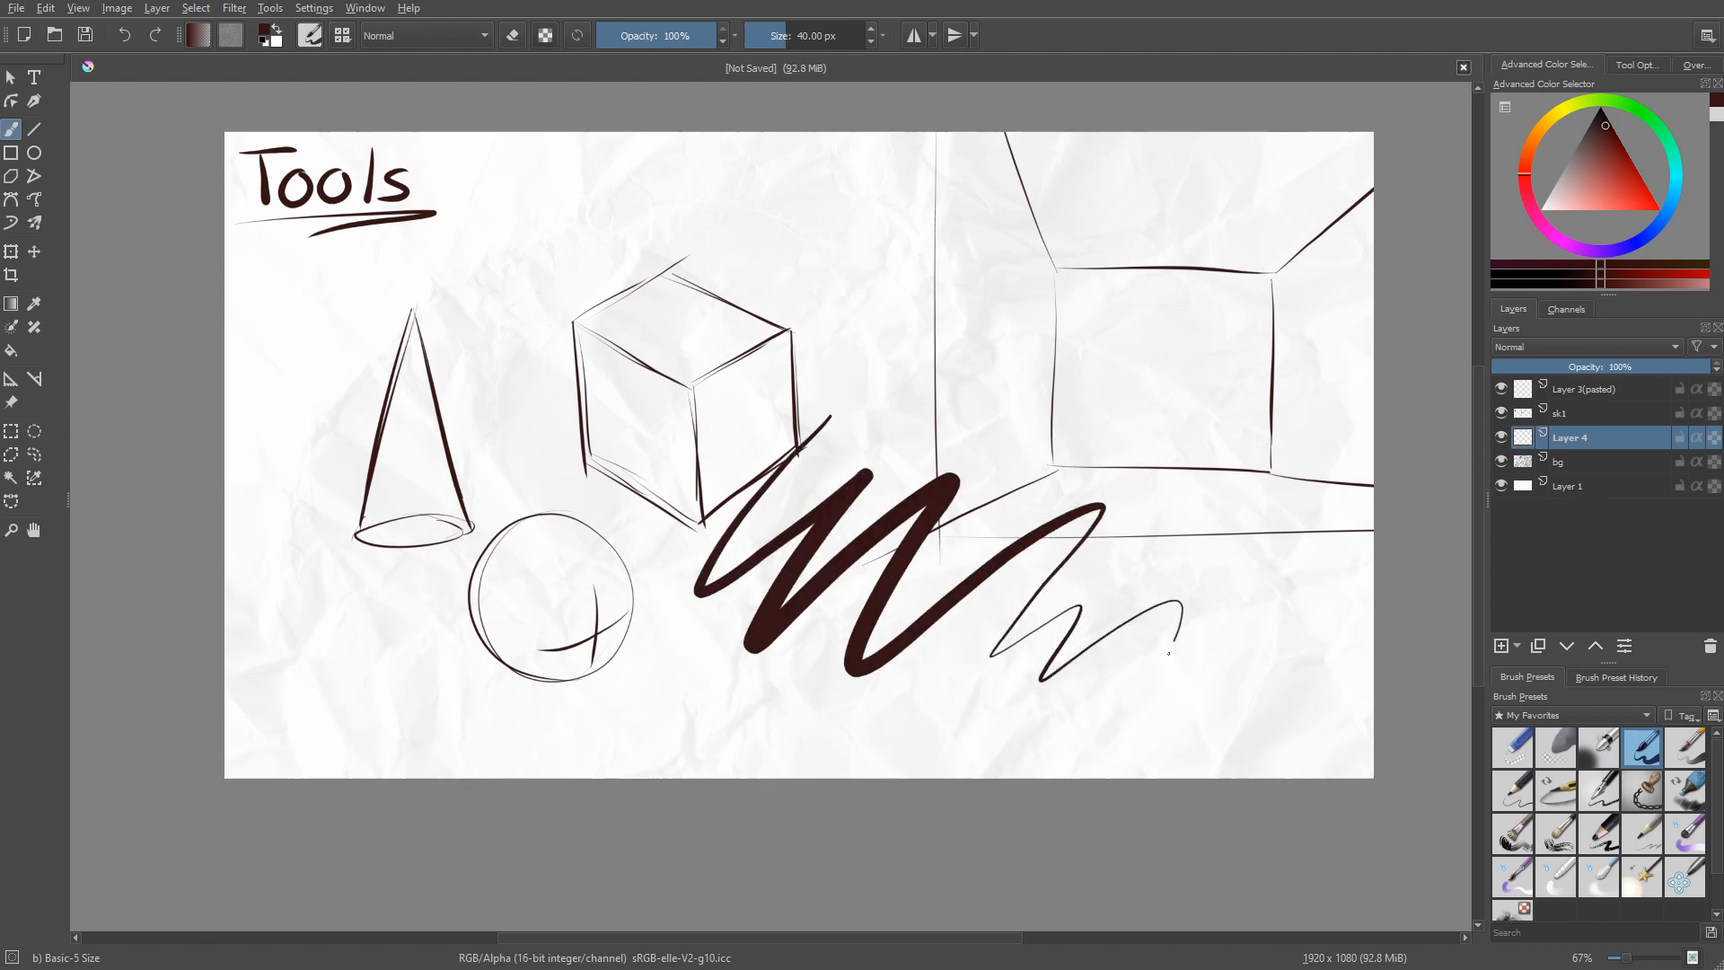
{"action": "key", "text": "ctrl+z"}
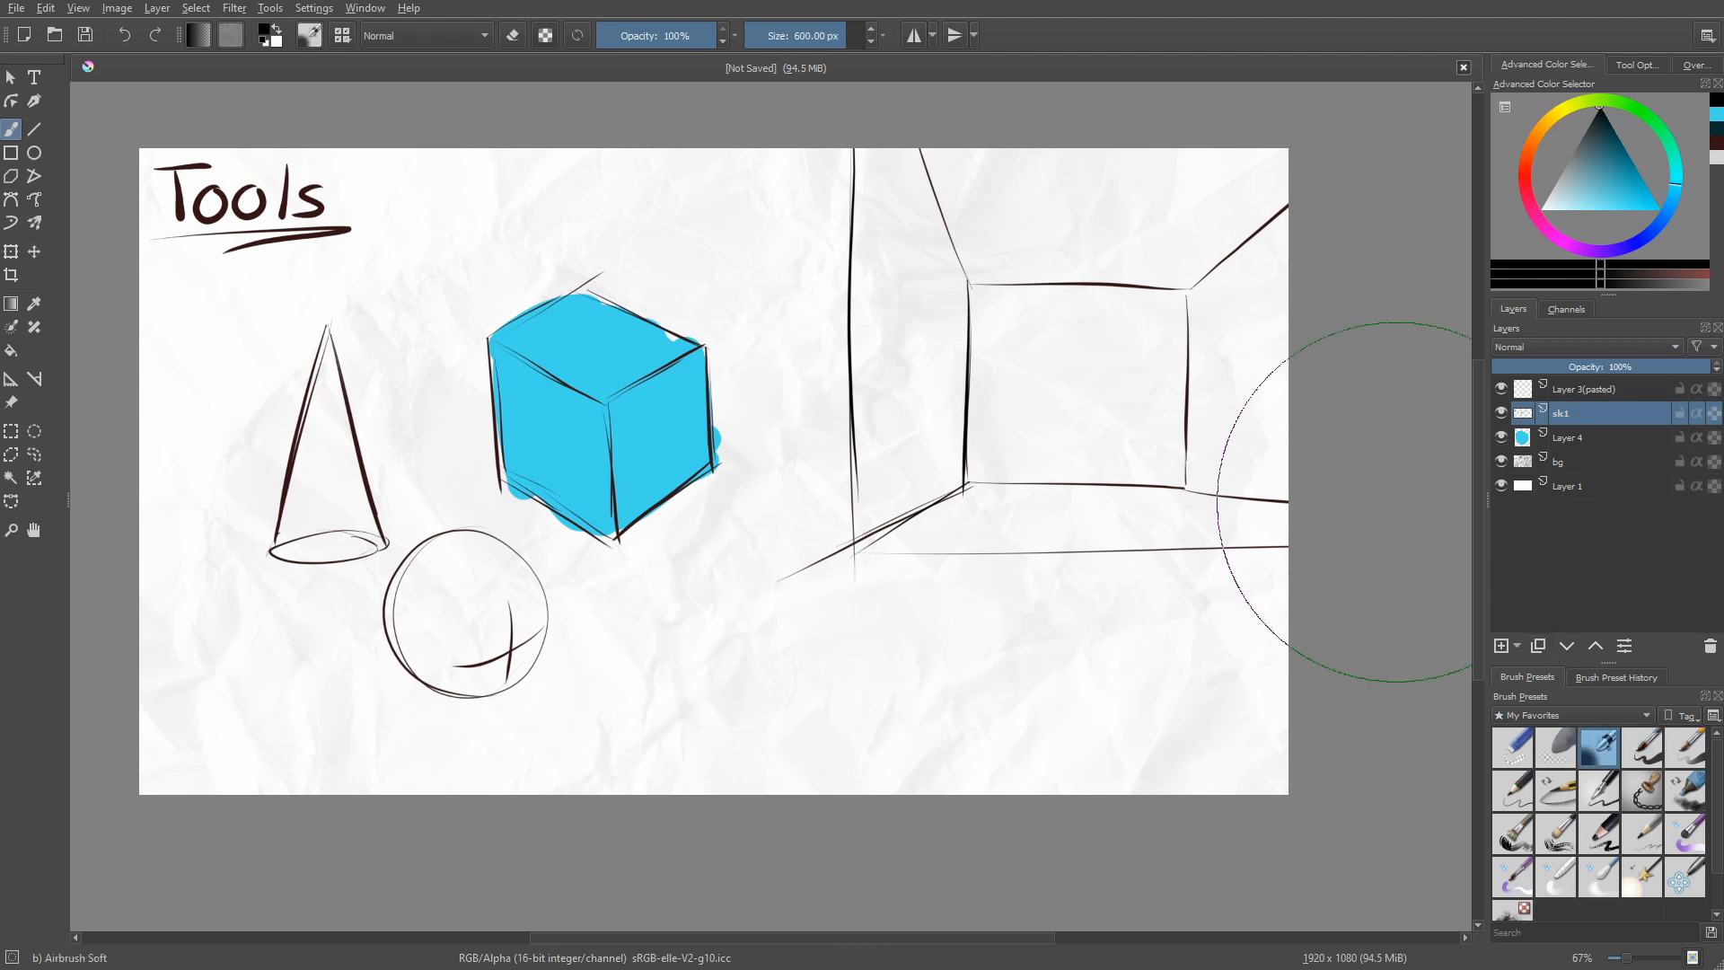
{"action": "key", "text": "ctrl+z"}
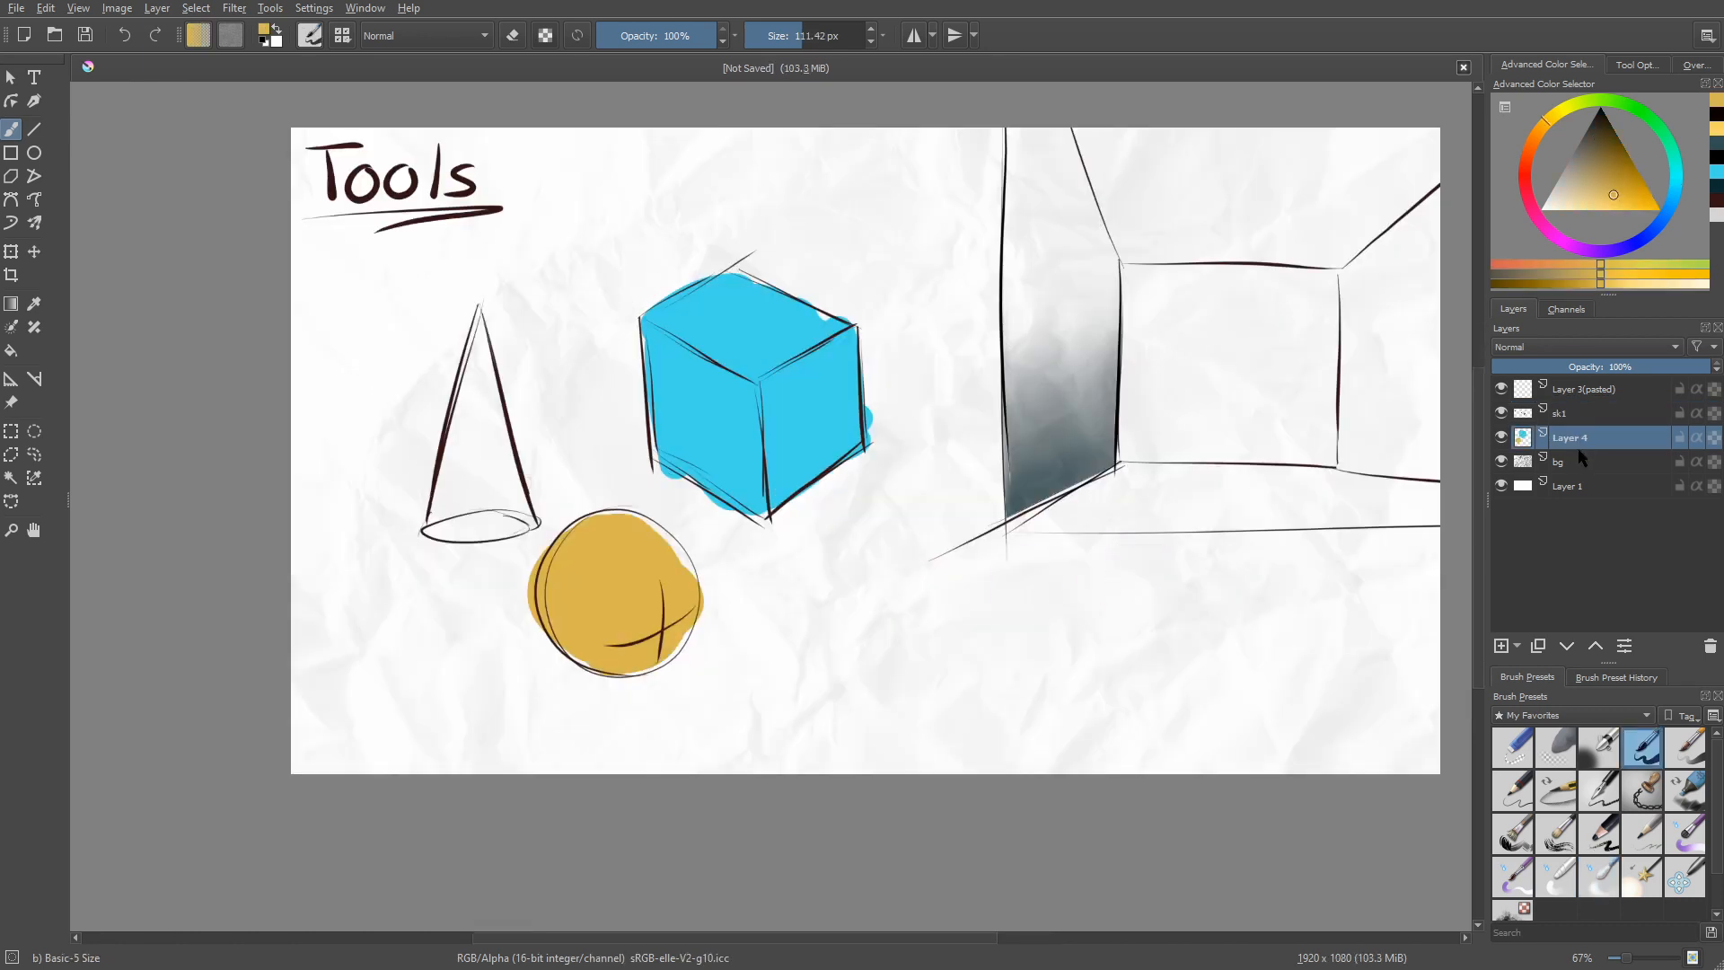
{"action": "left_click", "coordinate": [1588, 387]}
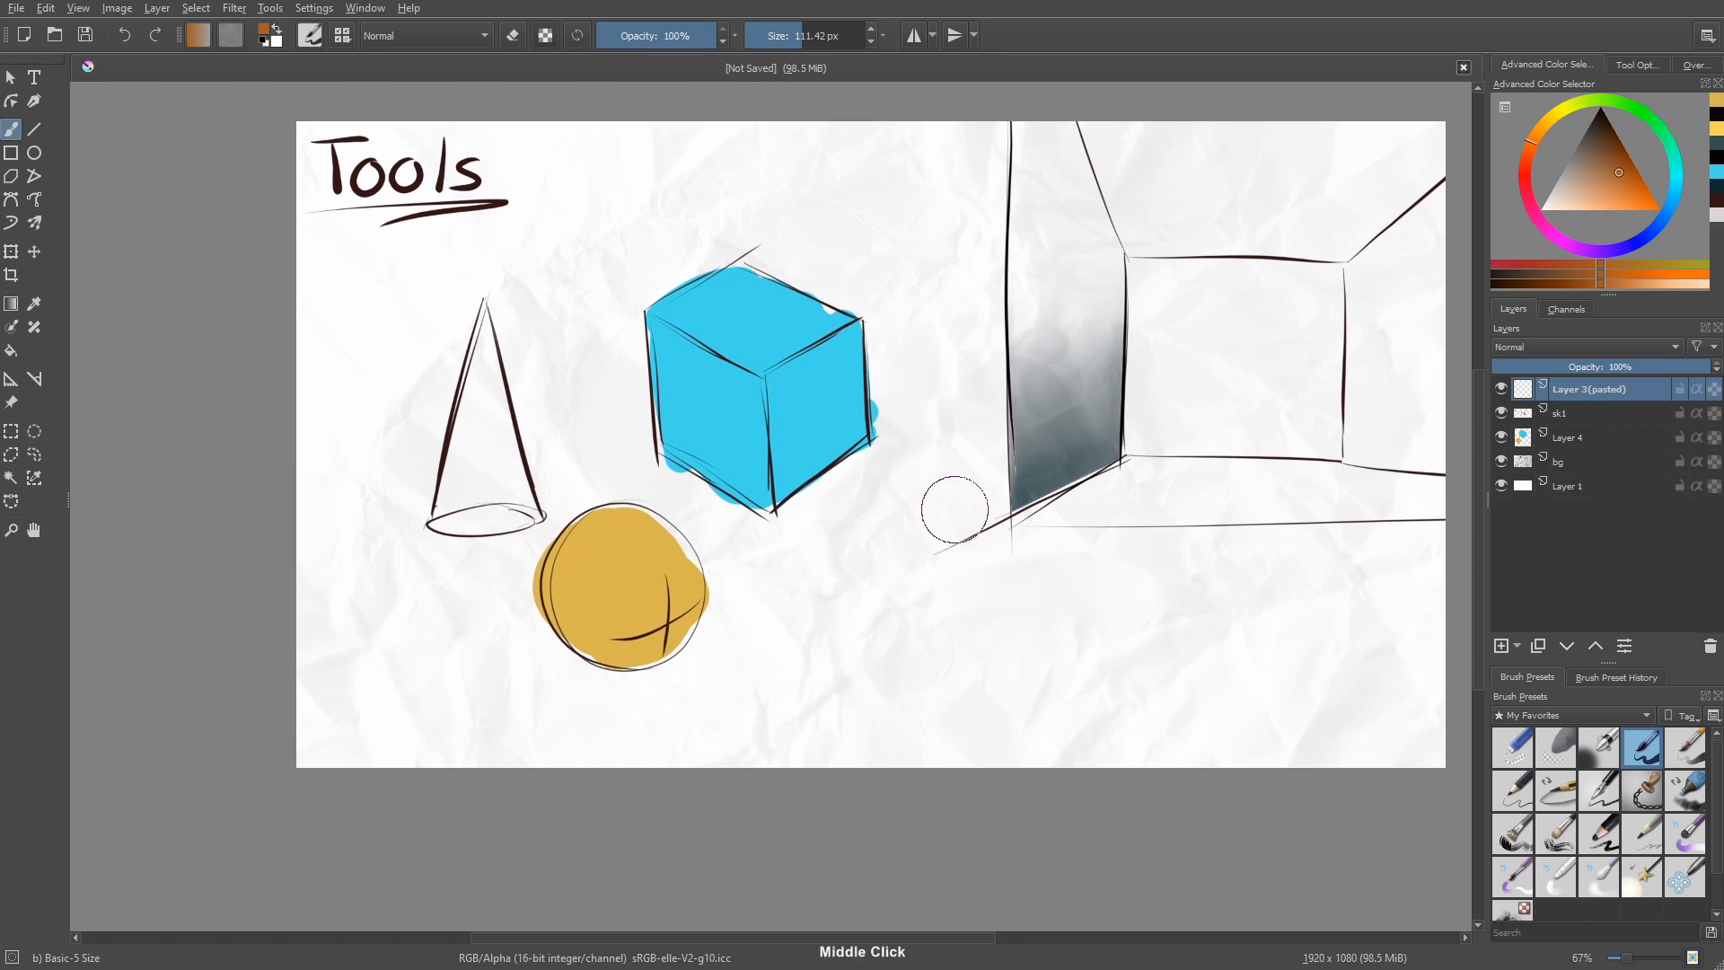
Step: Try a dark shading stroke on the sphere, undo it, and pick a lighter highlight colour
{"action": "left_click_drag", "start_coordinate": [599, 538], "coordinate": [593, 655]}
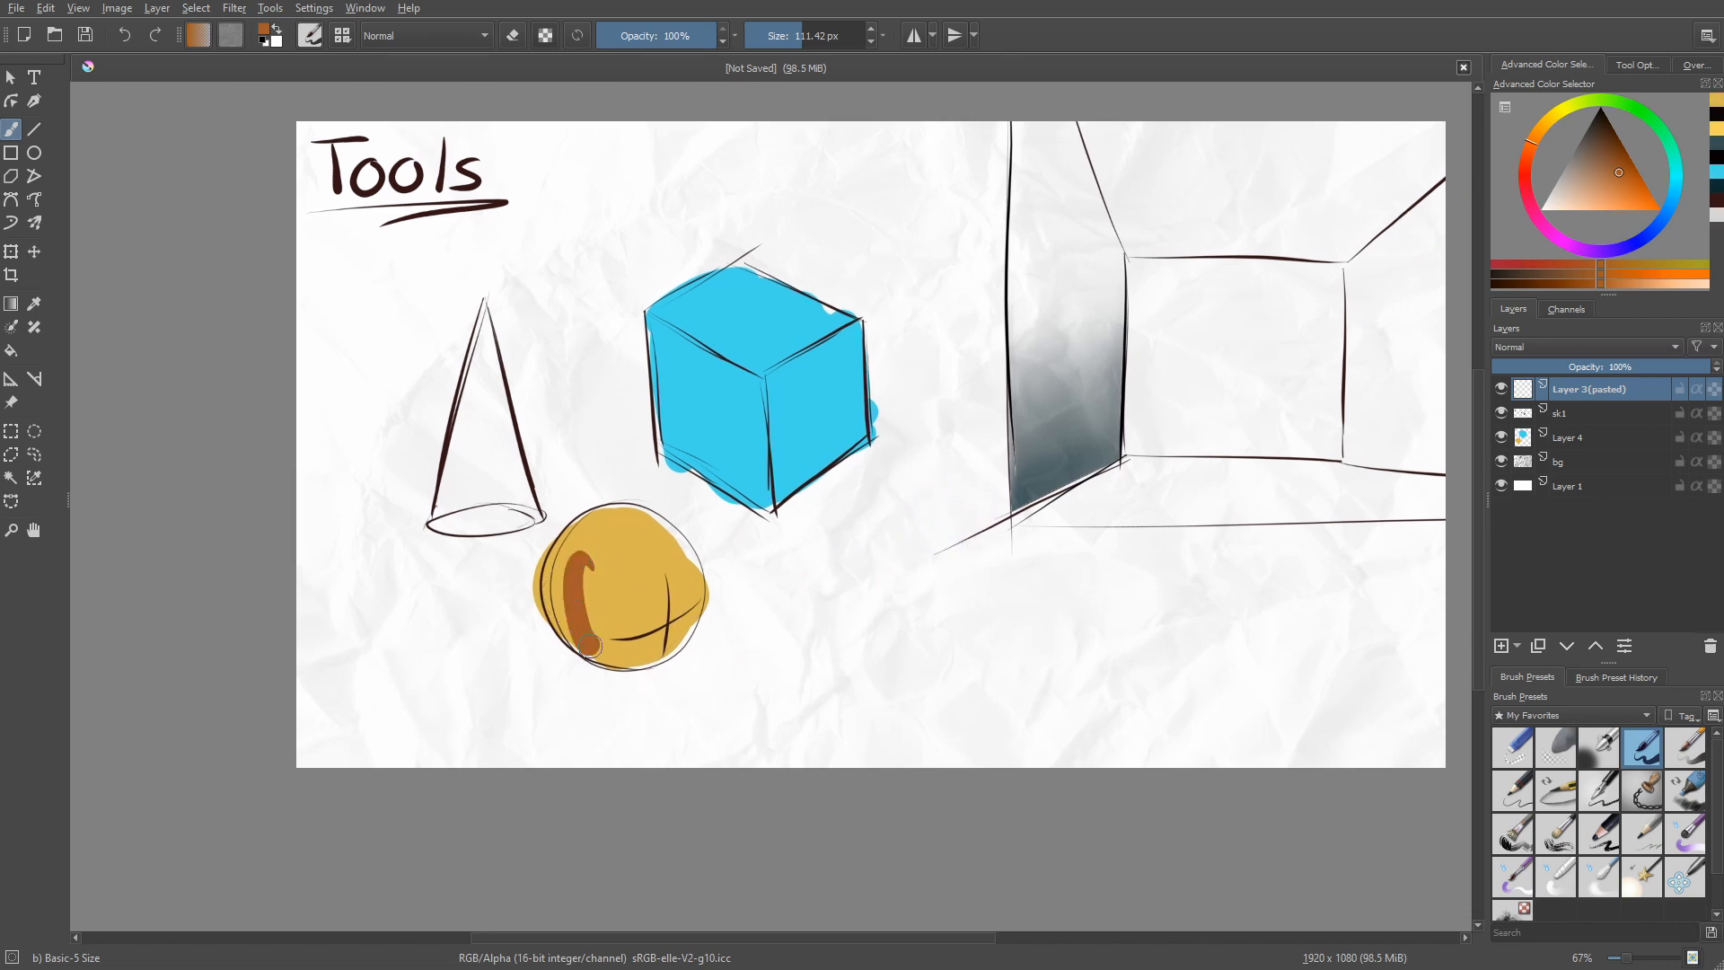
{"action": "key", "text": "ctrl+z"}
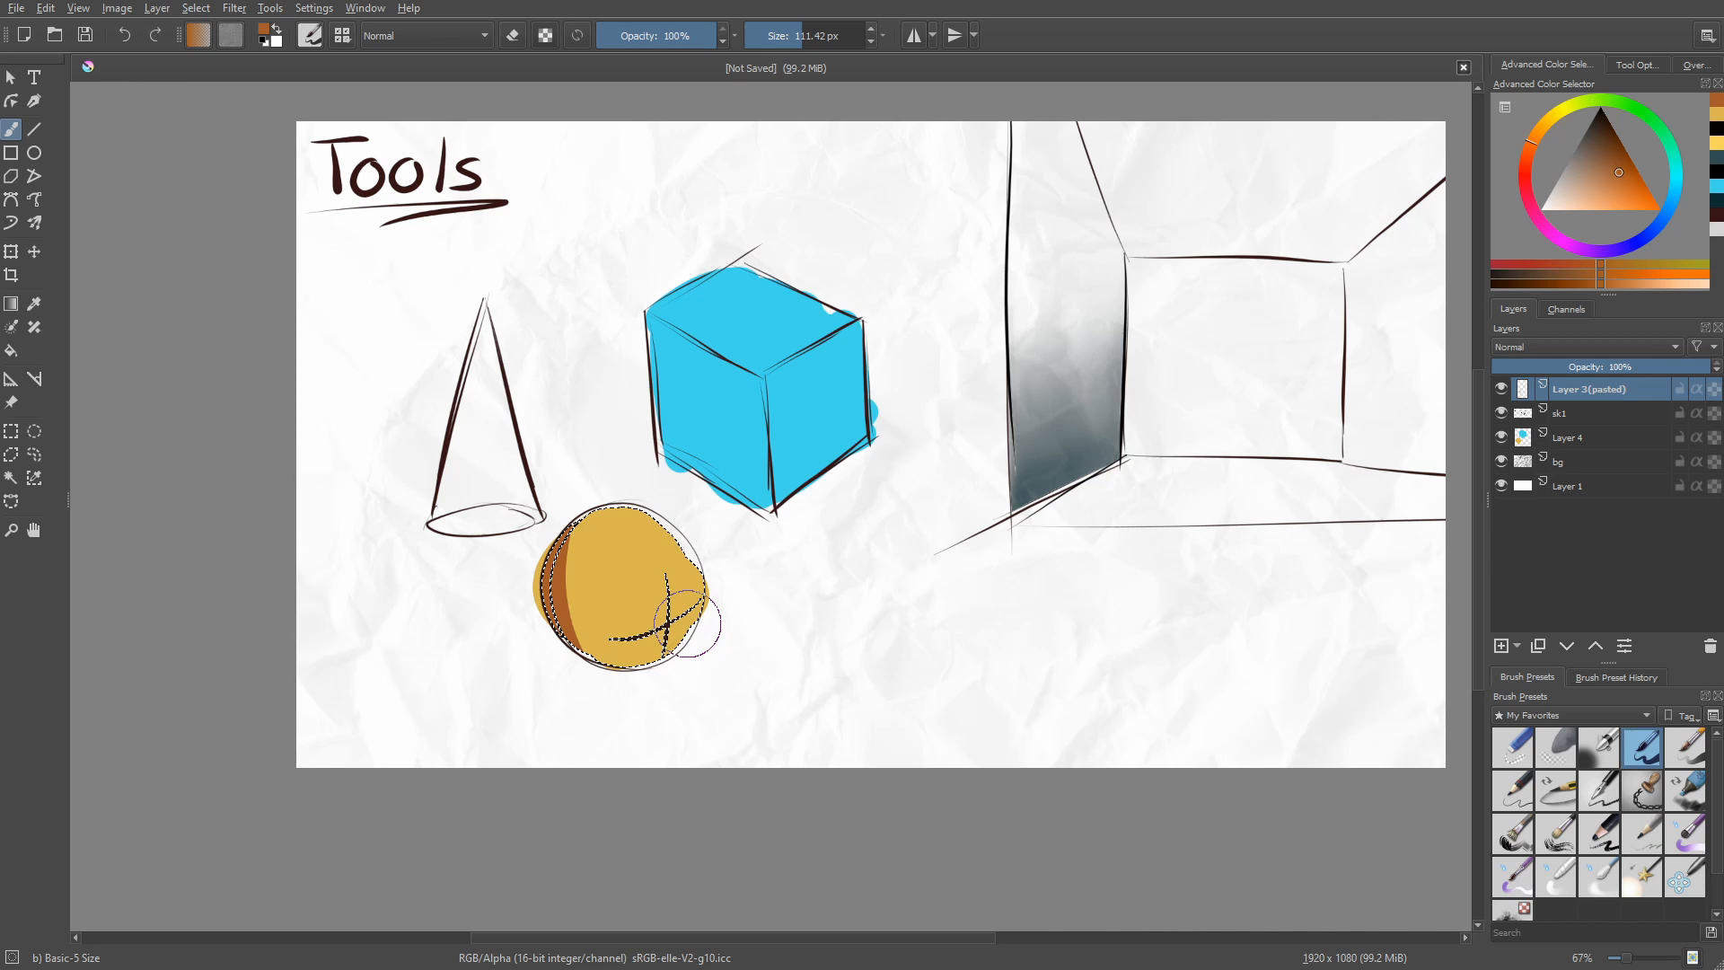
{"action": "key", "text": "ctrl+z"}
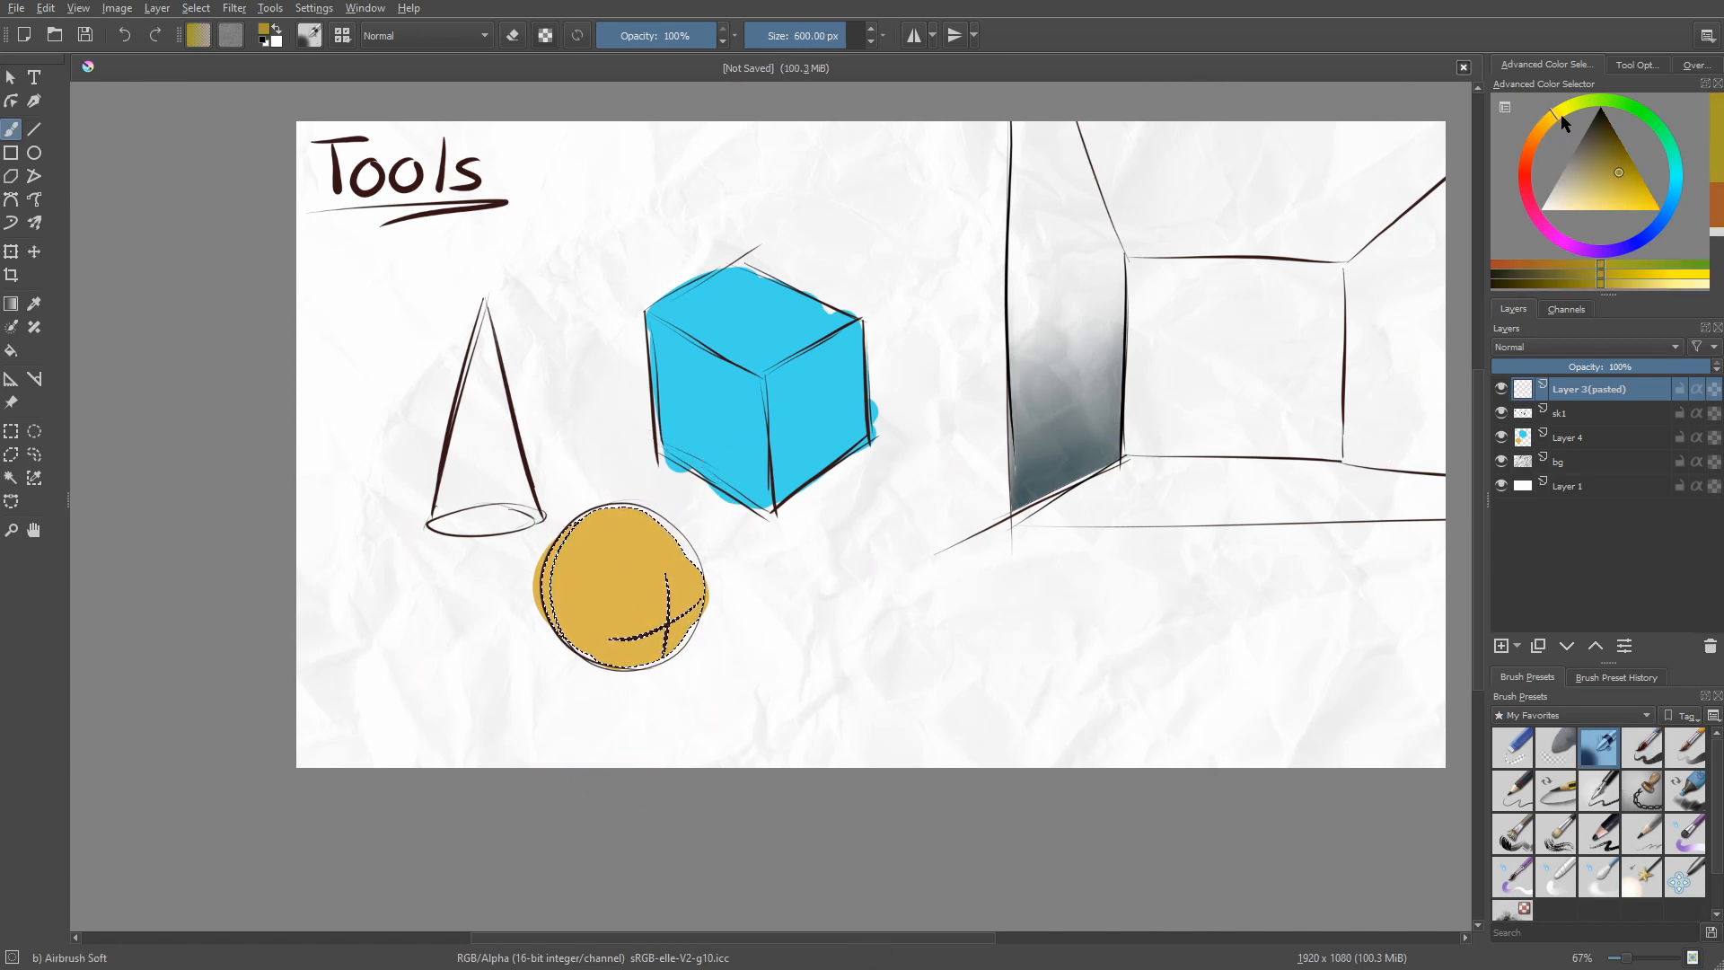
{"action": "left_click", "coordinate": [1587, 206]}
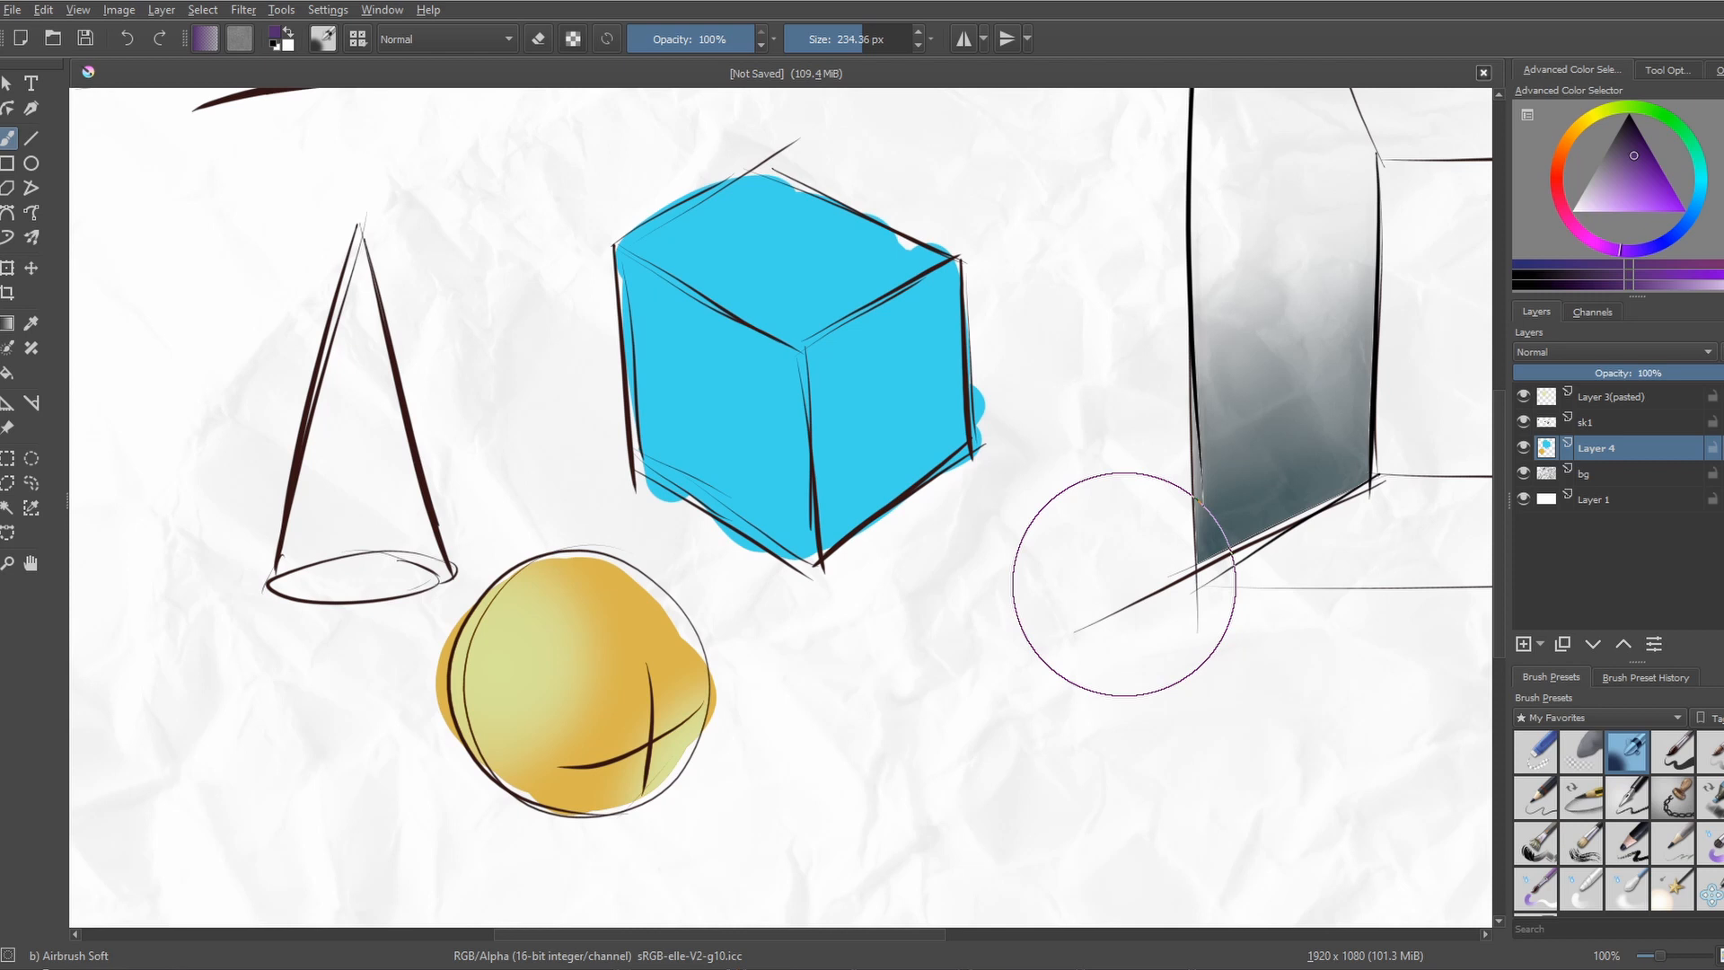
{"action": "mouse_move", "coordinate": [16, 451]}
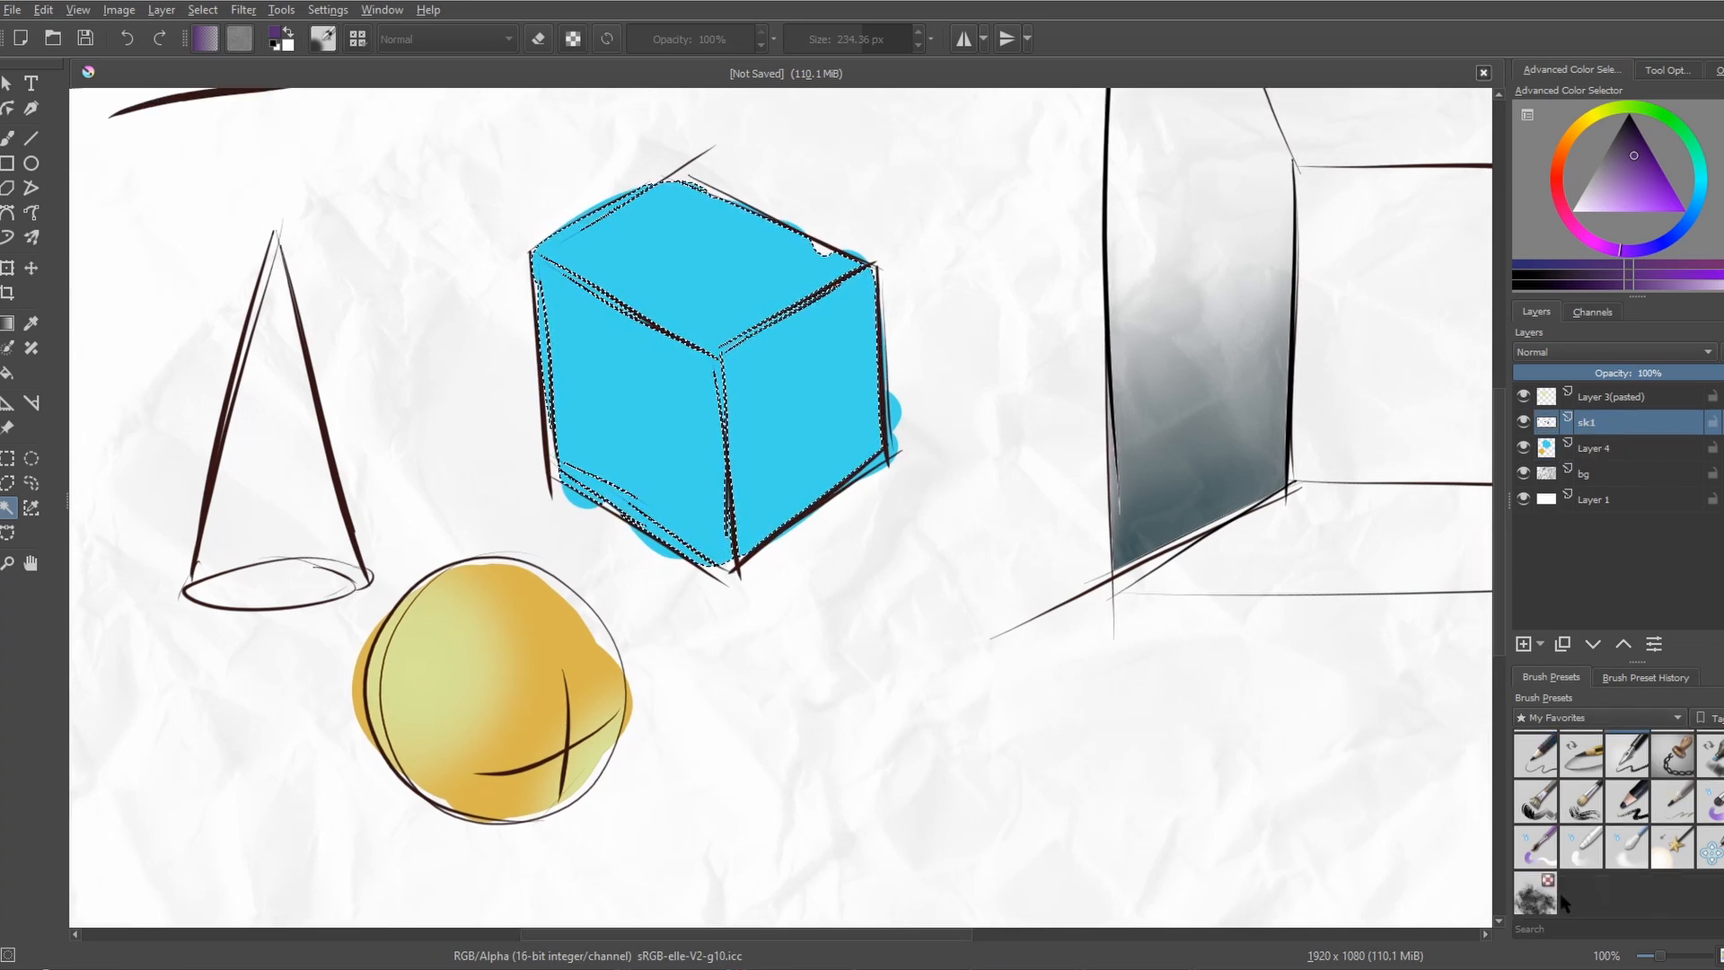
Step: Choose a soft brush preset for the sphere's pale highlight
{"action": "left_click", "coordinate": [1536, 893]}
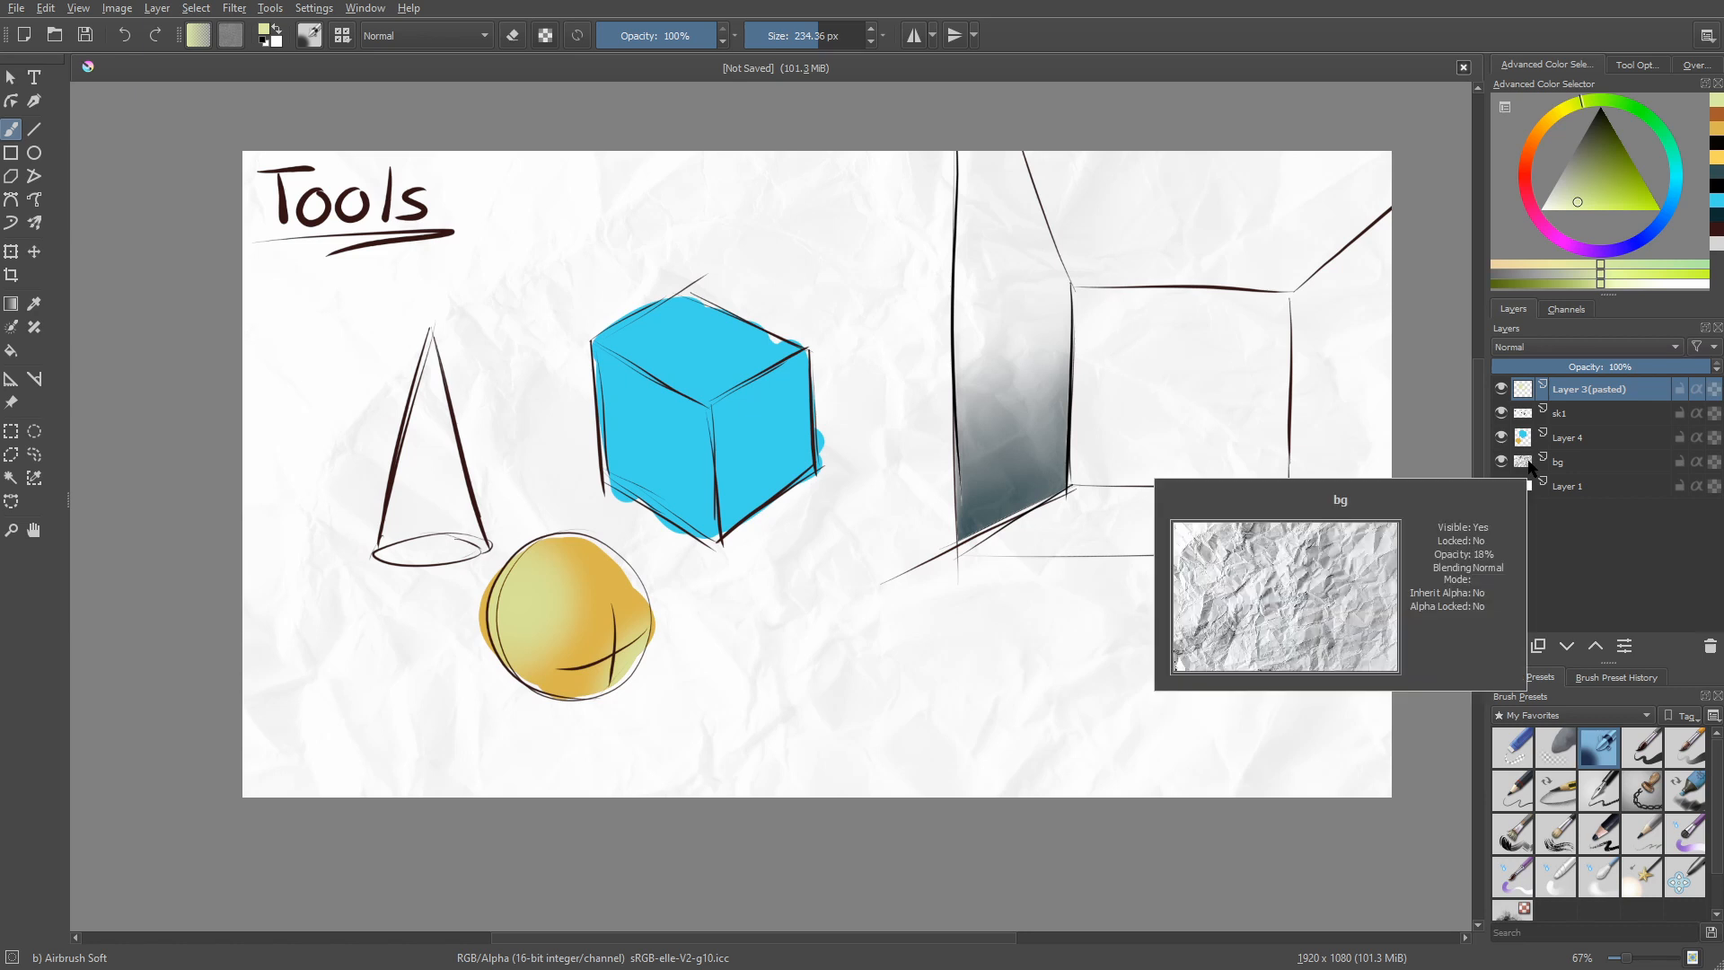
Step: Select Layer 4 for airbrushing a purple shadow onto the cube's left face
{"action": "middle_click", "coordinate": [1041, 701]}
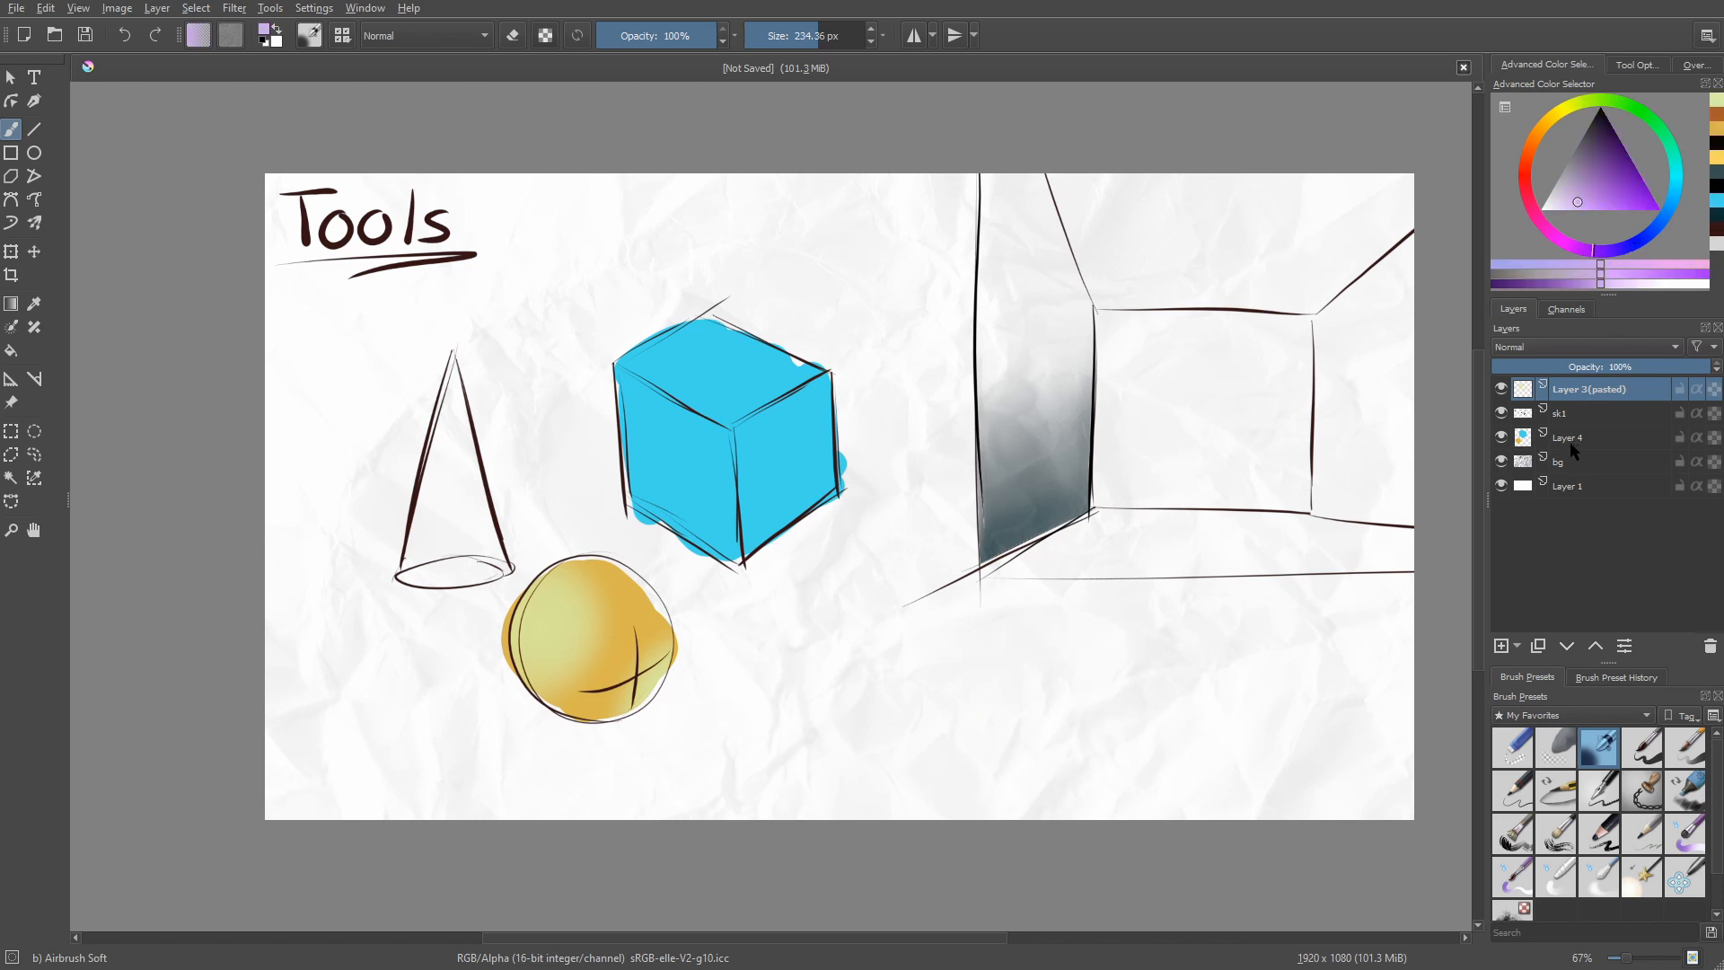
{"action": "left_click", "coordinate": [1566, 436]}
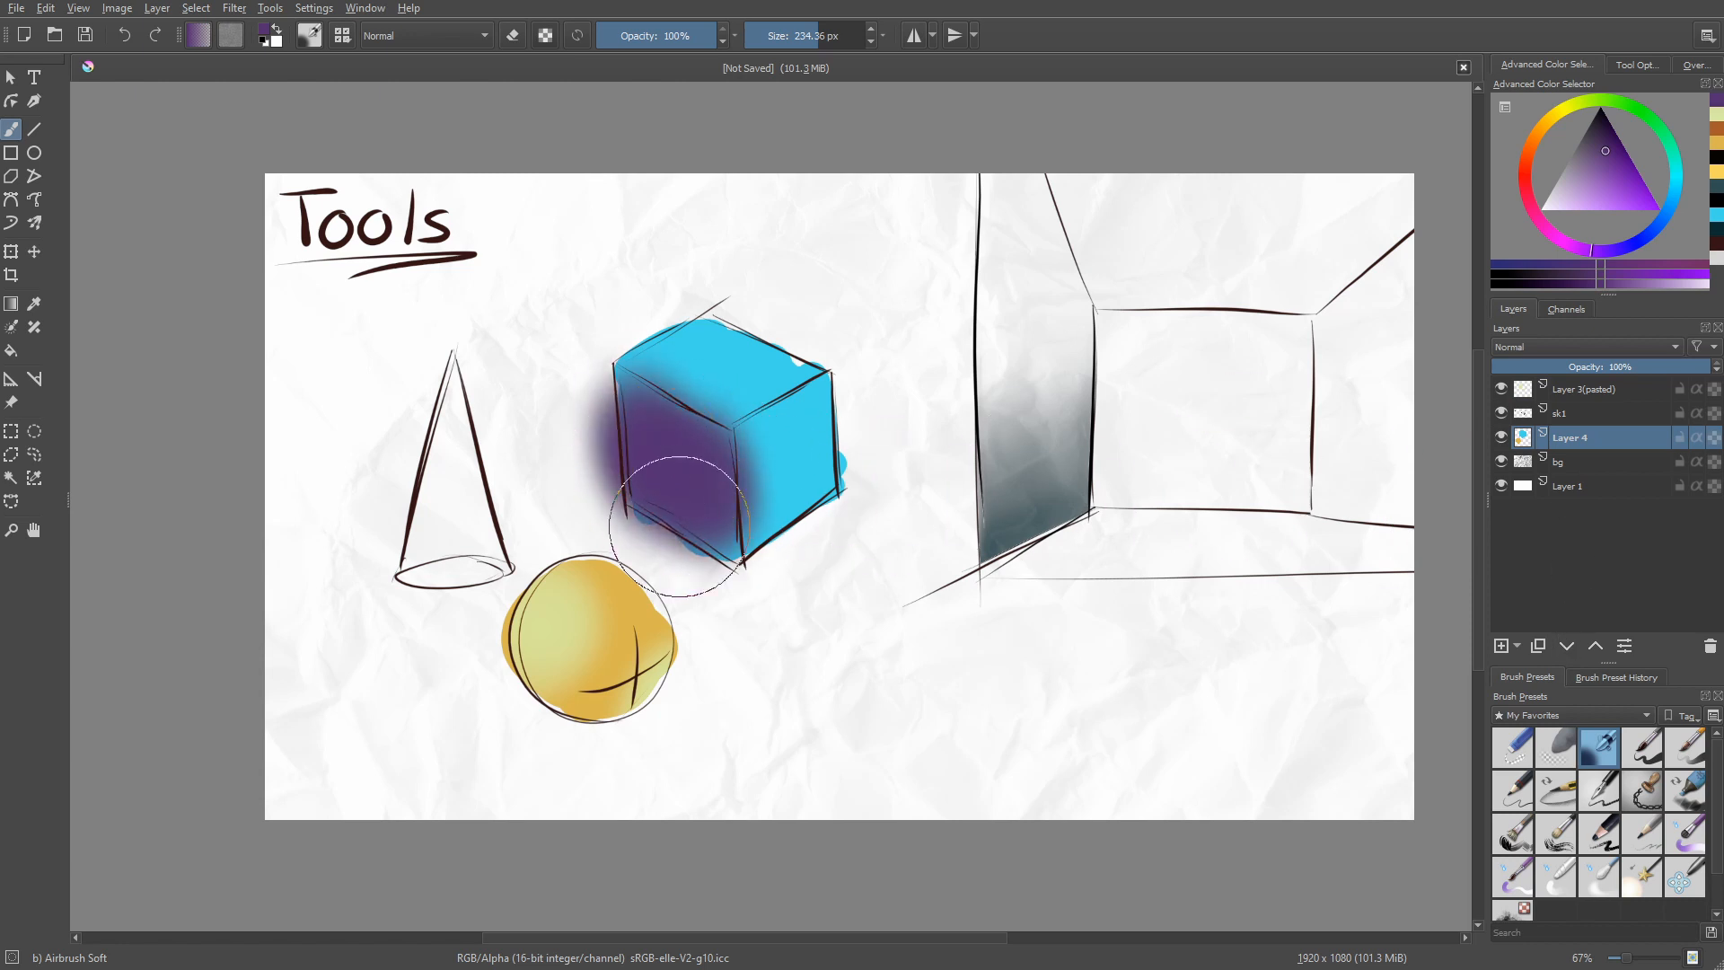
Step: Undo the last edit and expand the Castle Dark layer stack to show ambient lighting and shading
{"action": "key", "text": "ctrl+z"}
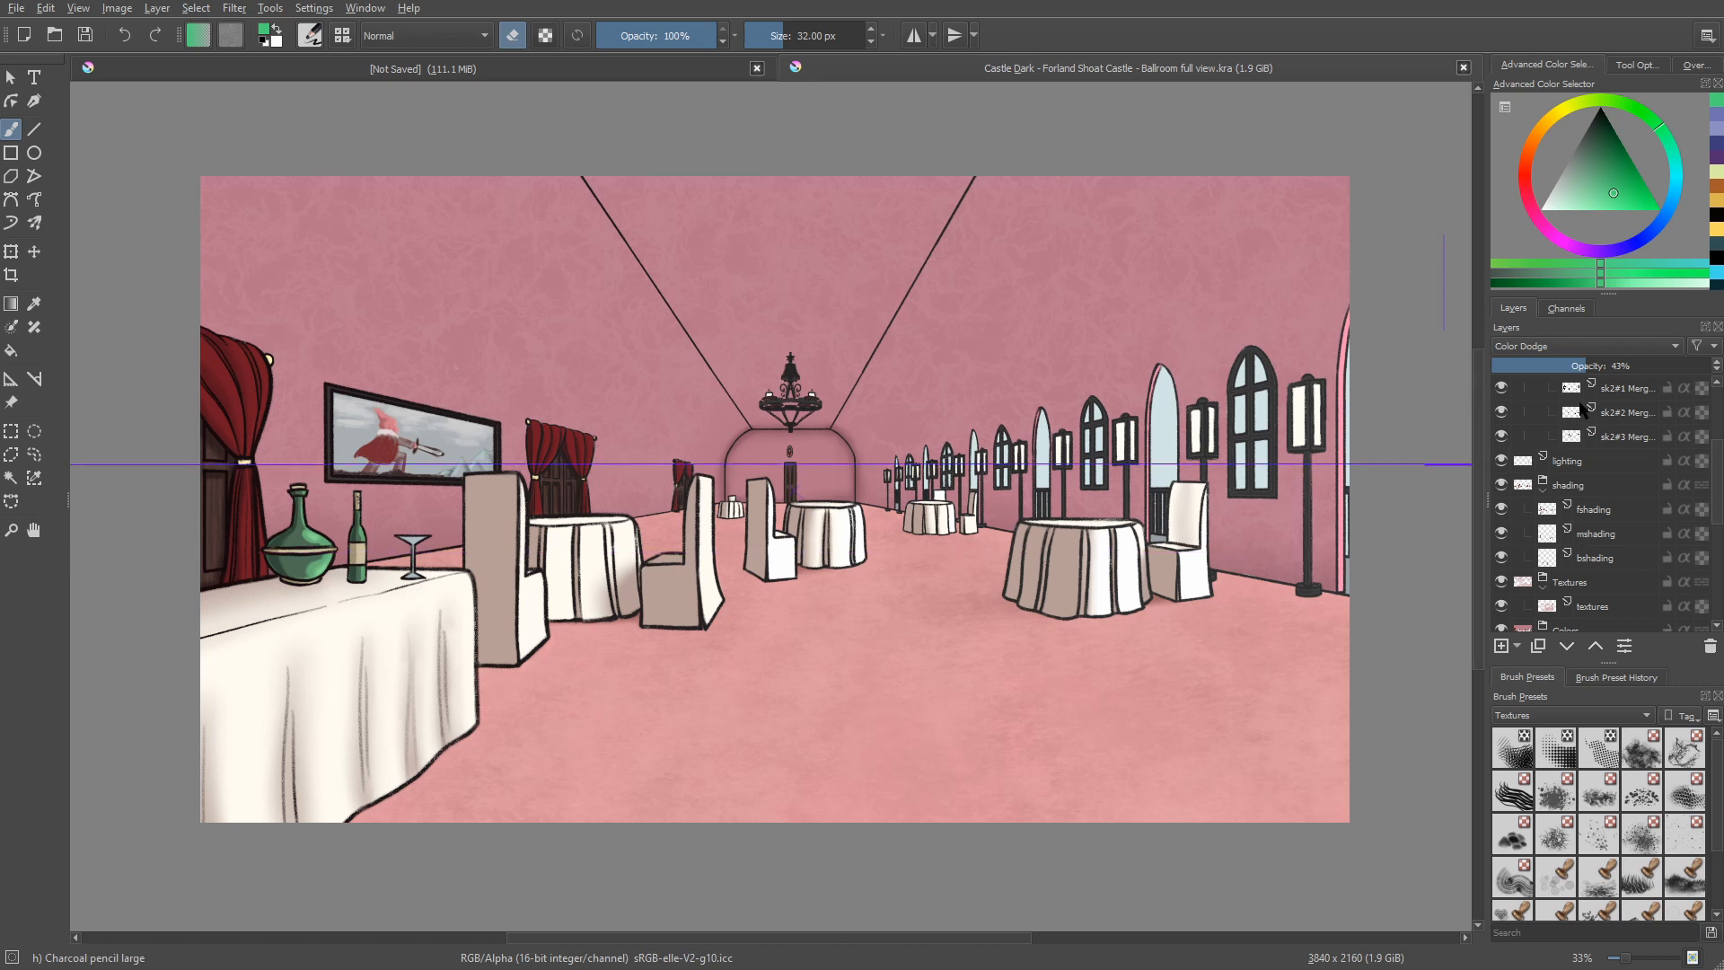
{"action": "left_click", "coordinate": [1593, 412]}
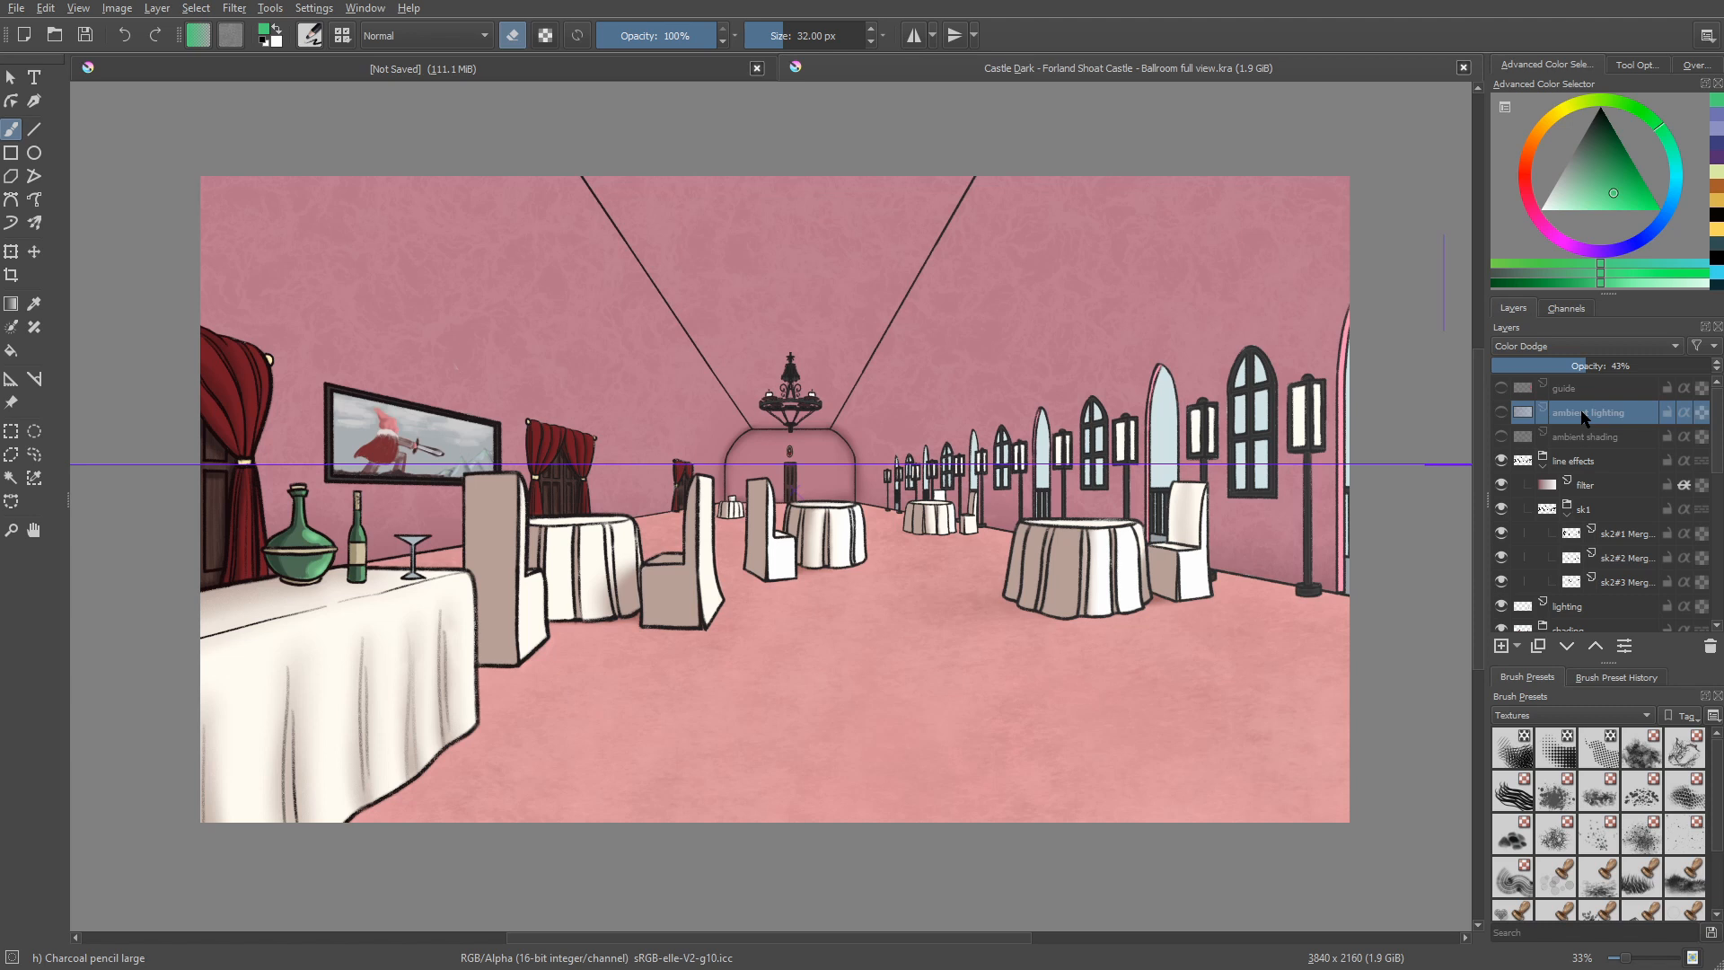
{"action": "mouse_move", "coordinate": [1584, 447]}
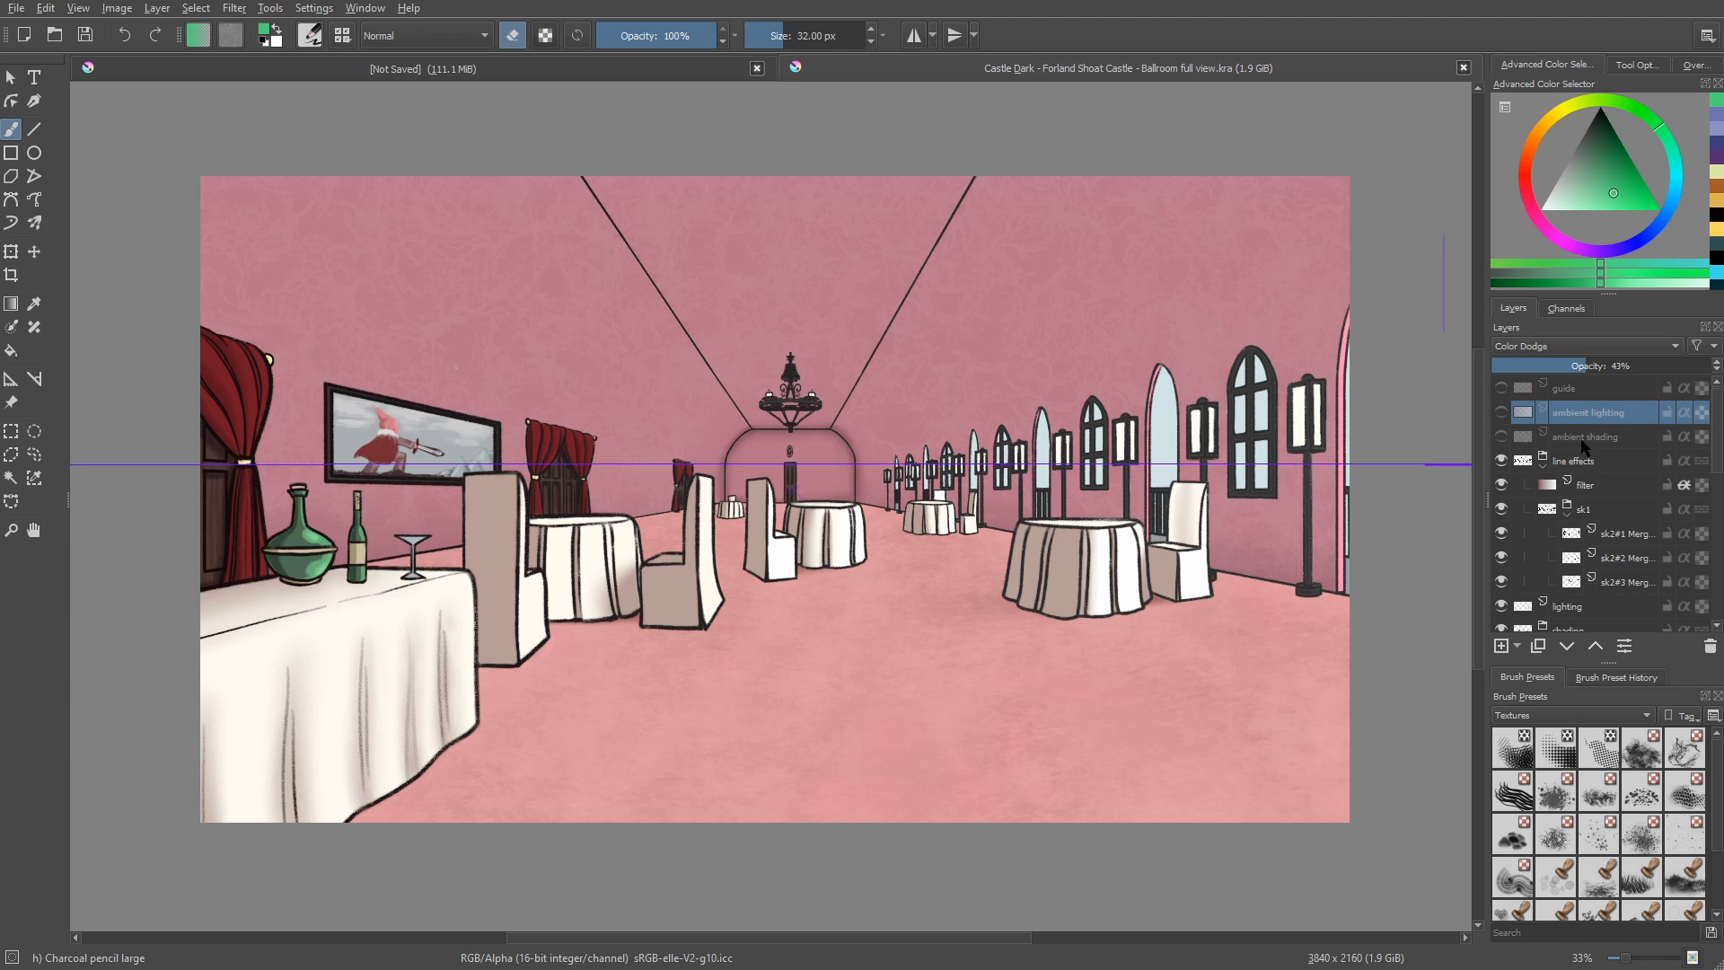
Step: Select the ambient shading layer and trace dark shading along the left wall and ceiling
{"action": "left_click", "coordinate": [1588, 436]}
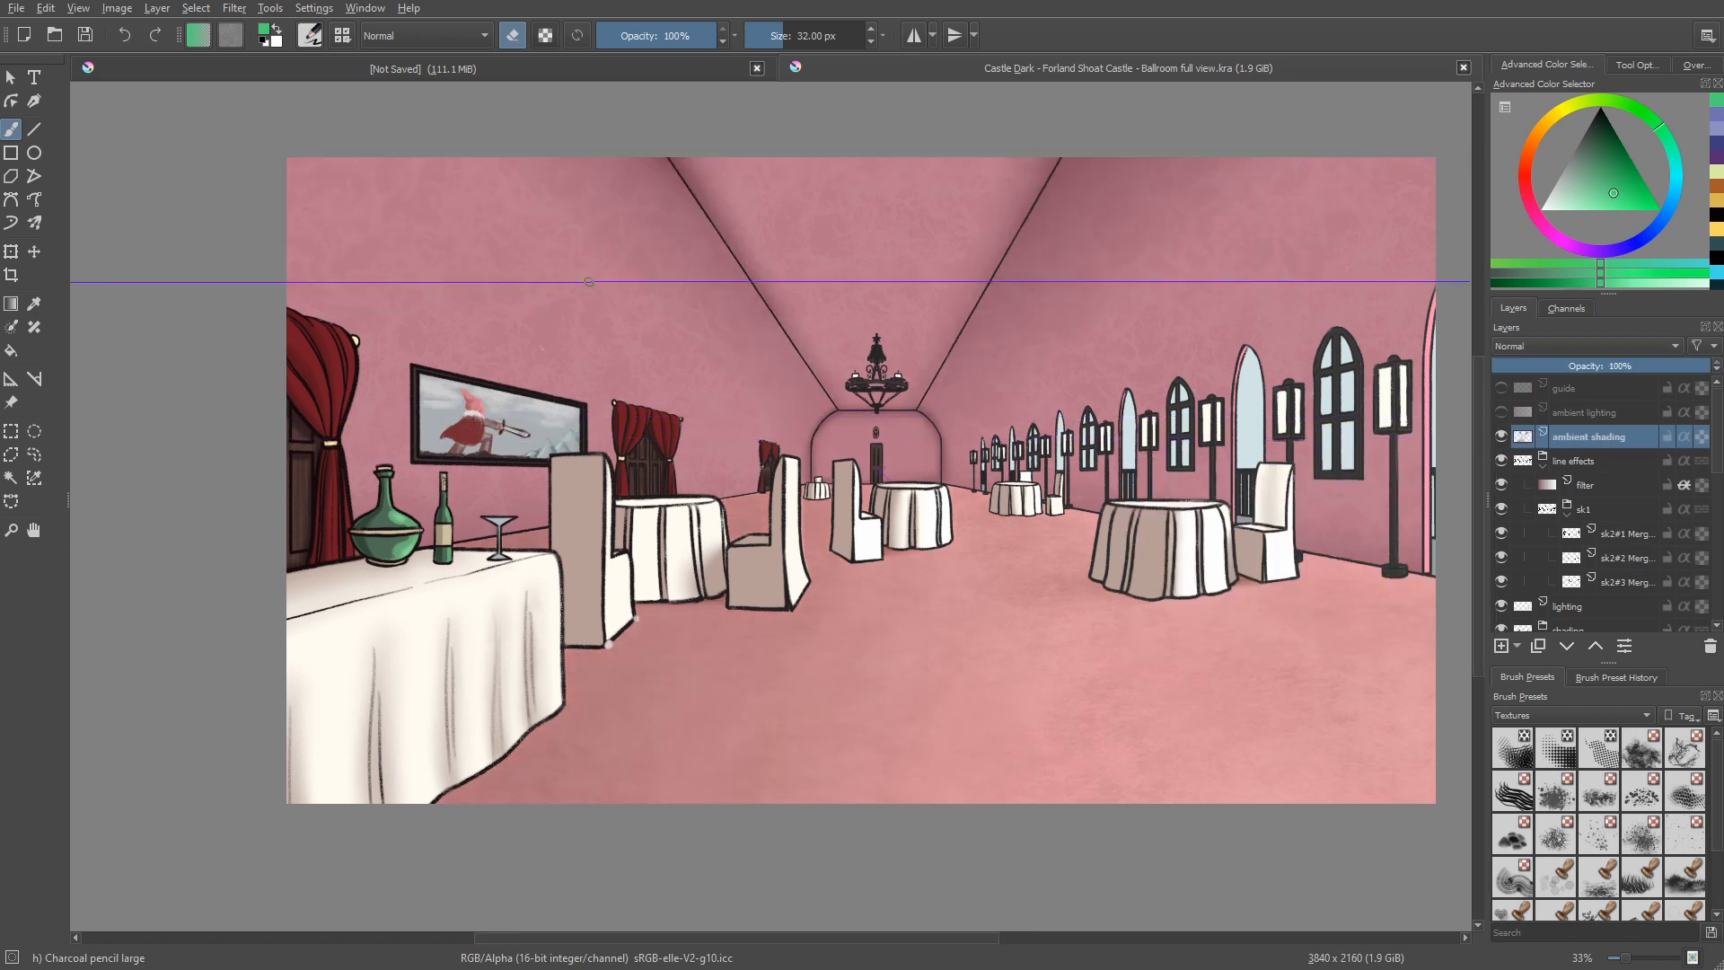
{"action": "left_click_drag", "start_coordinate": [588, 281], "coordinate": [486, 295]}
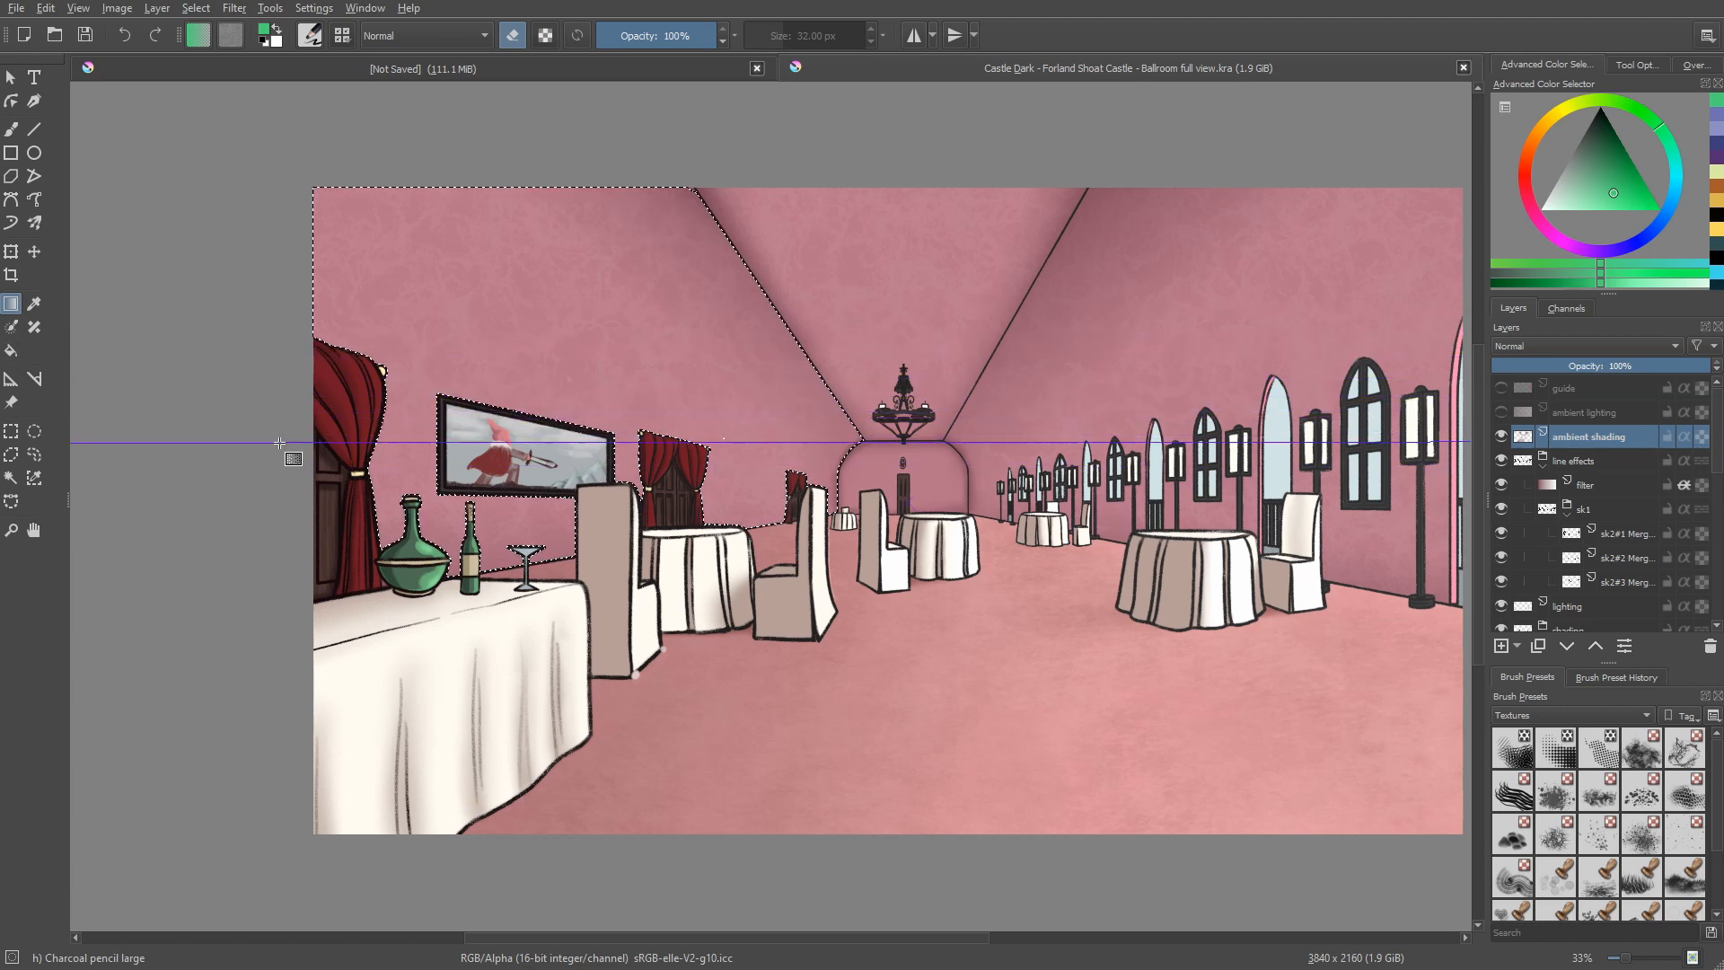
Step: Clear the selection, then set ambient shading to Multiply at 68% opacity
{"action": "key", "text": "ctrl+shift+a"}
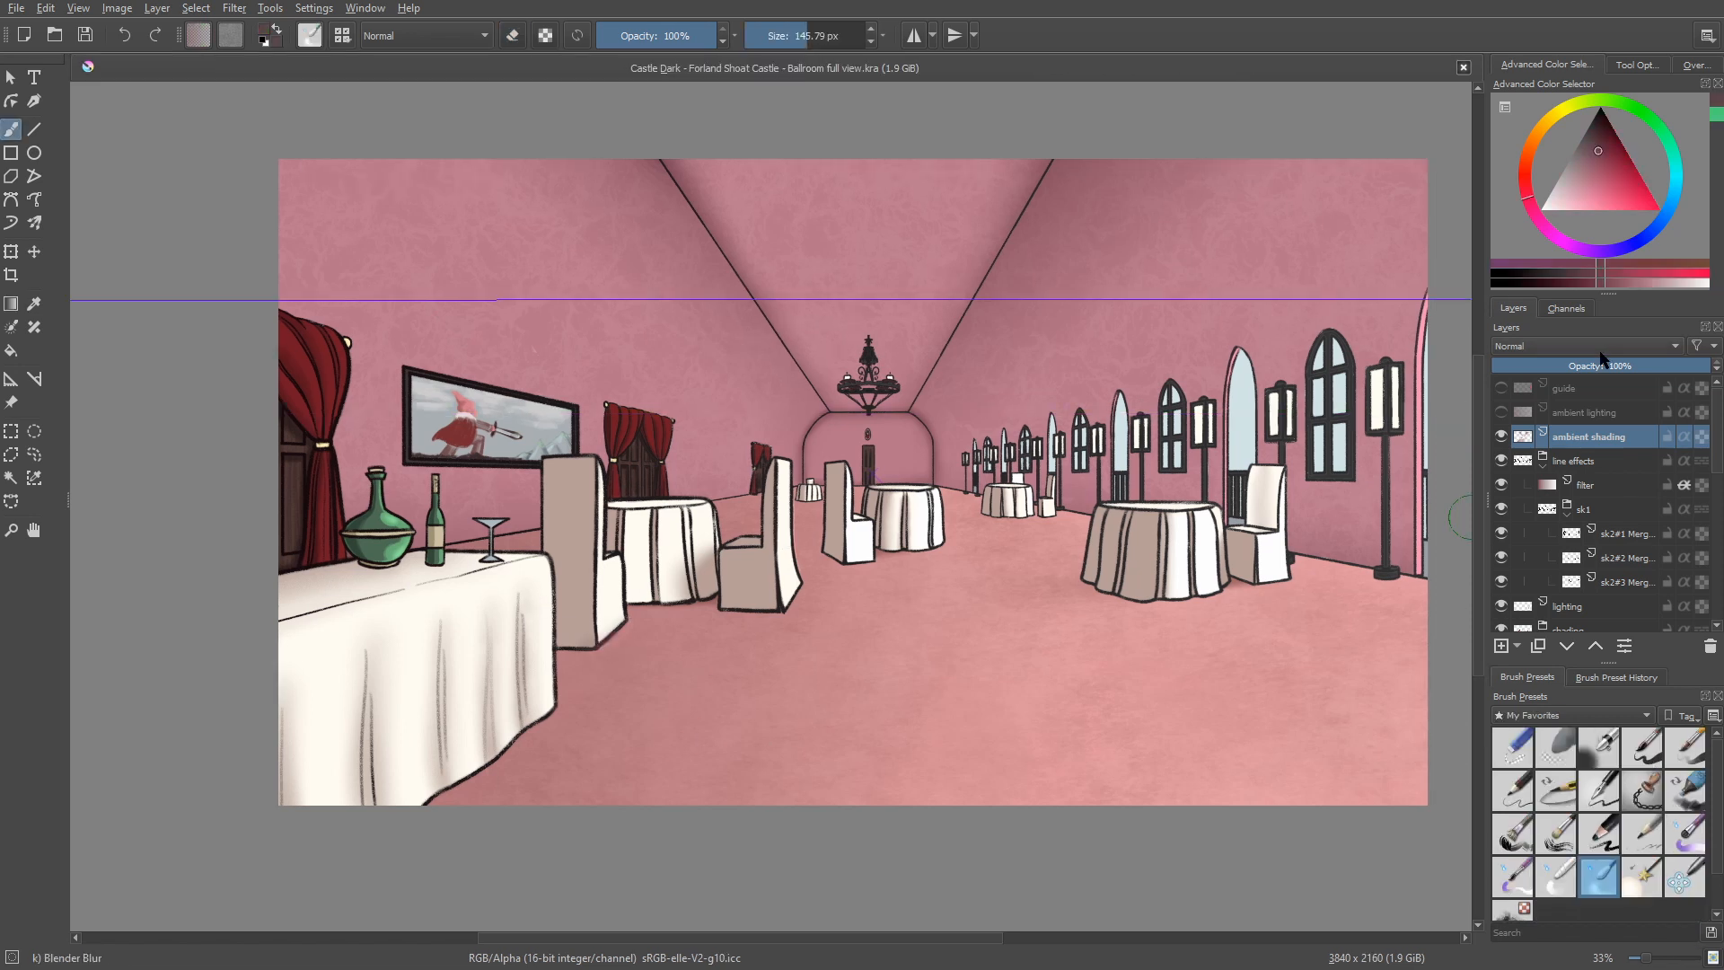
{"action": "mouse_move", "coordinate": [1583, 412]}
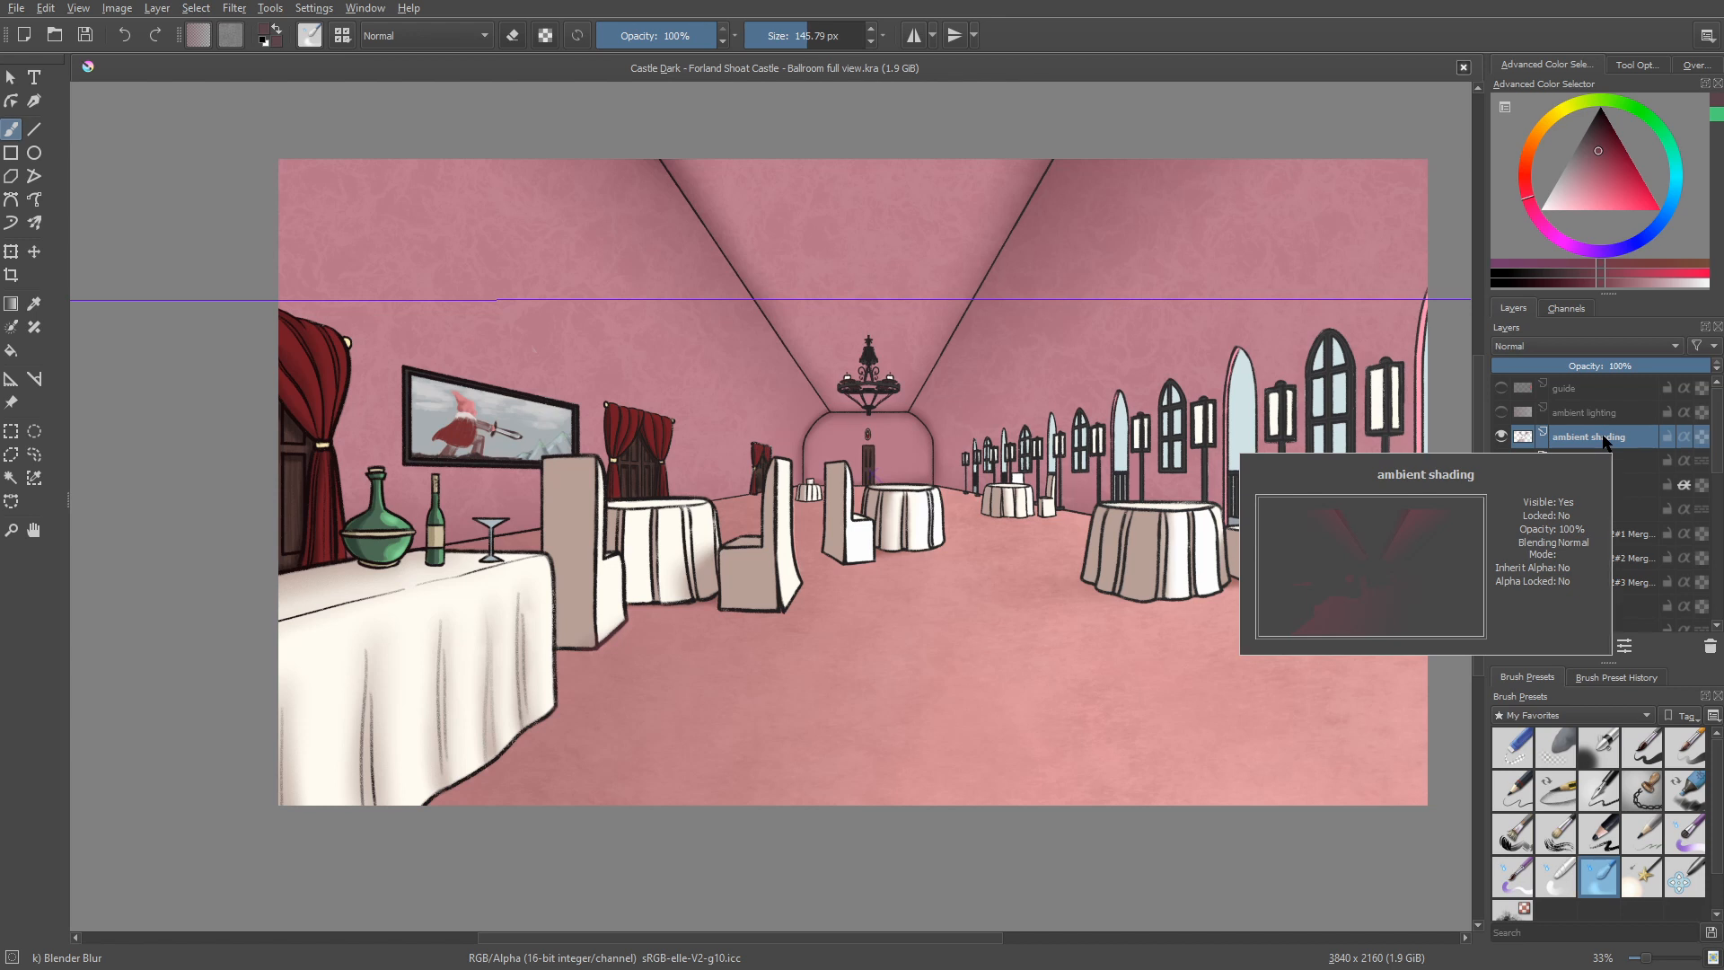
{"action": "mouse_move", "coordinate": [1606, 443]}
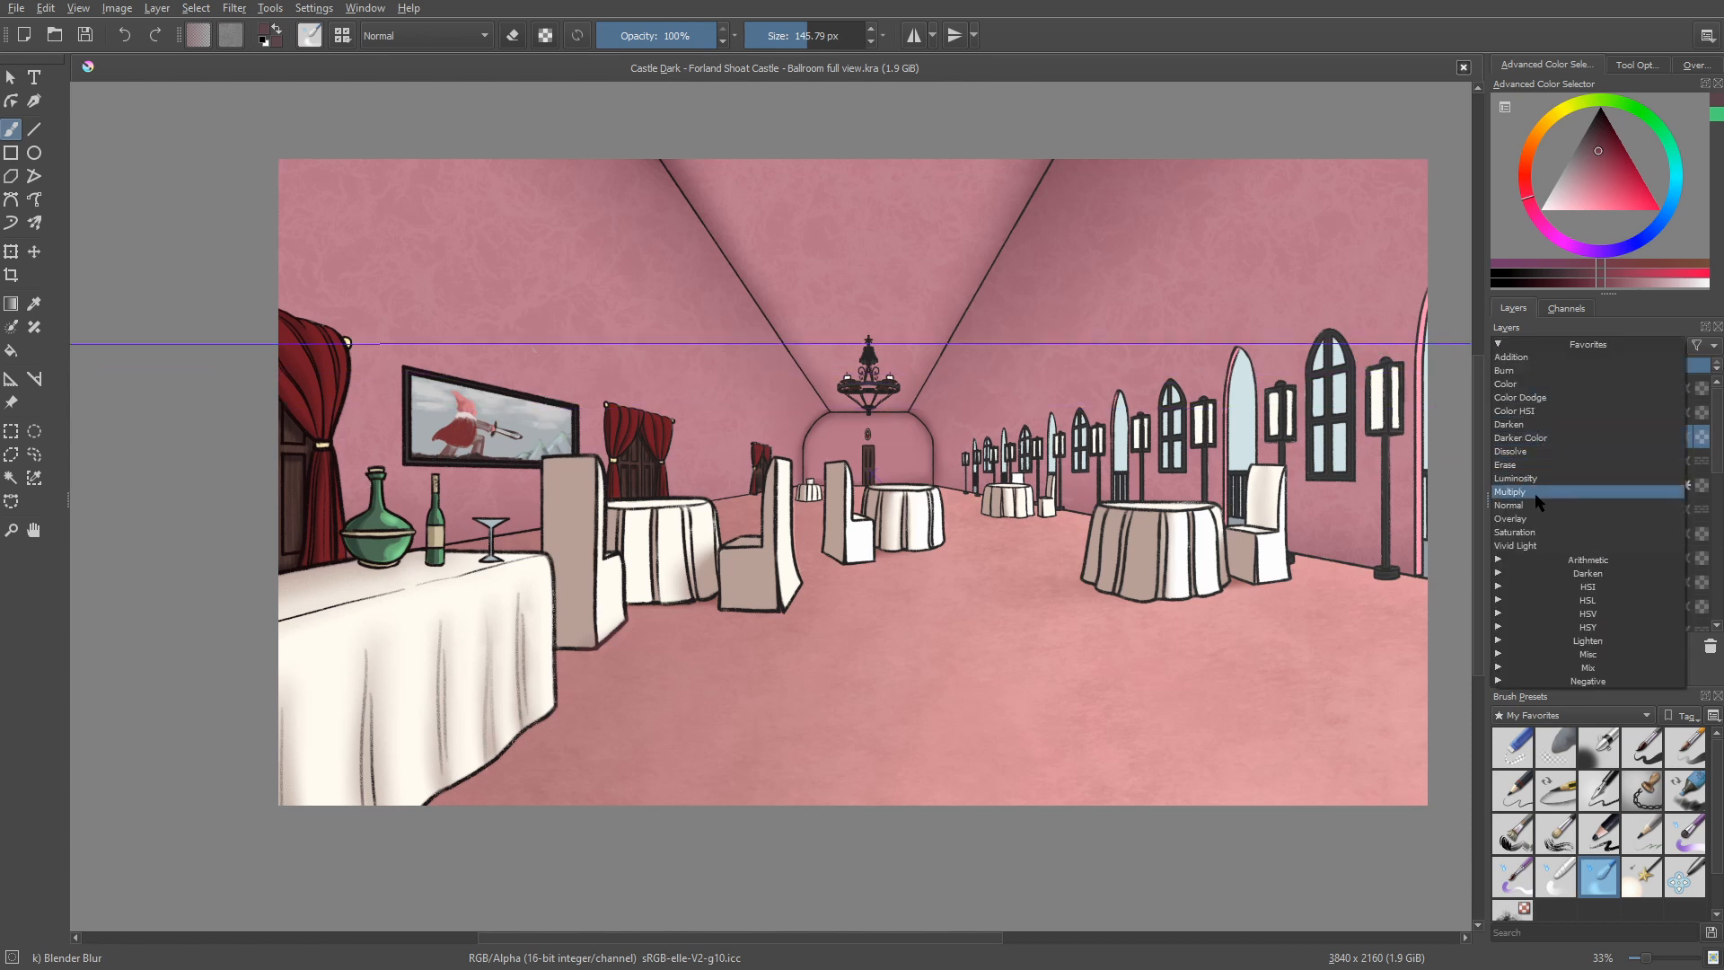
{"action": "left_click", "coordinate": [1512, 490]}
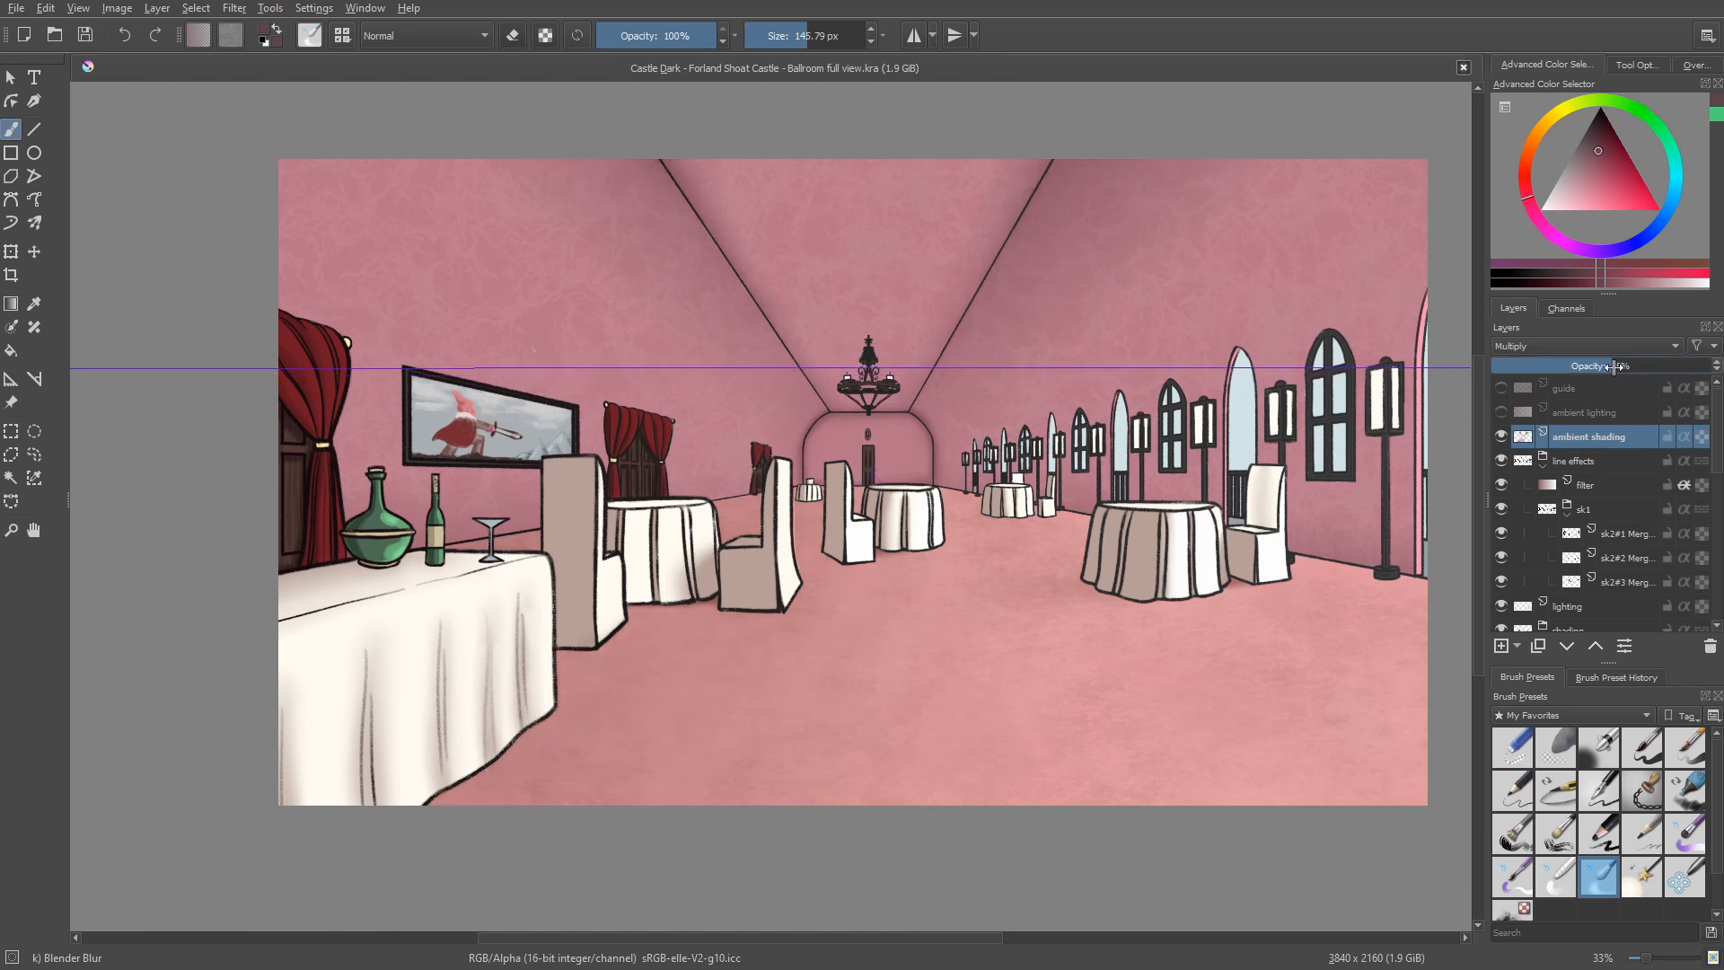
{"action": "left_click_drag", "start_coordinate": [1638, 364], "coordinate": [1605, 363]}
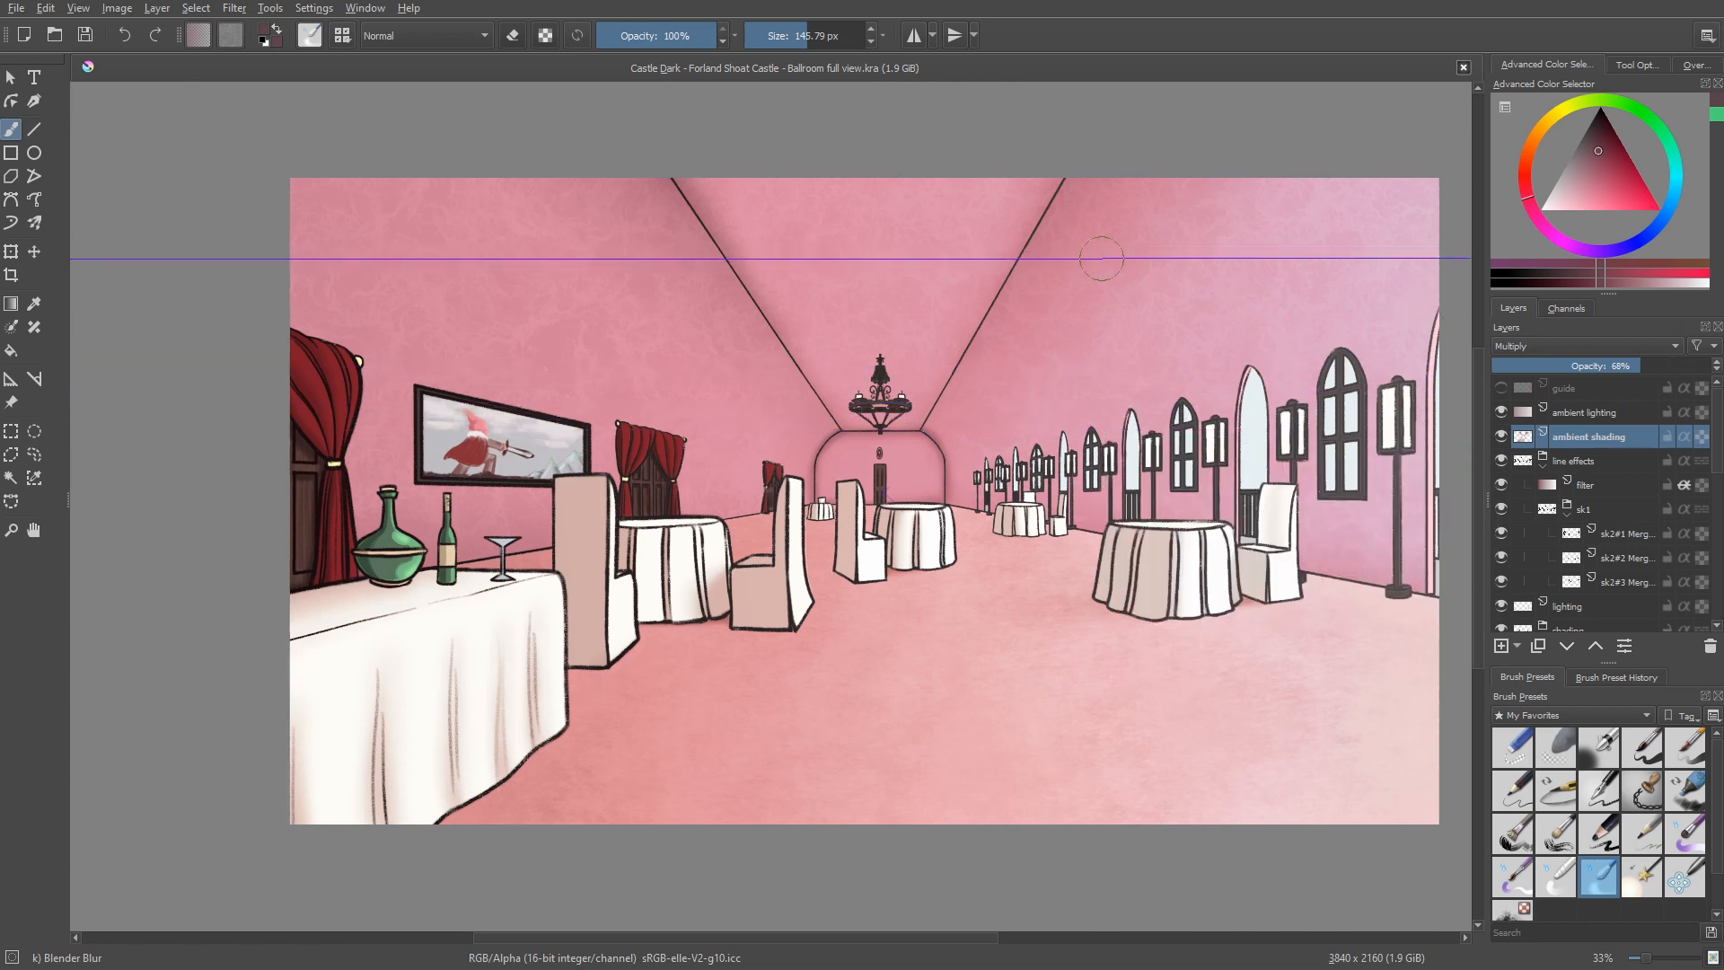
Step: Set the ambient lighting layer's blending mode to Color Dodge at full opacity
{"action": "left_click", "coordinate": [1588, 411]}
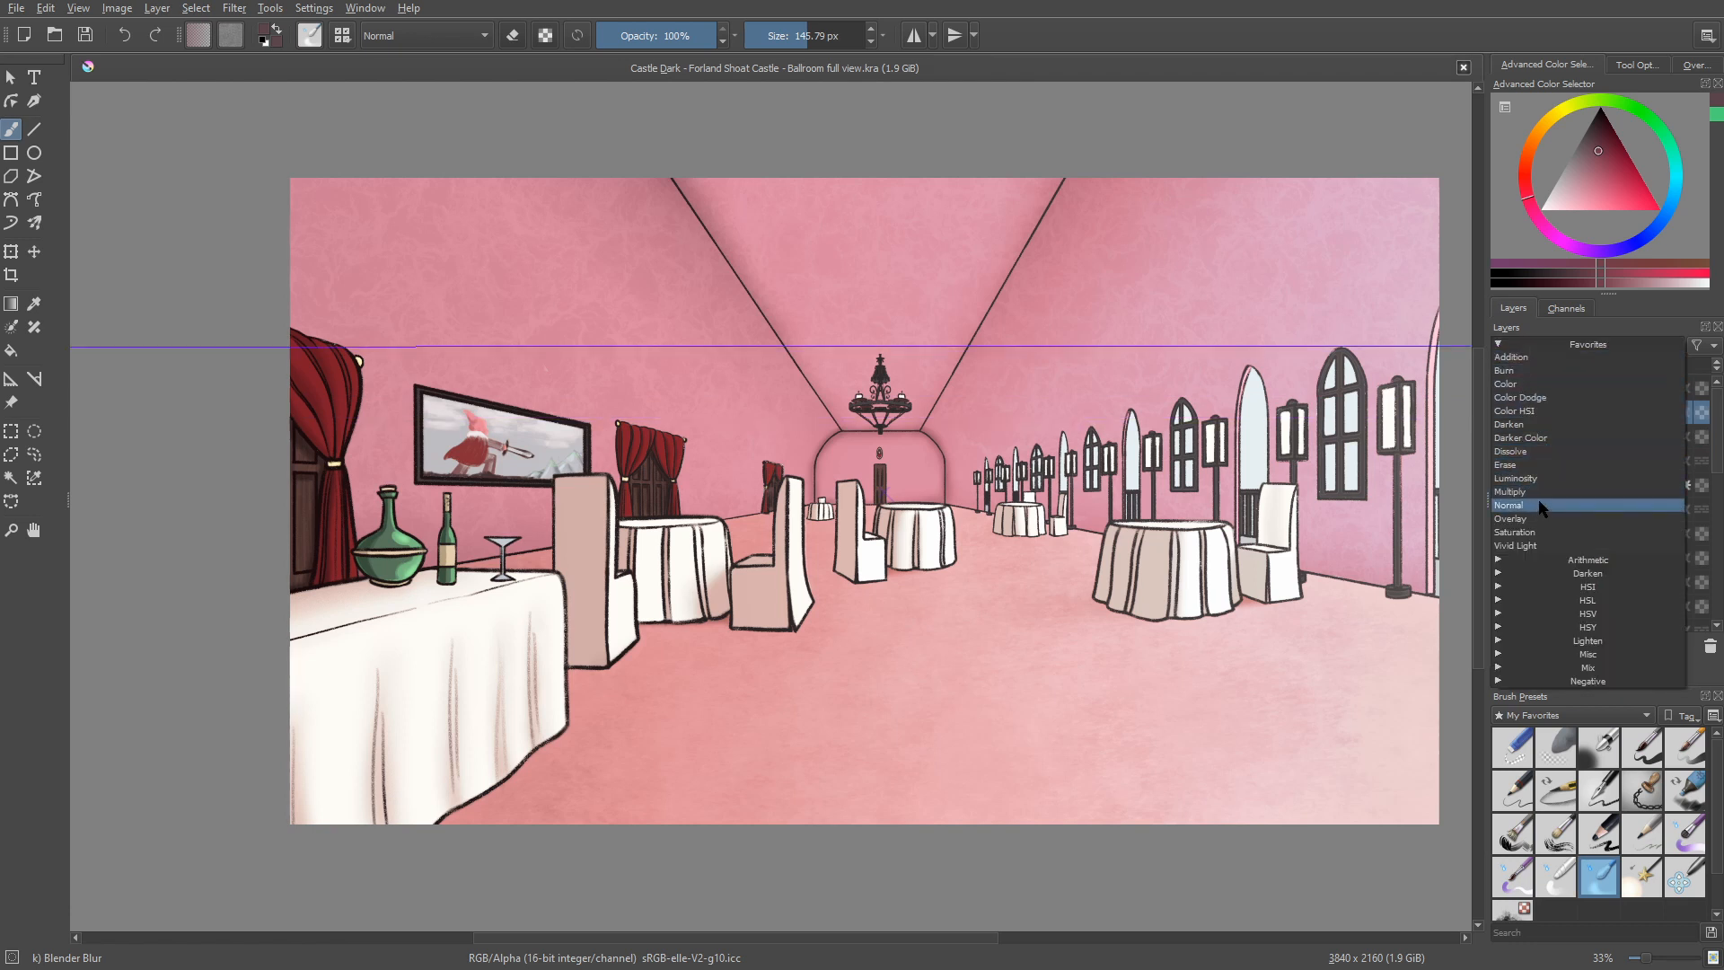
{"action": "left_click", "coordinate": [1507, 504]}
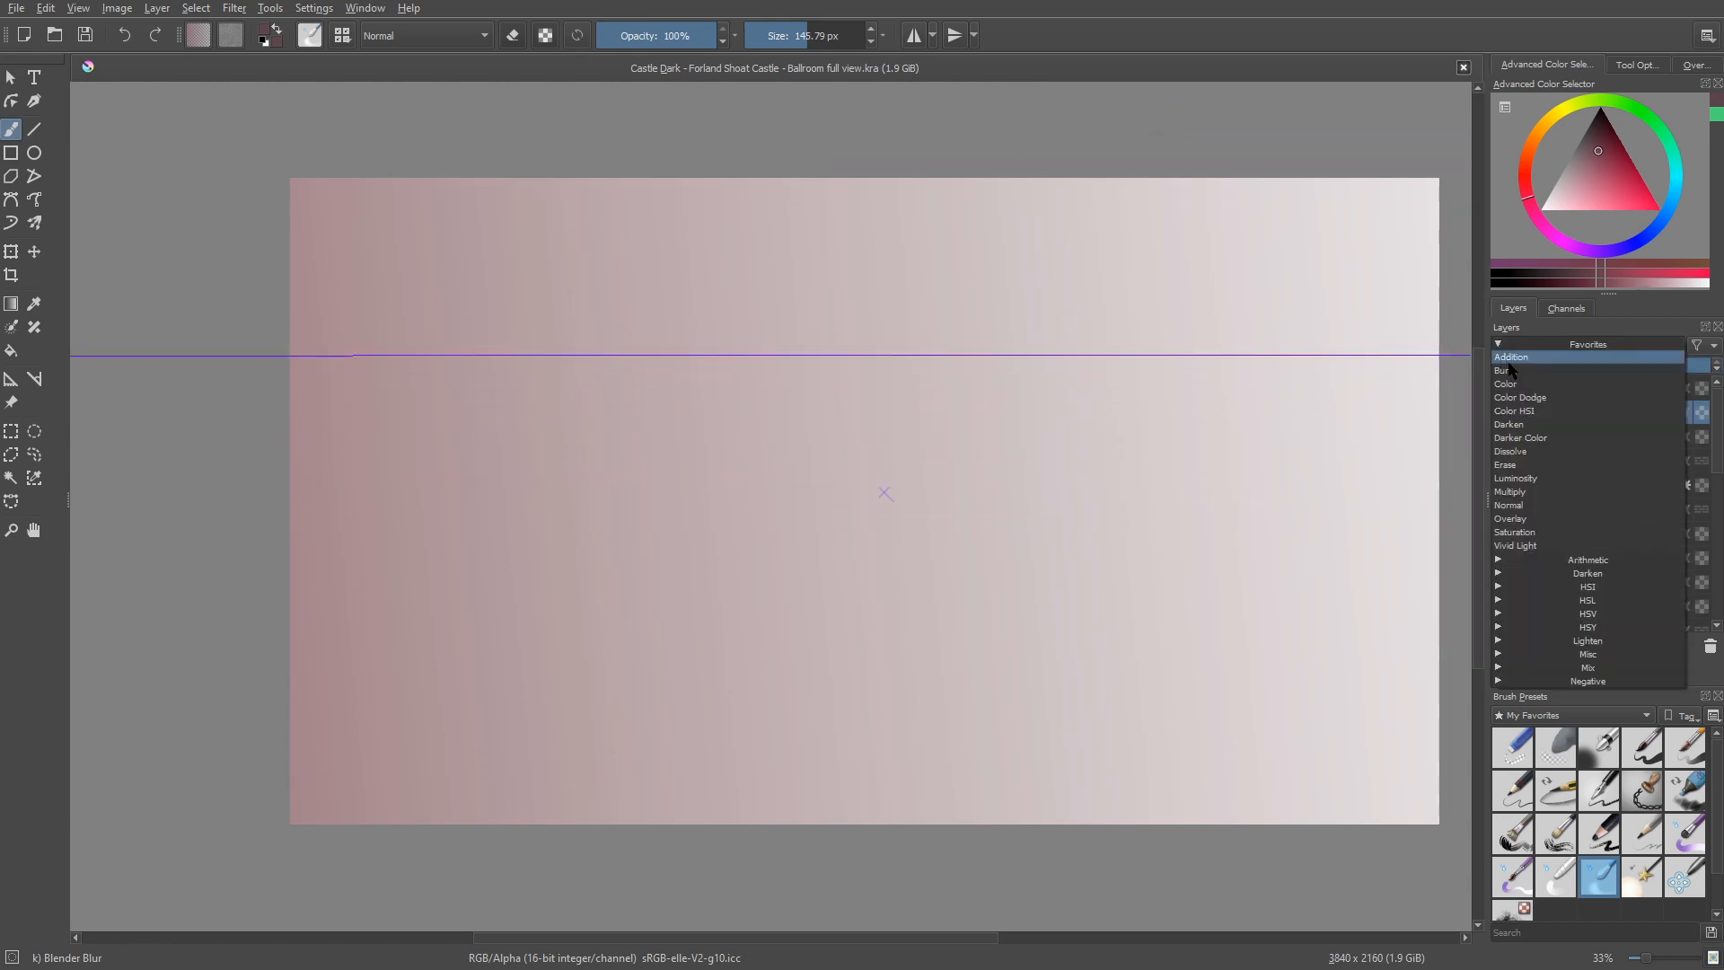
{"action": "left_click", "coordinate": [1519, 397]}
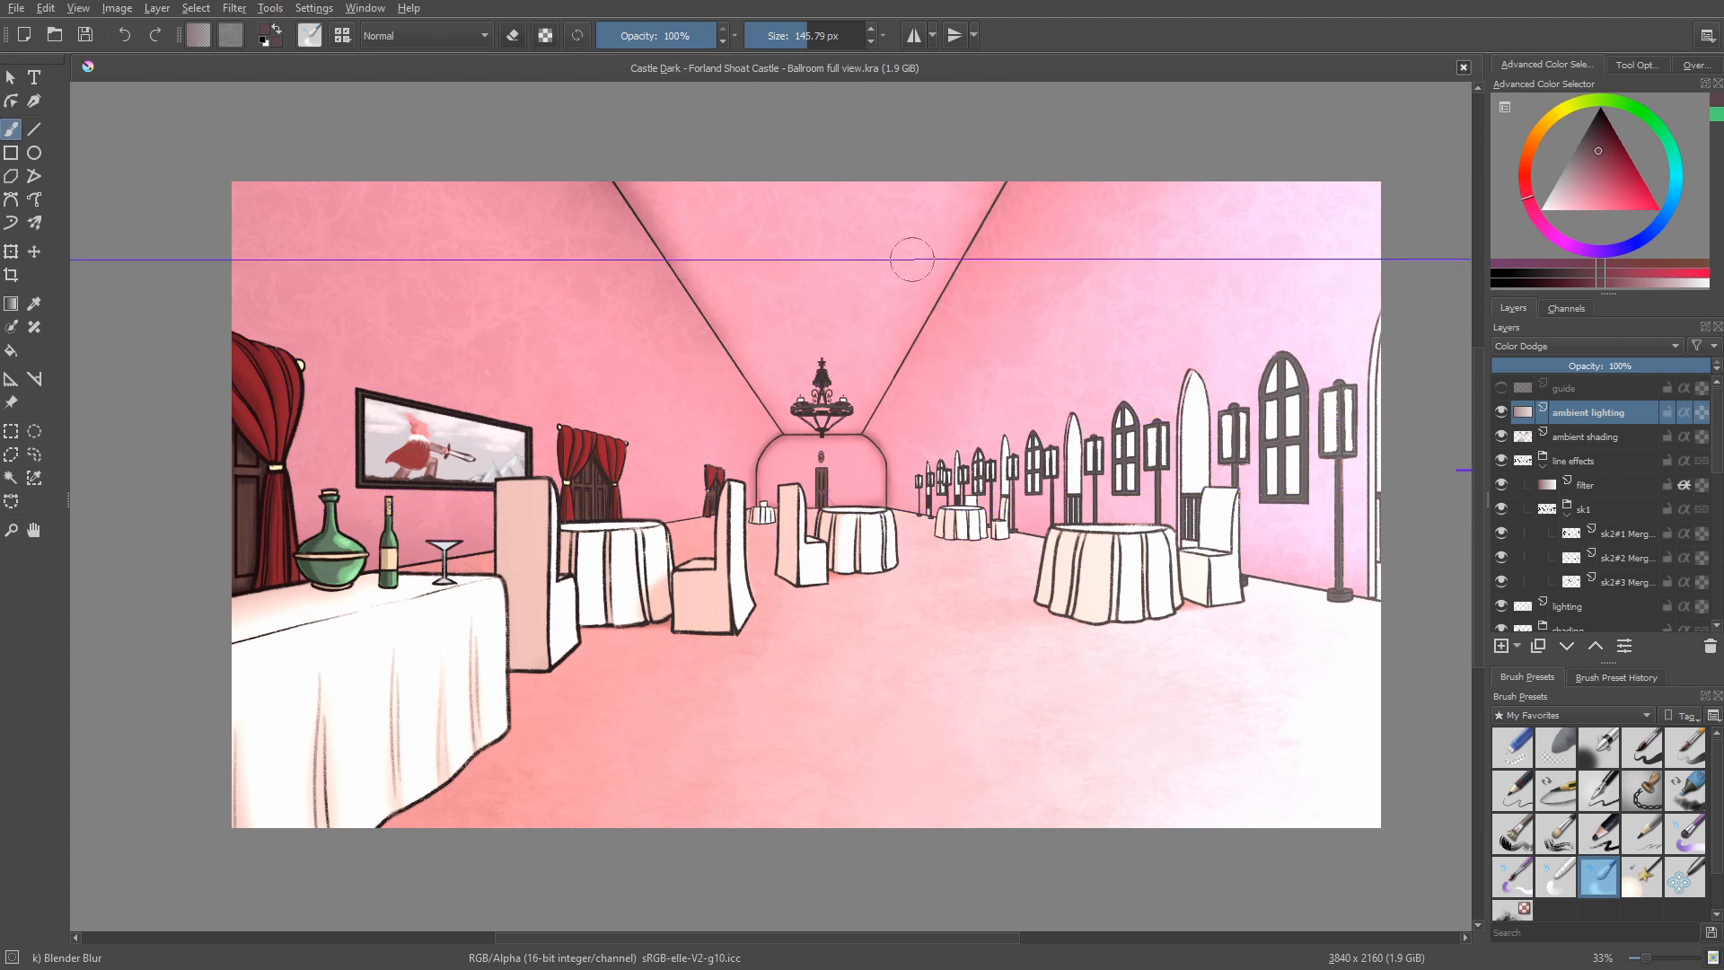
Step: Lower the ambient lighting layer's opacity, then fine-tune it back up slightly
{"action": "left_click_drag", "start_coordinate": [1650, 365], "coordinate": [1583, 365]}
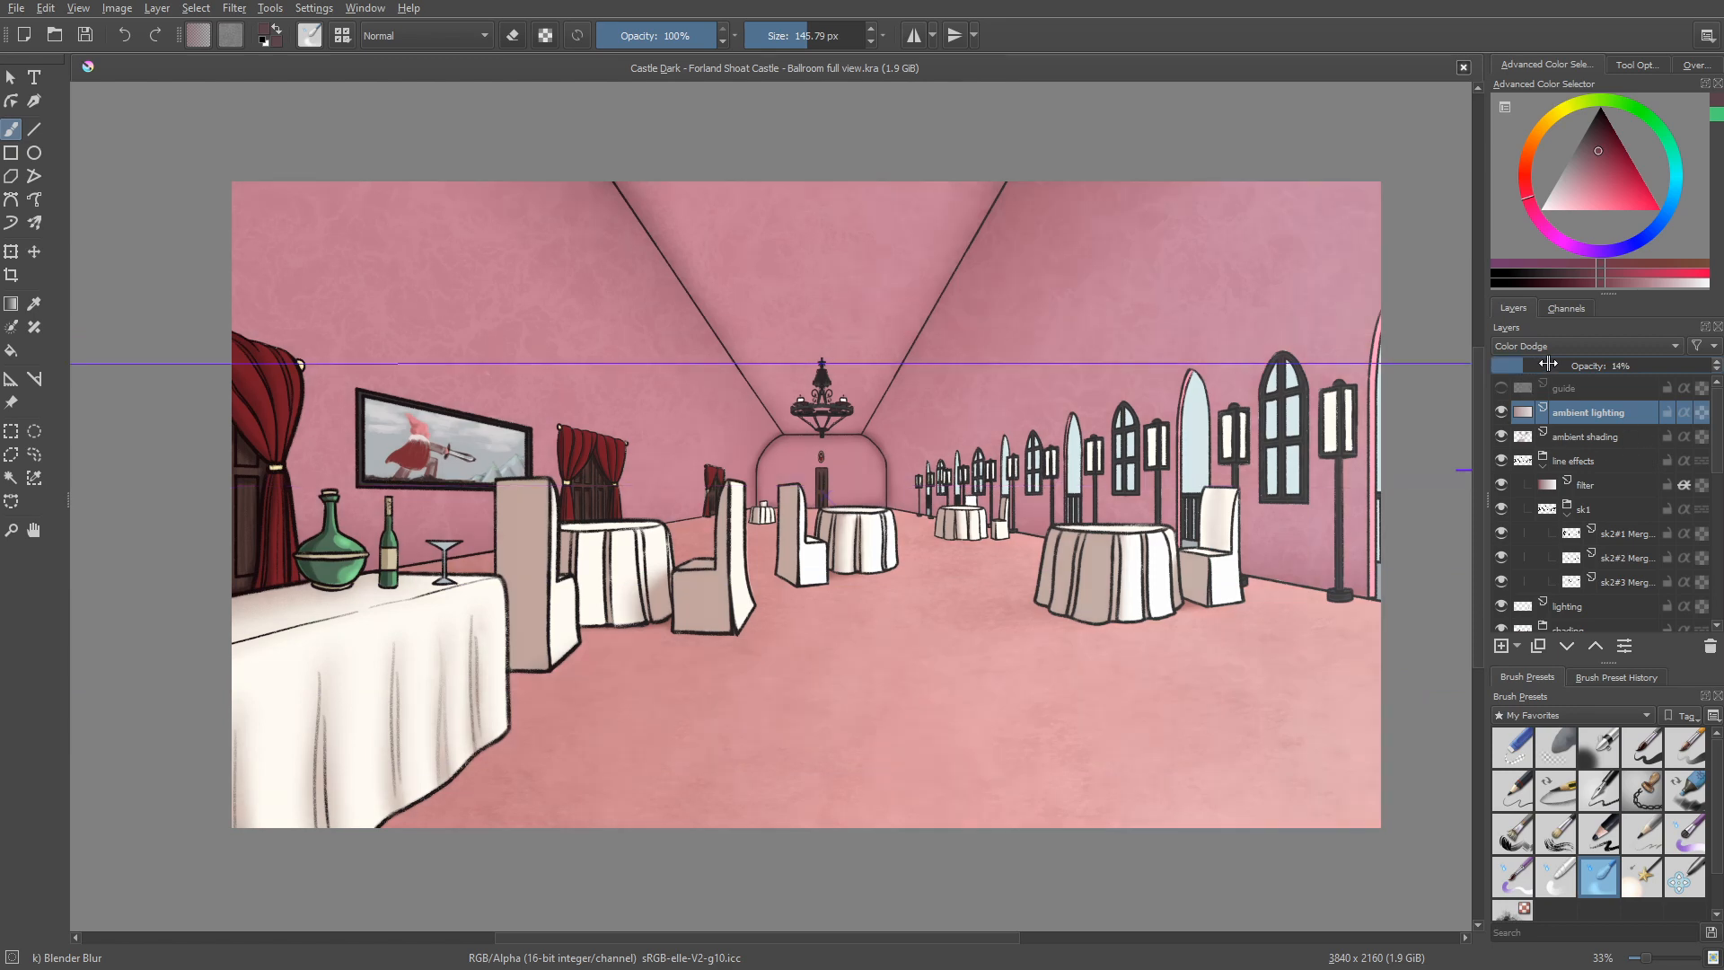
{"action": "left_click_drag", "start_coordinate": [1539, 365], "coordinate": [1595, 365]}
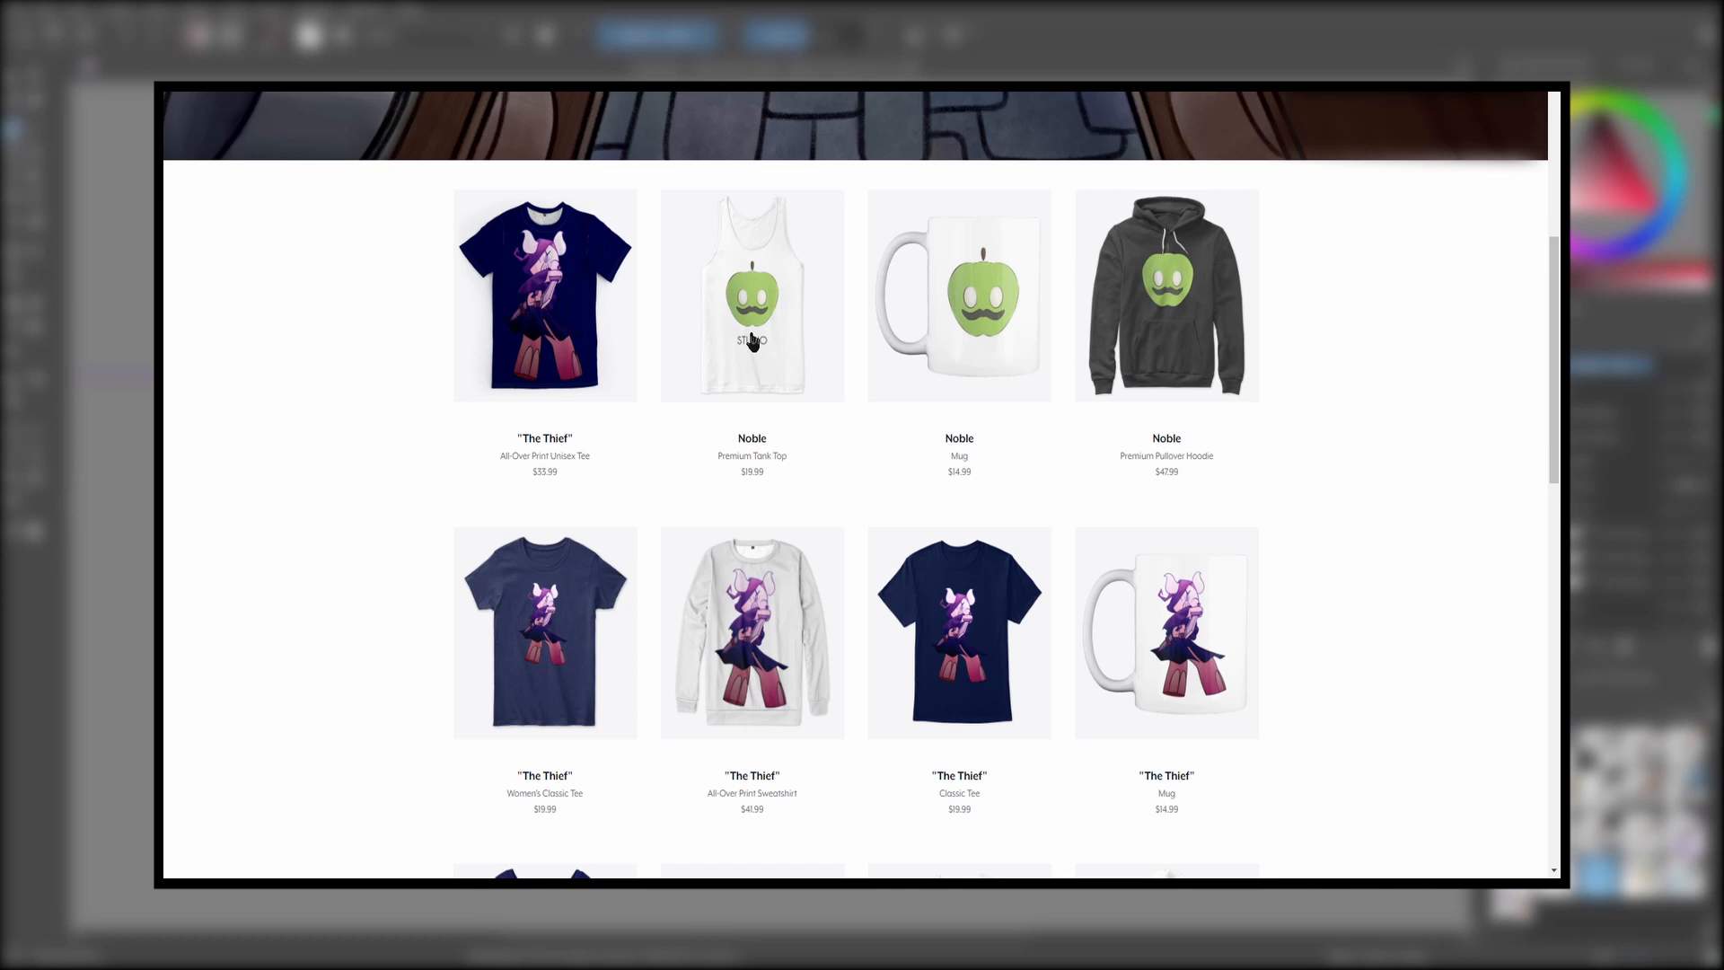
Step: Open the Noble Premium Tank Top product page ($19.99) and scroll through its options
{"action": "left_click", "coordinate": [751, 295]}
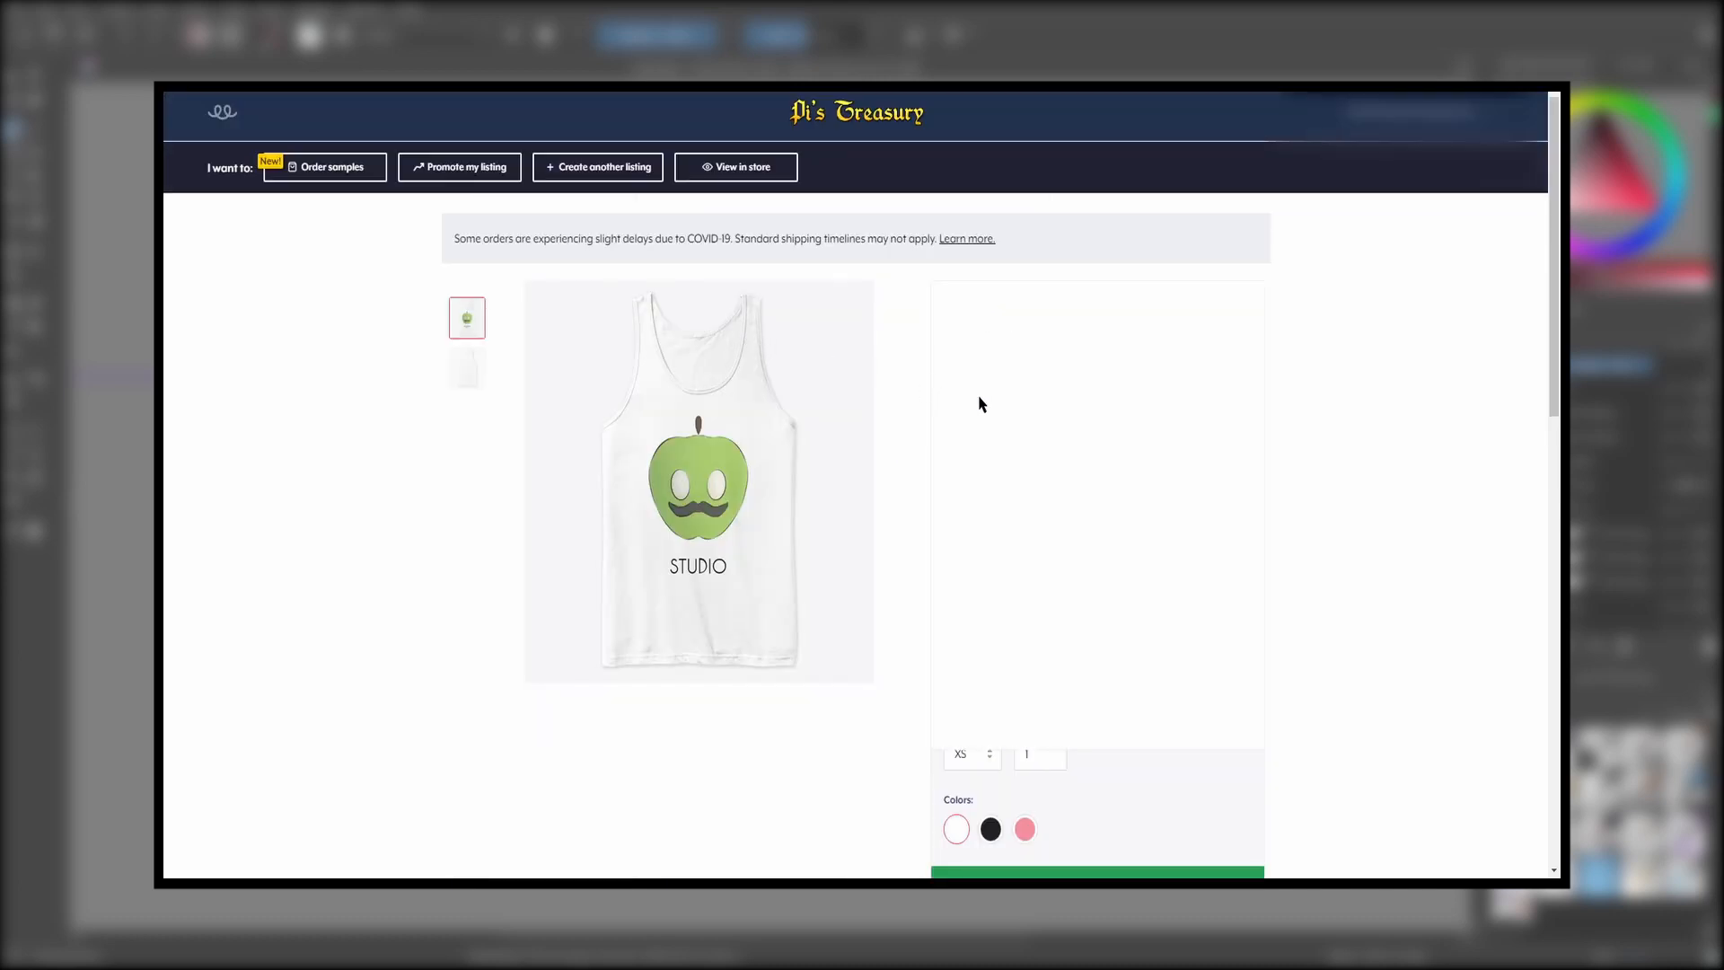
{"action": "scroll", "scroll_direction": "down", "scroll_amount": 3}
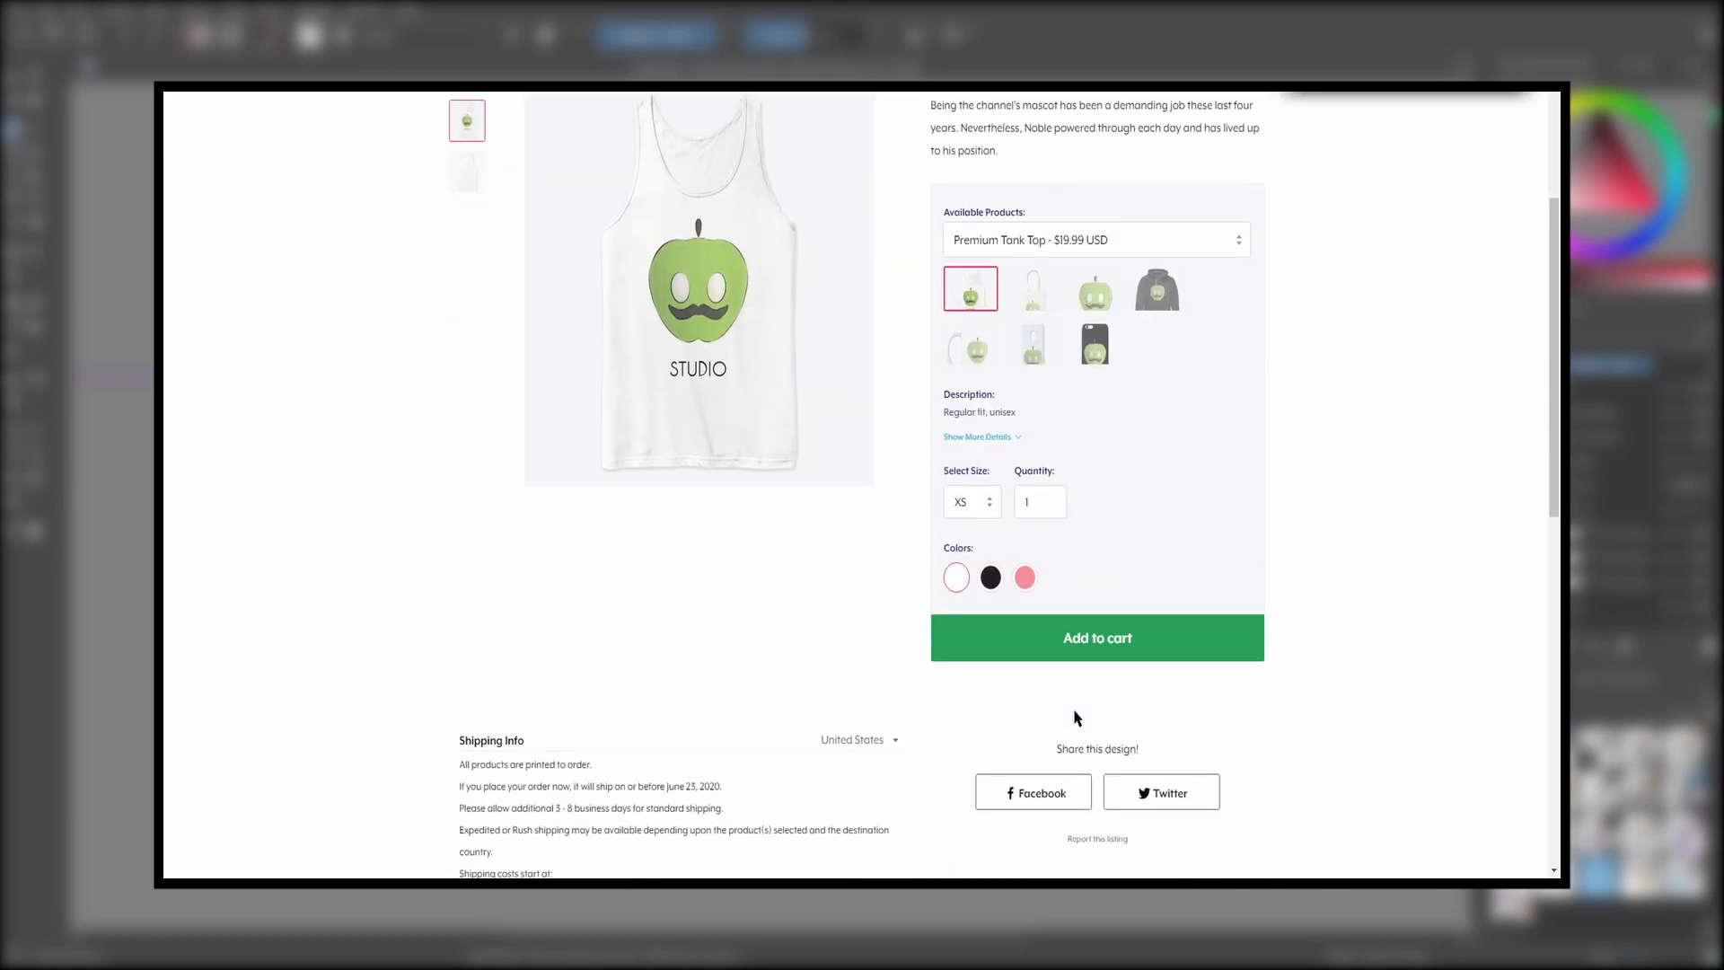